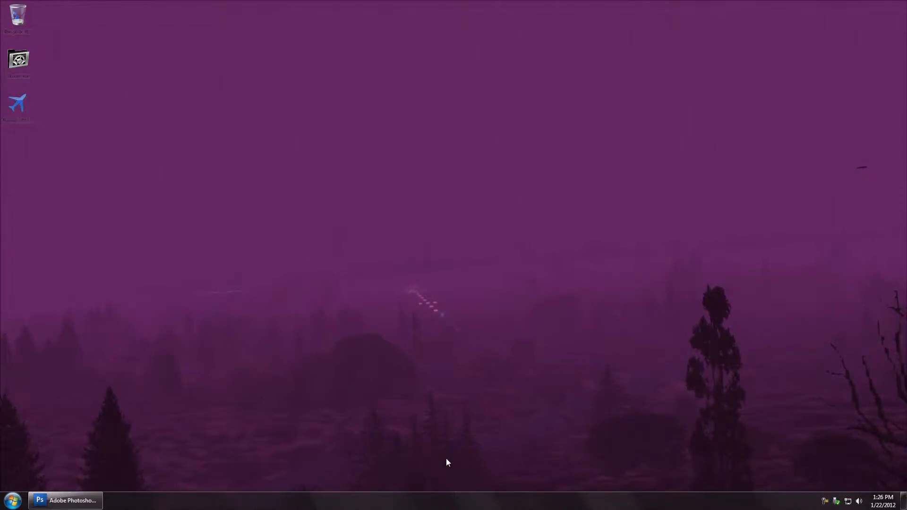
Restore the Photoshop CS3 window from the taskbar.
{"action": "left_click", "coordinate": [64, 500]}
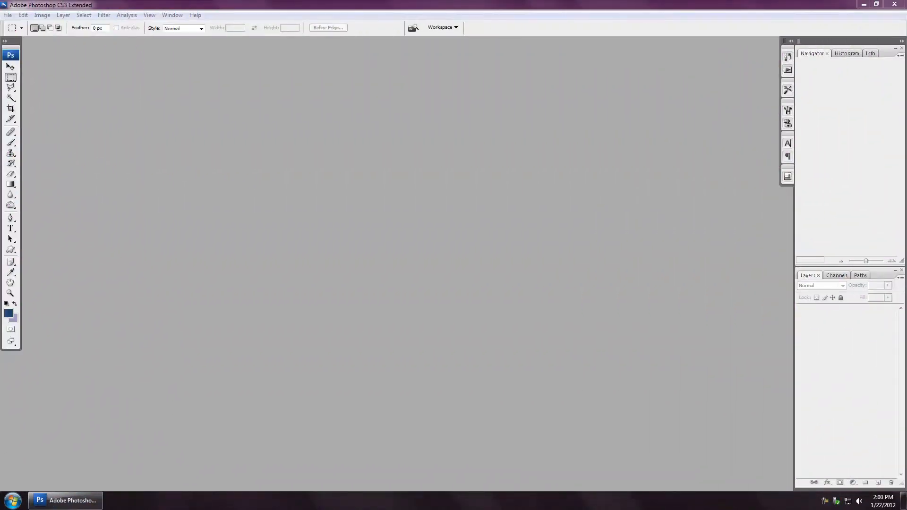
{"action": "mouse_move", "coordinate": [342, 351]}
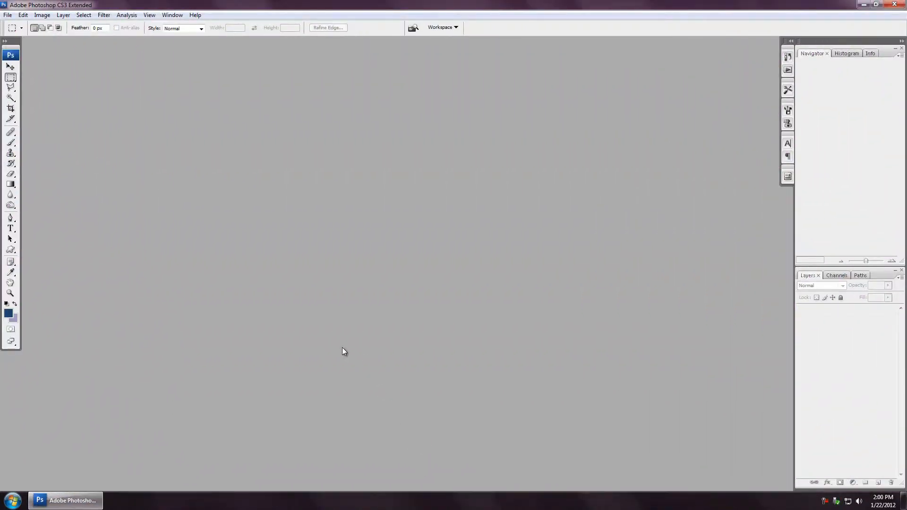
Create a 1920×1080 transparent document with a lower-left to upper-right blue-to-lavender gradient.
{"action": "left_click", "coordinate": [8, 15]}
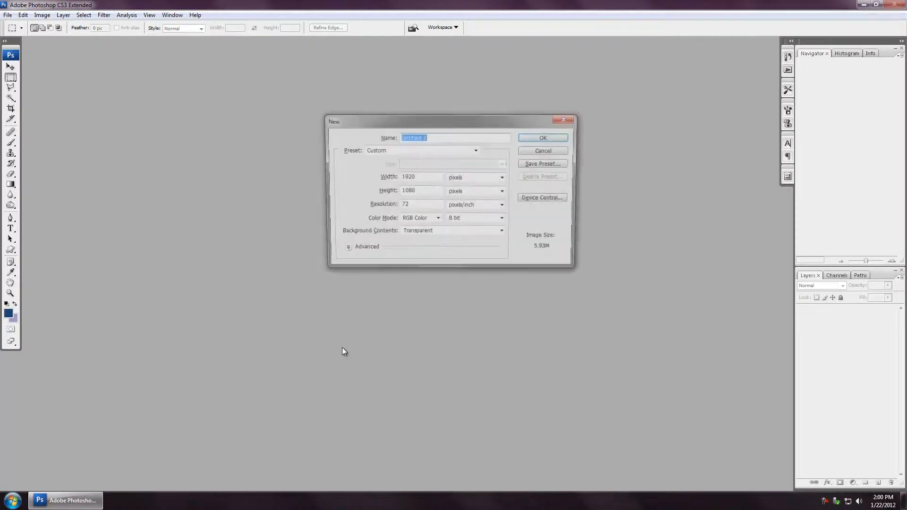
{"action": "left_click", "coordinate": [541, 137]}
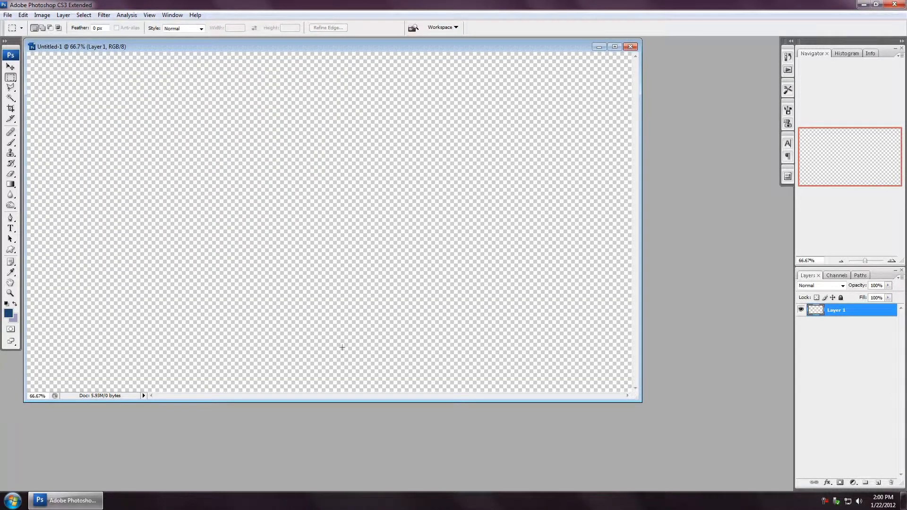
{"action": "mouse_move", "coordinate": [304, 183]}
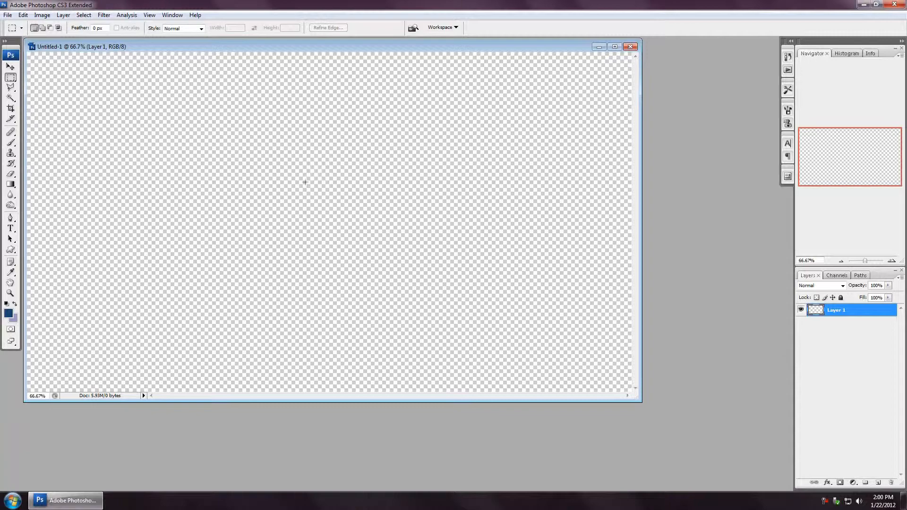
{"action": "left_click", "coordinate": [11, 314]}
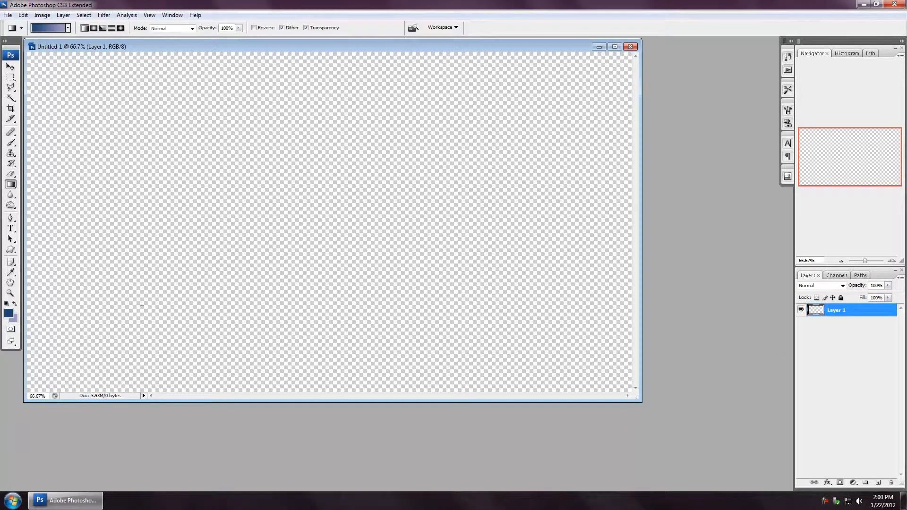
{"action": "left_click_drag", "start_coordinate": [87, 349], "coordinate": [546, 106]}
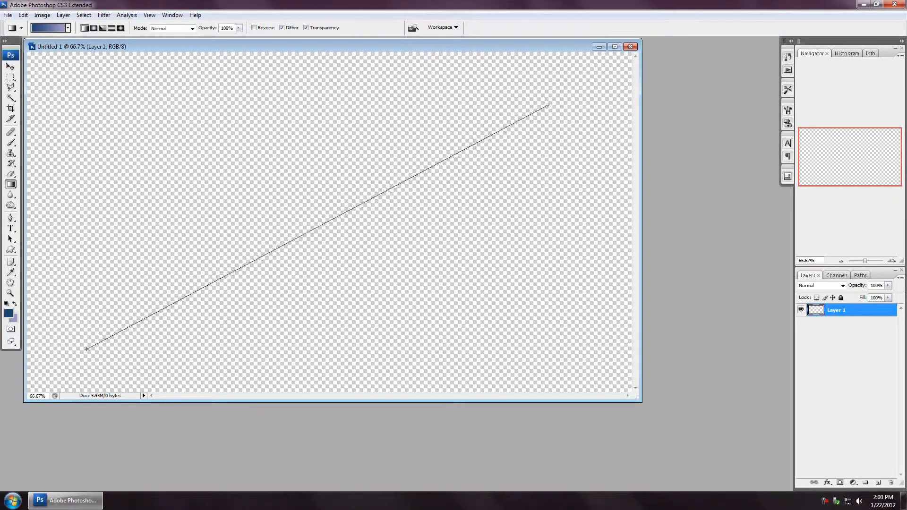
{"action": "left_click_drag", "start_coordinate": [87, 348], "coordinate": [546, 107]}
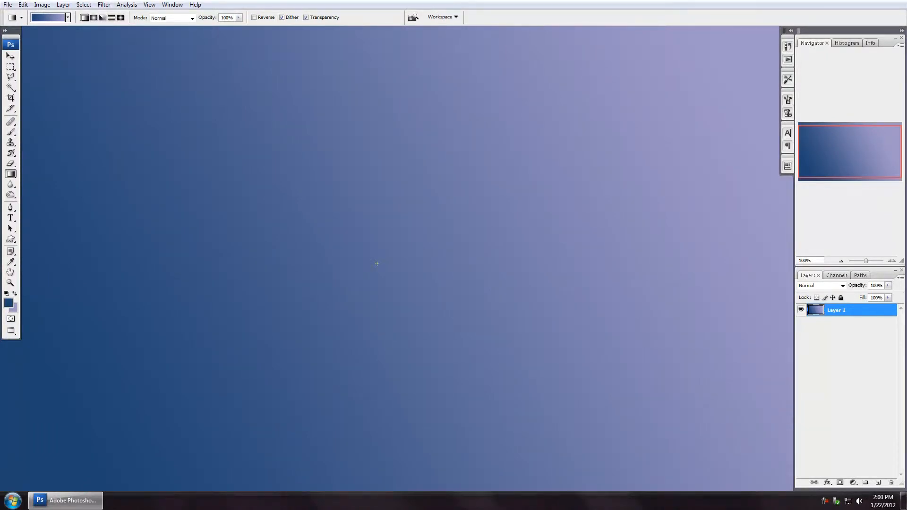
Paint a dark-blue brush dot mid-canvas on a new layer and set its Fill to 0%.
{"action": "left_click", "coordinate": [10, 132]}
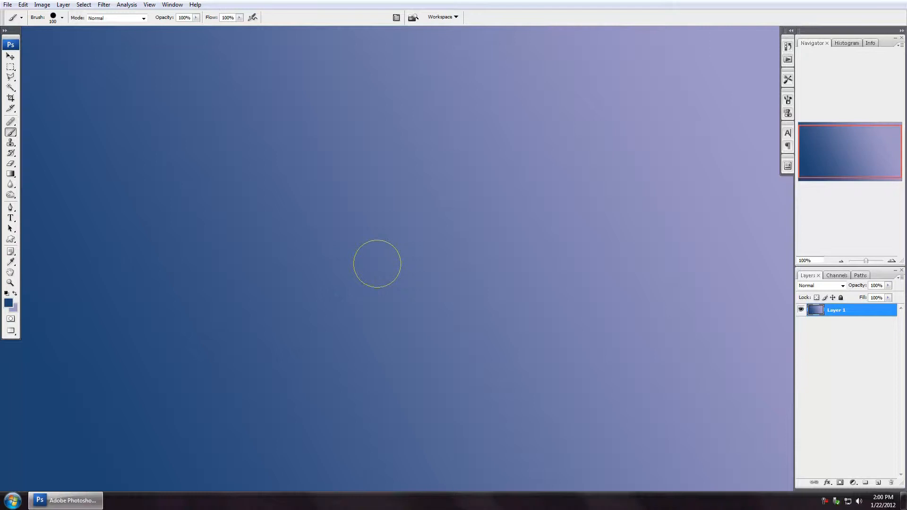
{"action": "left_click", "coordinate": [878, 482]}
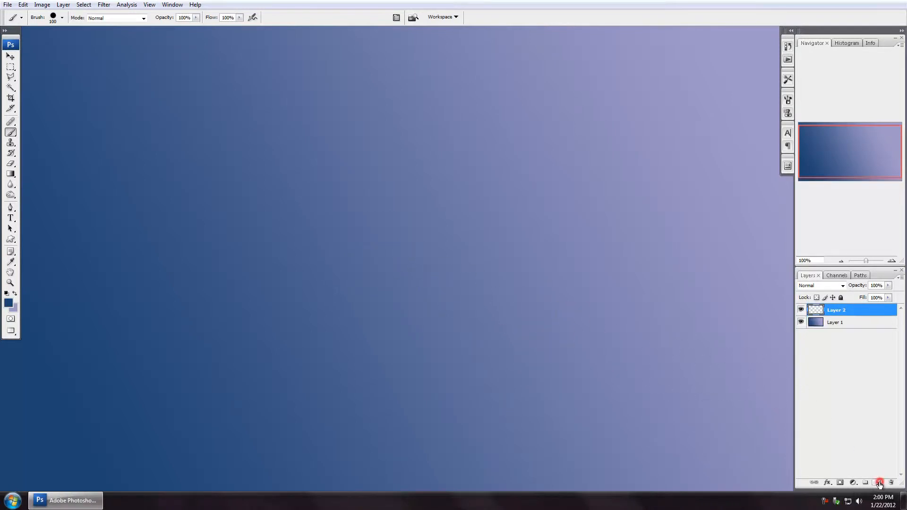
{"action": "mouse_move", "coordinate": [400, 222]}
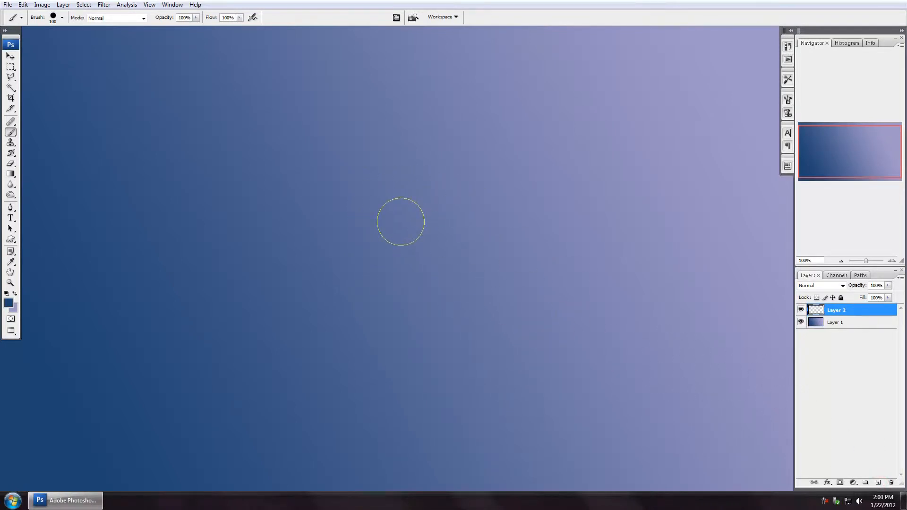
{"action": "left_click", "coordinate": [400, 221]}
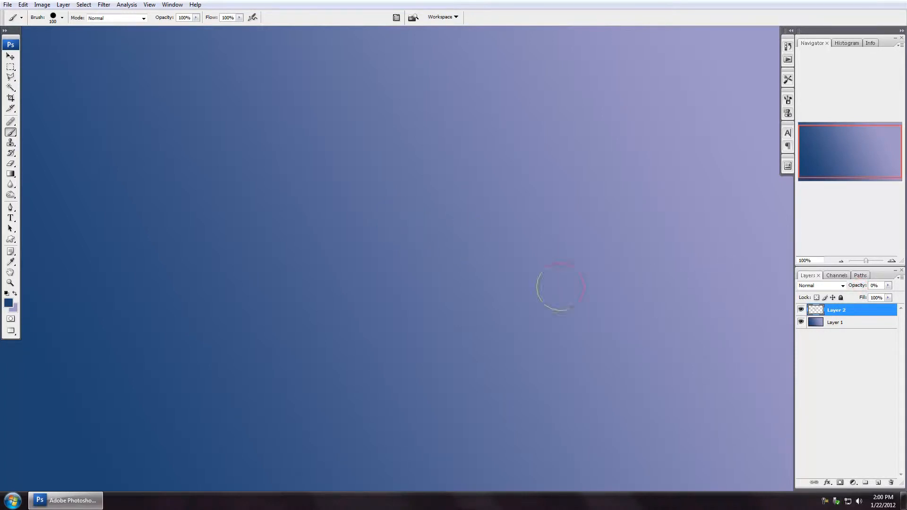
{"action": "mouse_move", "coordinate": [403, 214]}
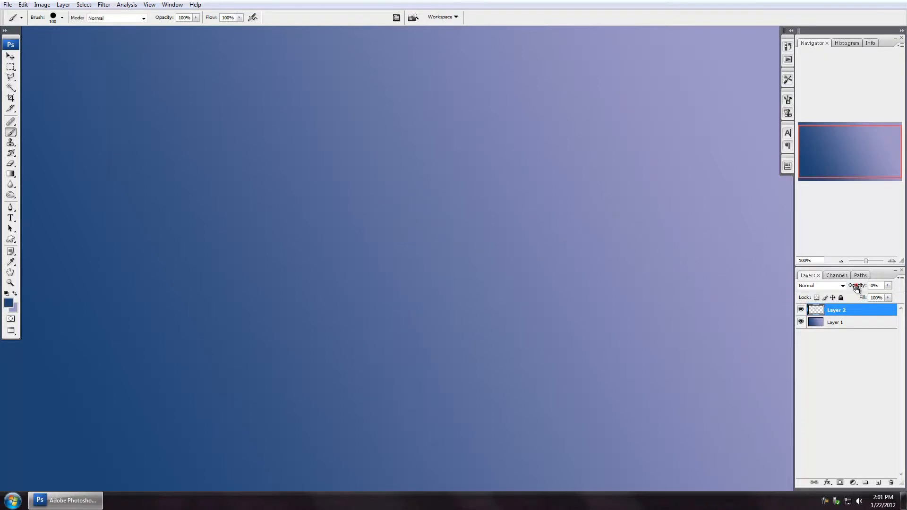
{"action": "left_click", "coordinate": [400, 221]}
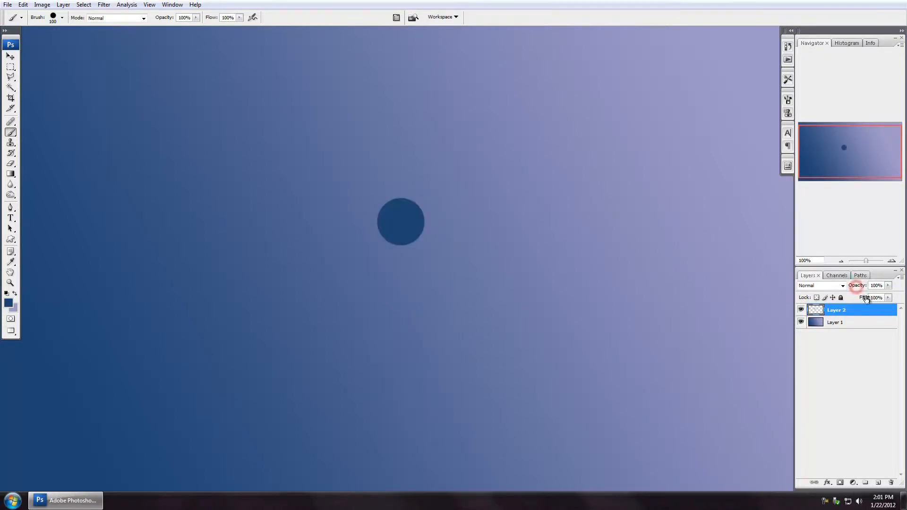
{"action": "mouse_move", "coordinate": [471, 239]}
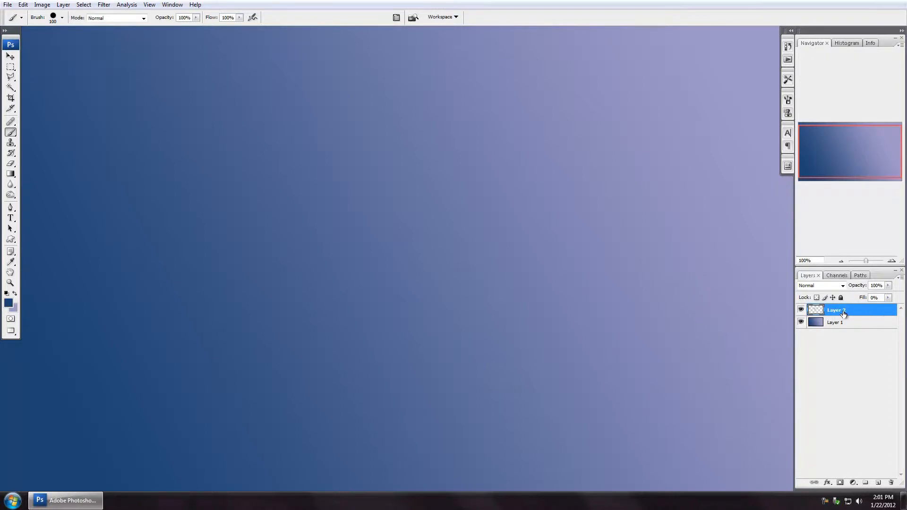
Open the Layer Style dialog for Layer 2 showing its blending options.
{"action": "double_click", "coordinate": [835, 310]}
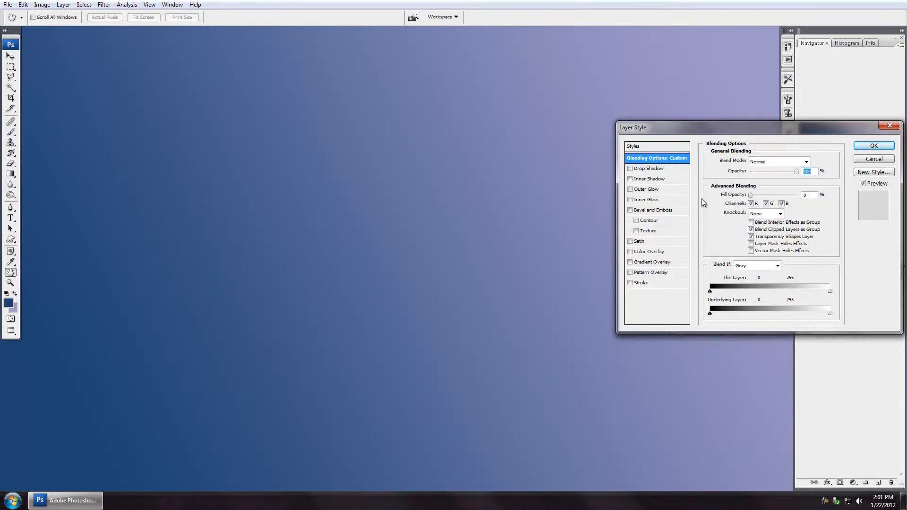
{"action": "mouse_move", "coordinate": [649, 200]}
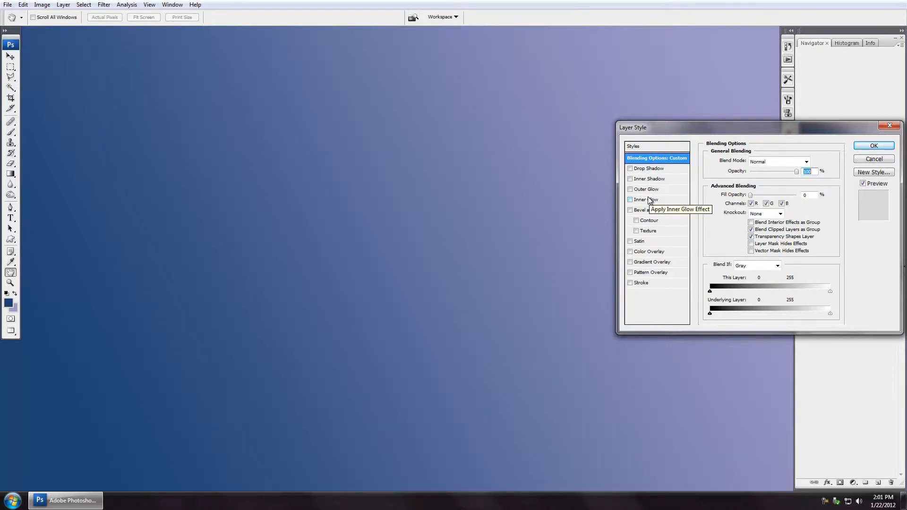
{"action": "mouse_move", "coordinate": [646, 209]}
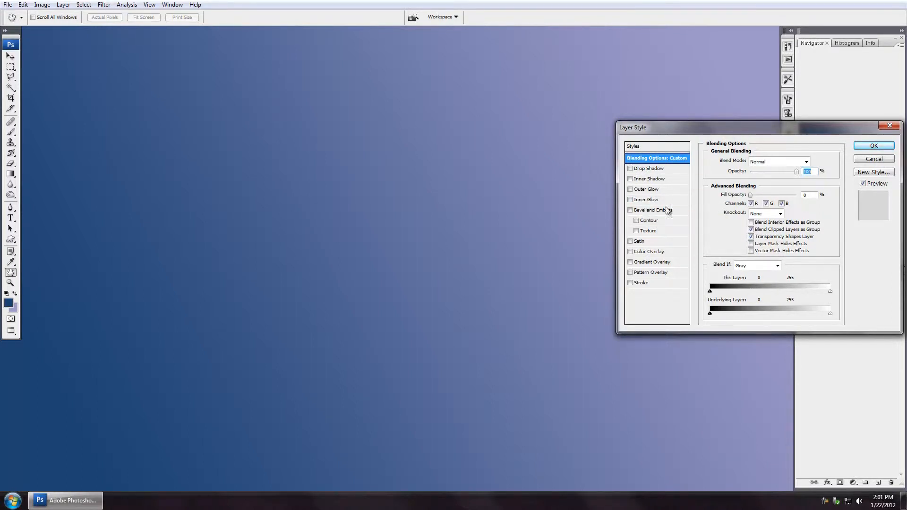
{"action": "mouse_move", "coordinate": [651, 261]}
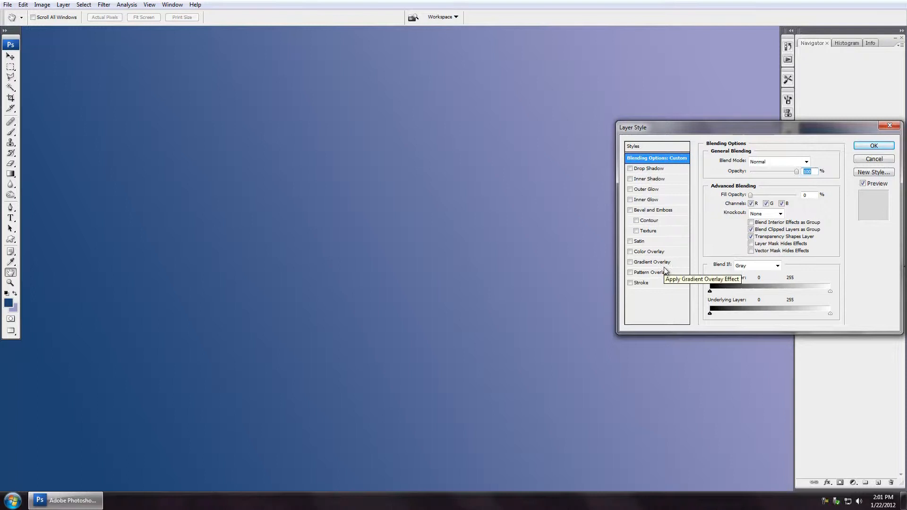
{"action": "mouse_move", "coordinate": [648, 168]}
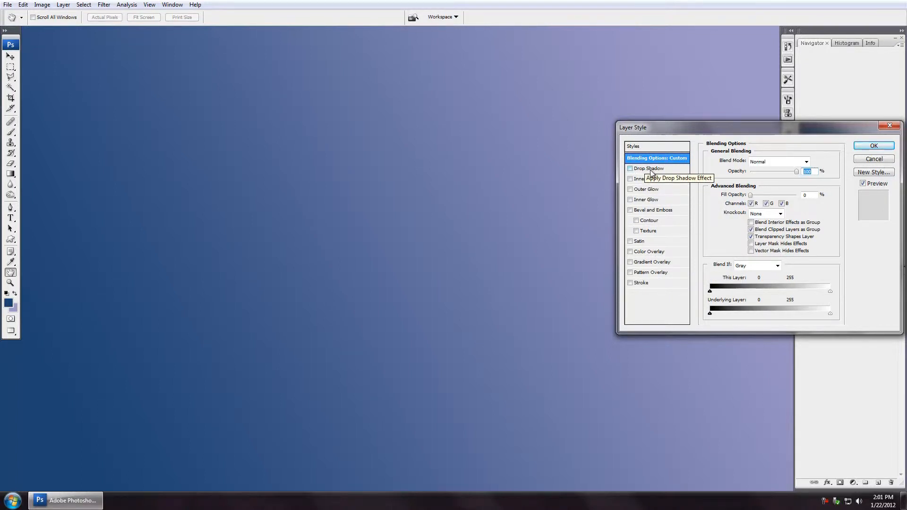
Enable Drop Shadow on the dot layer with 2 px distance and 2 px size.
{"action": "left_click", "coordinate": [630, 168]}
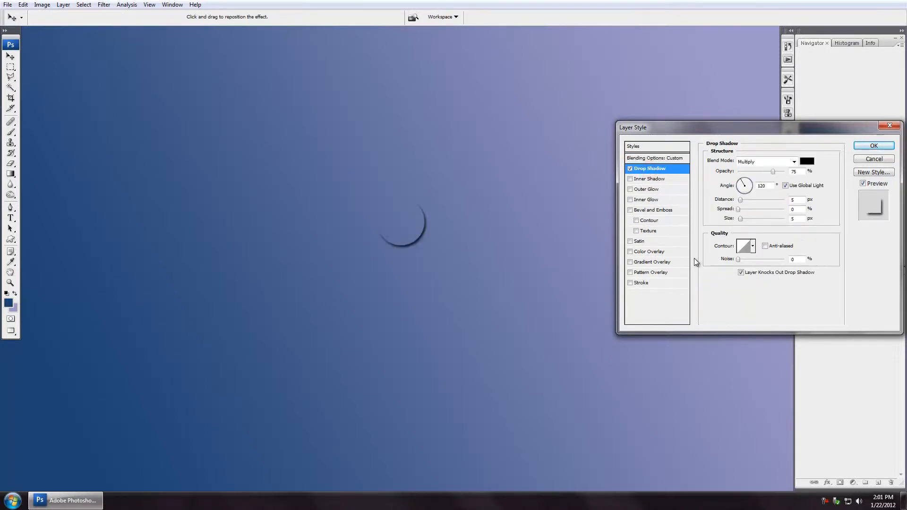
{"action": "mouse_move", "coordinate": [754, 199]}
{"action": "type", "text": "2"}
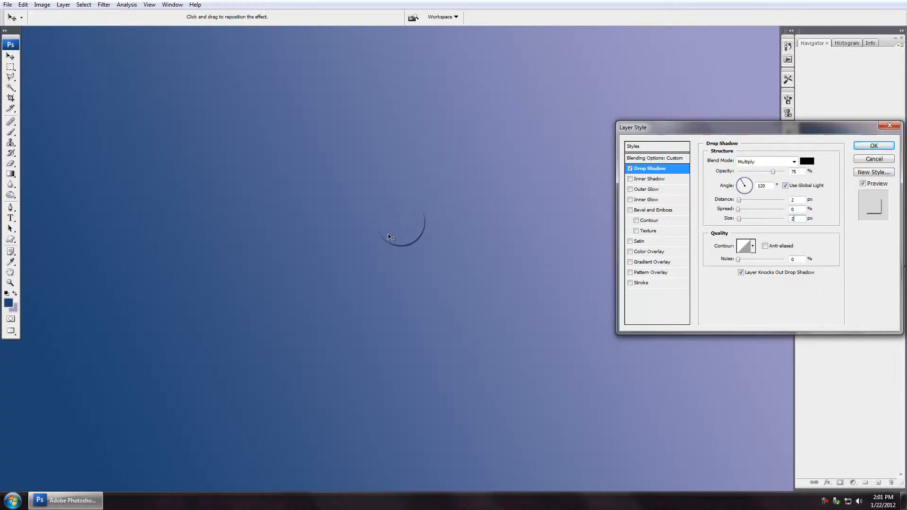
{"action": "mouse_move", "coordinate": [374, 225]}
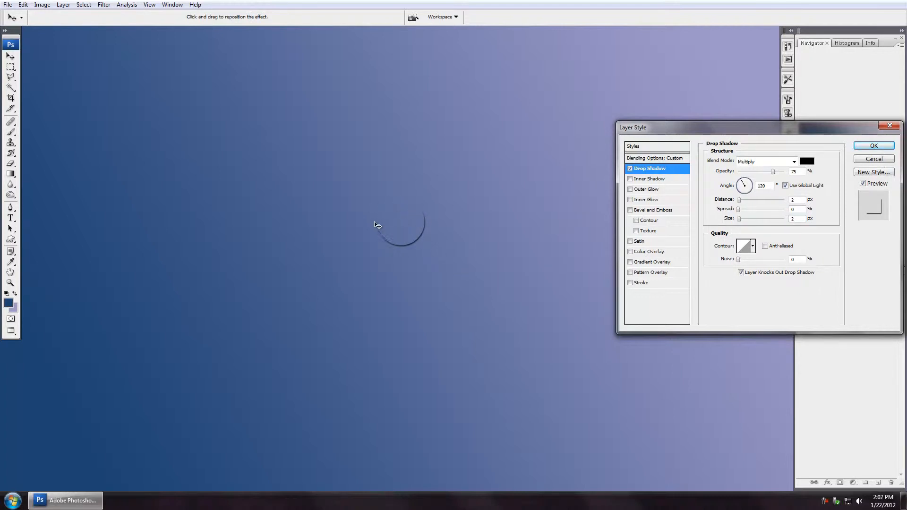
{"action": "mouse_move", "coordinate": [401, 219]}
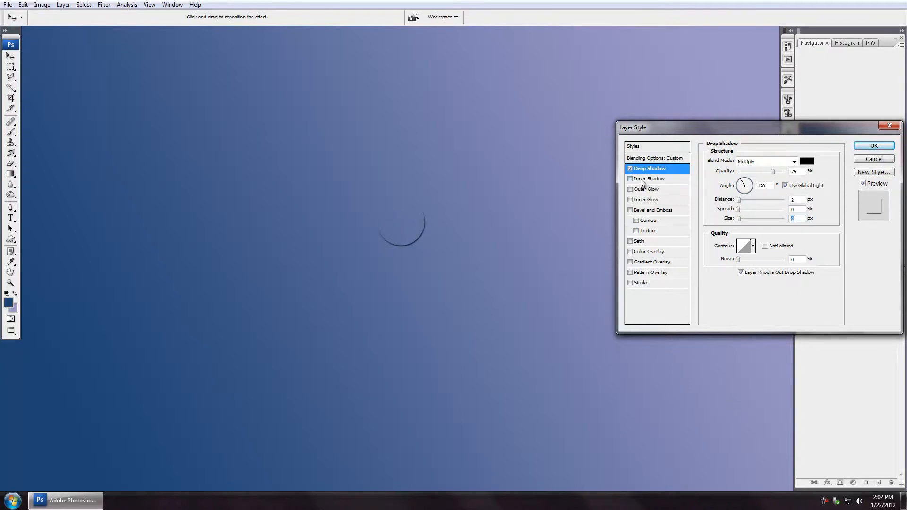
Enable Inner Shadow on the dot layer at 5 px distance and 5 px size.
{"action": "left_click", "coordinate": [649, 178]}
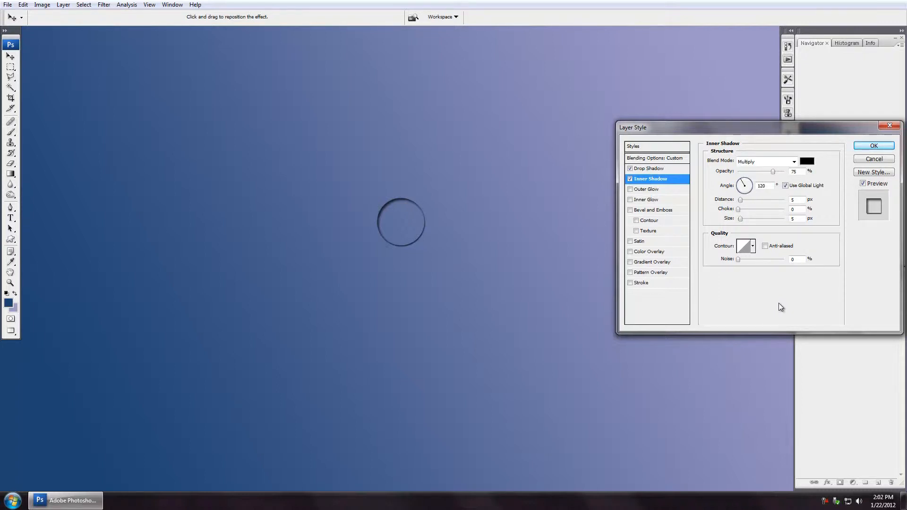
{"action": "mouse_move", "coordinate": [842, 275]}
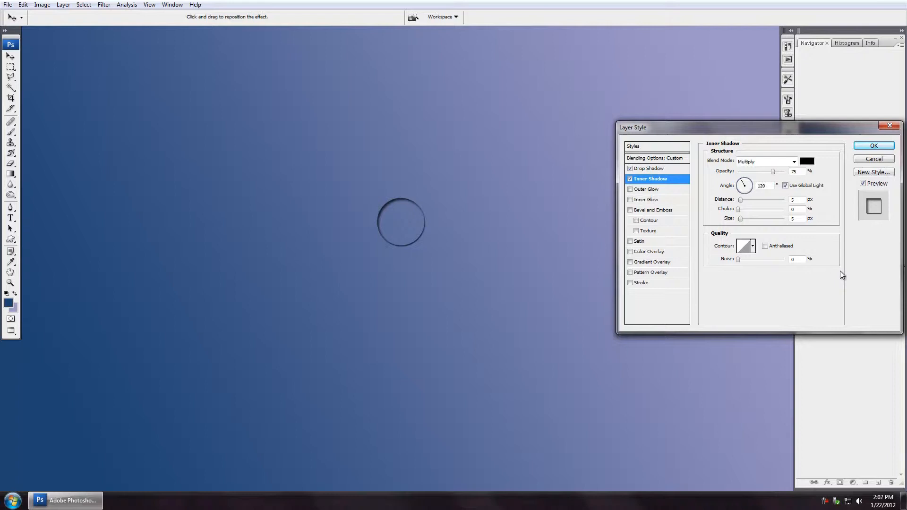
{"action": "mouse_move", "coordinate": [842, 276]}
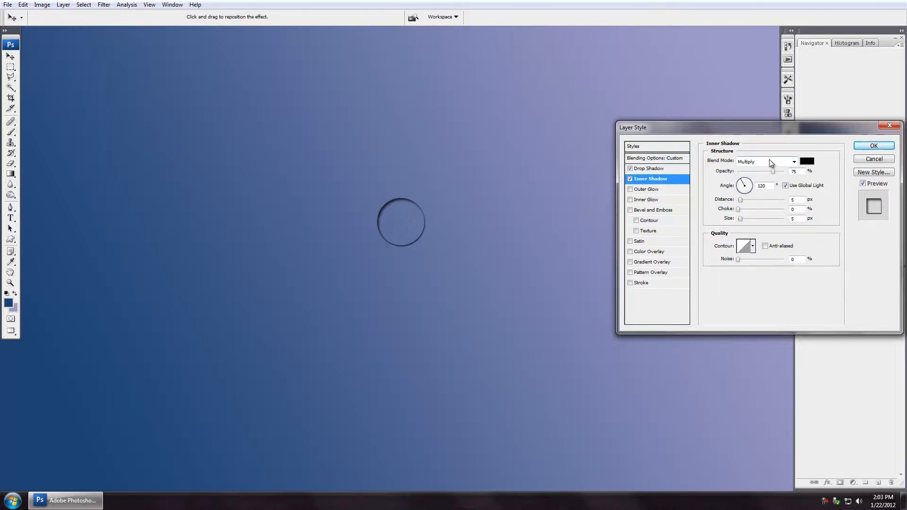
Try several Inner Shadow blend modes before settling on Soft Light.
{"action": "left_click", "coordinate": [763, 161]}
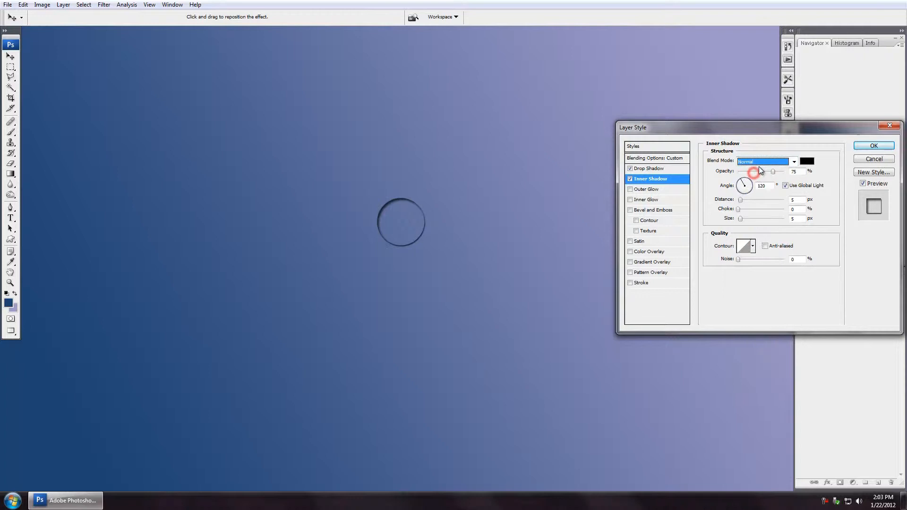
{"action": "left_click", "coordinate": [763, 162]}
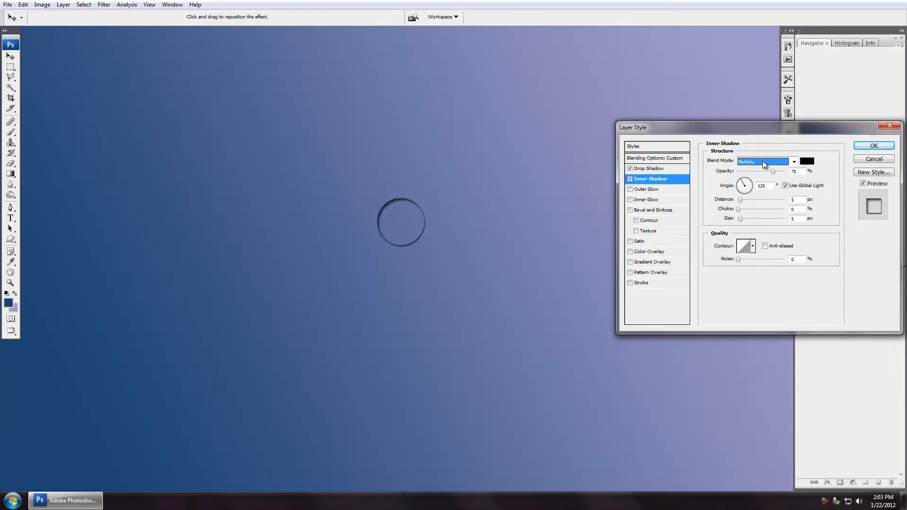
{"action": "left_click", "coordinate": [763, 161]}
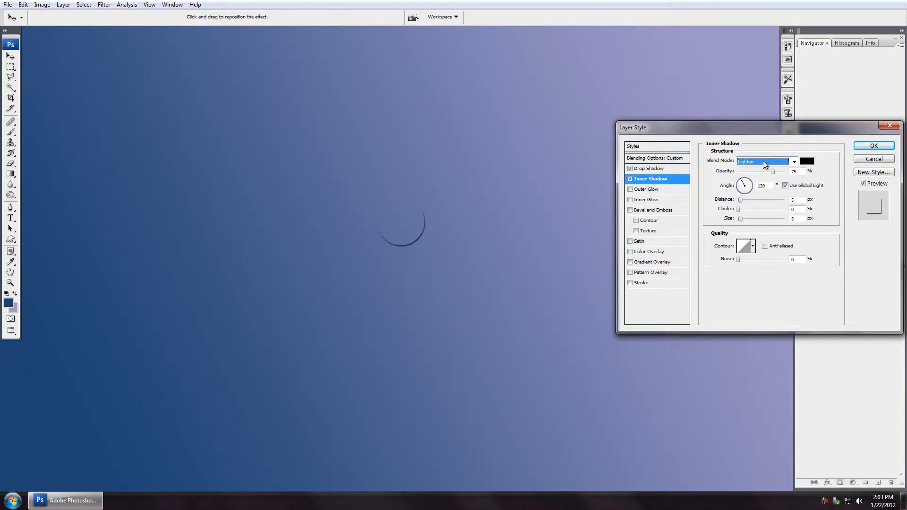
{"action": "left_click", "coordinate": [763, 160]}
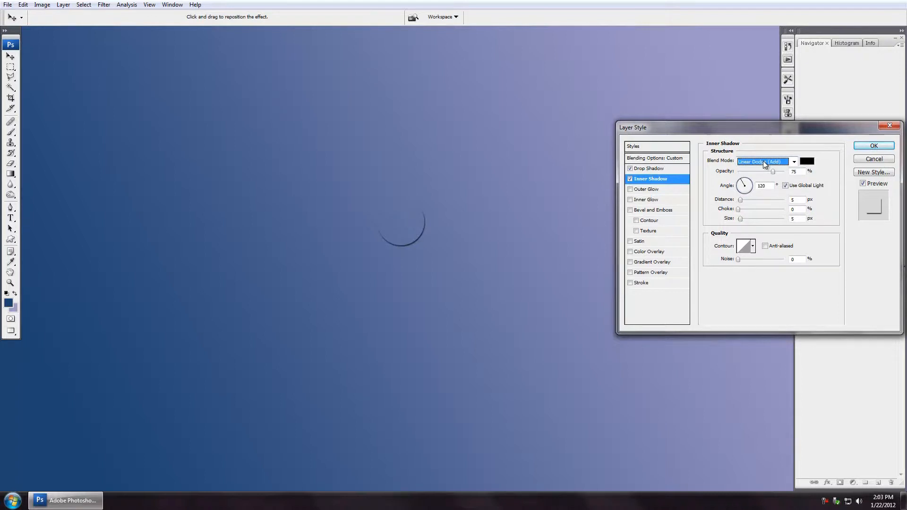
{"action": "left_click", "coordinate": [763, 161]}
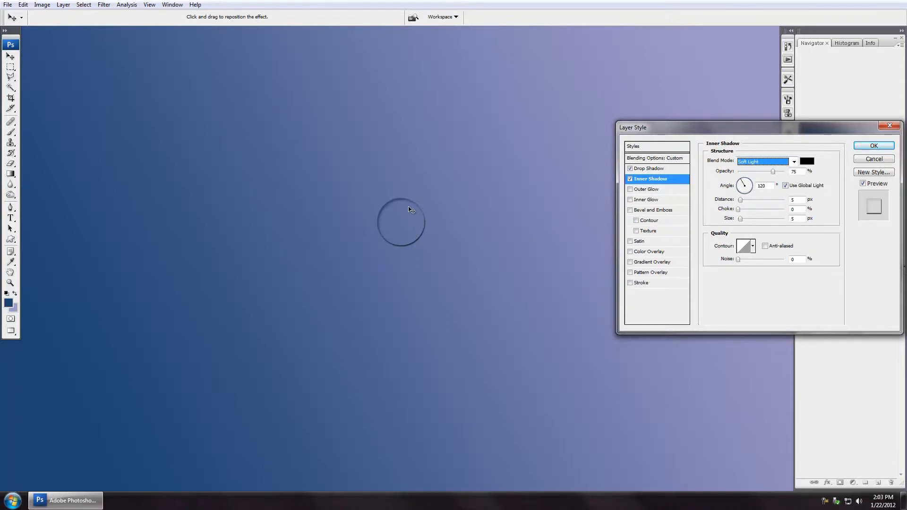
{"action": "left_click", "coordinate": [763, 160]}
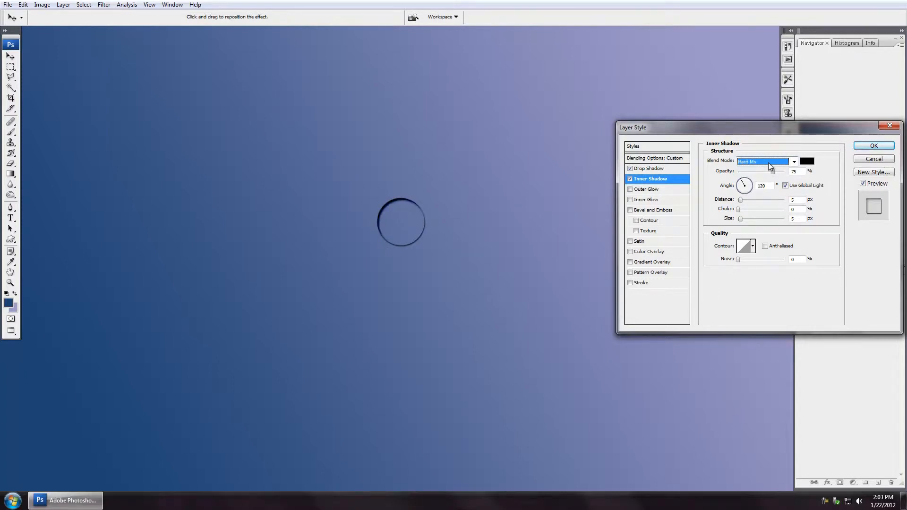
{"action": "left_click", "coordinate": [763, 161]}
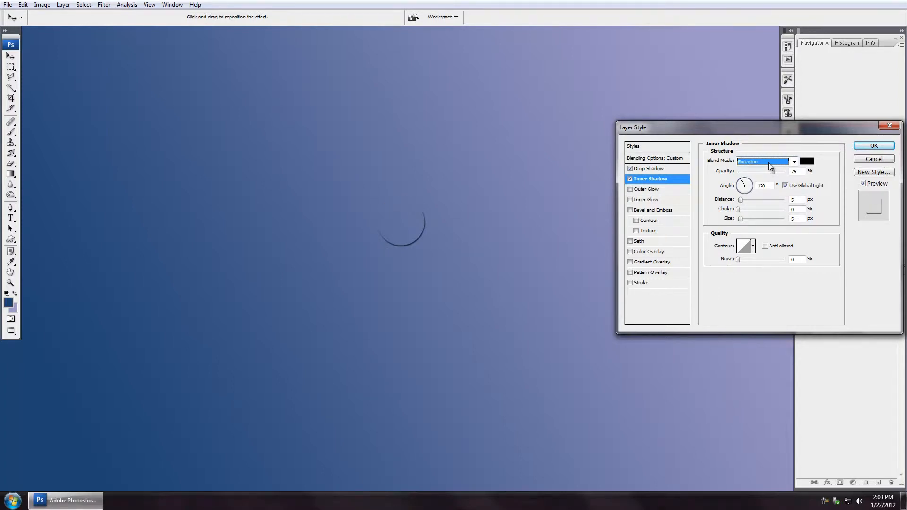
{"action": "left_click", "coordinate": [763, 162]}
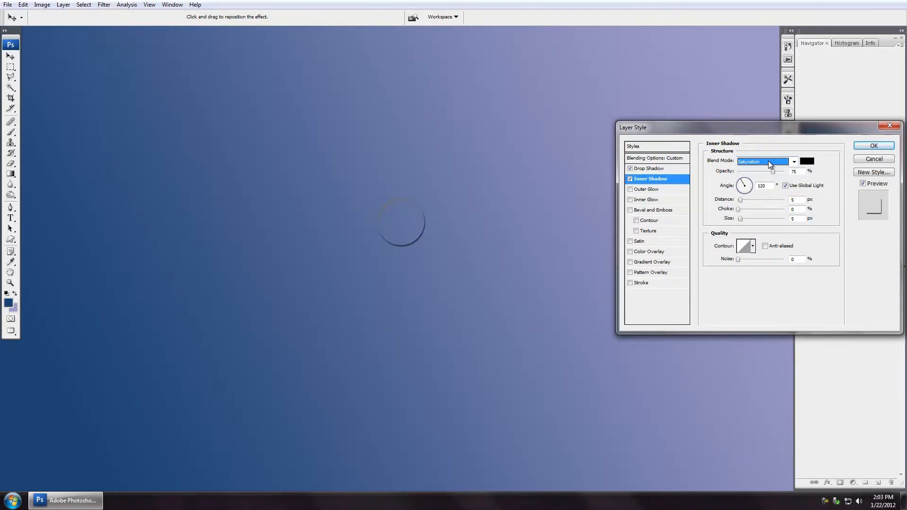
{"action": "left_click", "coordinate": [763, 161]}
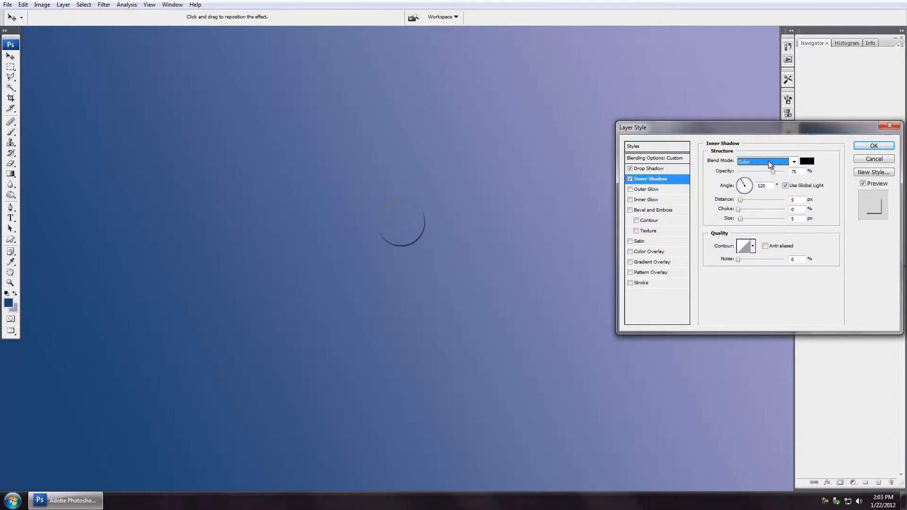
{"action": "left_click", "coordinate": [763, 161]}
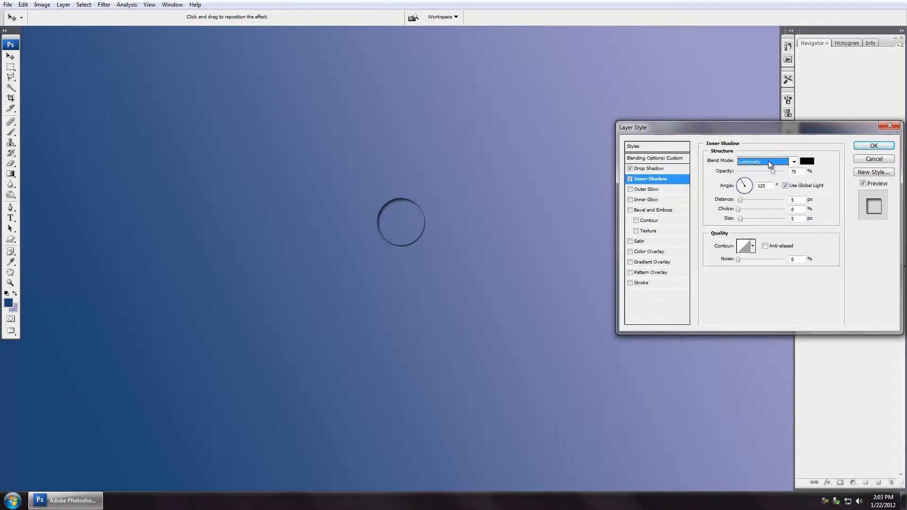
{"action": "left_click", "coordinate": [765, 161]}
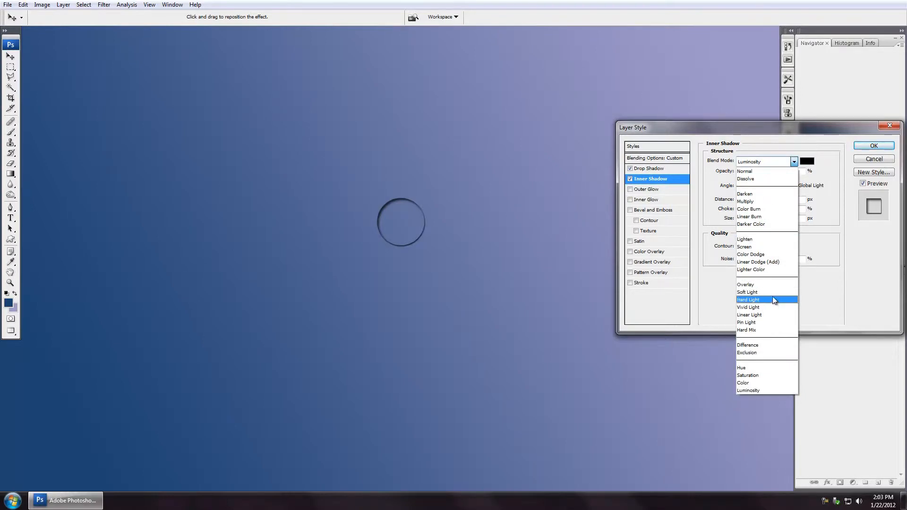
{"action": "left_click", "coordinate": [747, 292]}
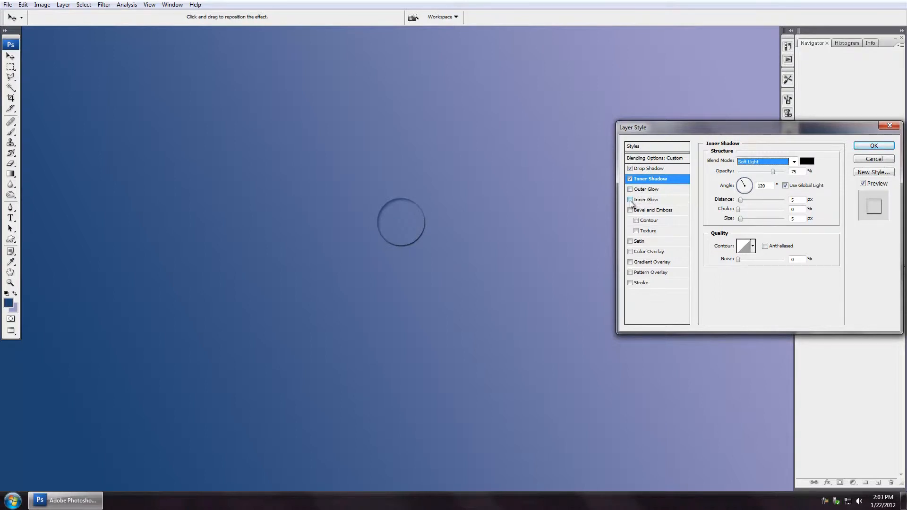
Enable a black 7 px Inner Glow on the circle.
{"action": "left_click", "coordinate": [630, 199]}
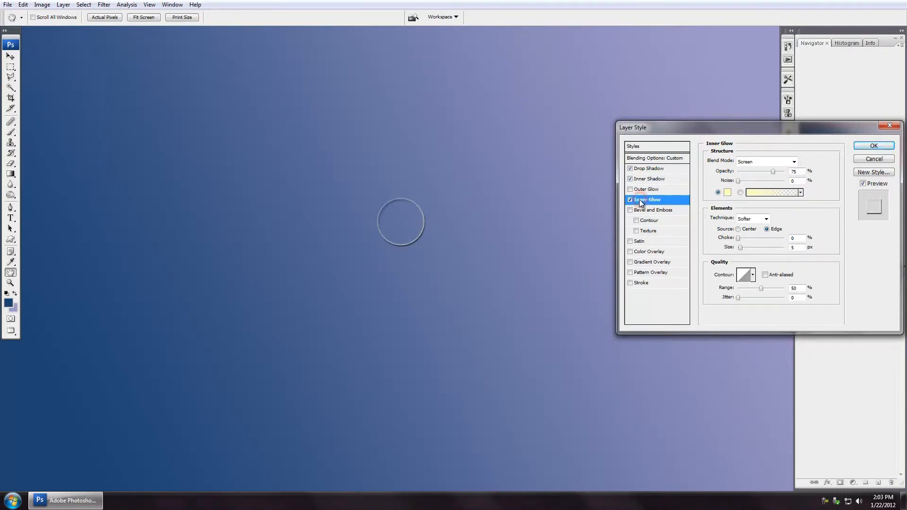
{"action": "left_click", "coordinate": [630, 199]}
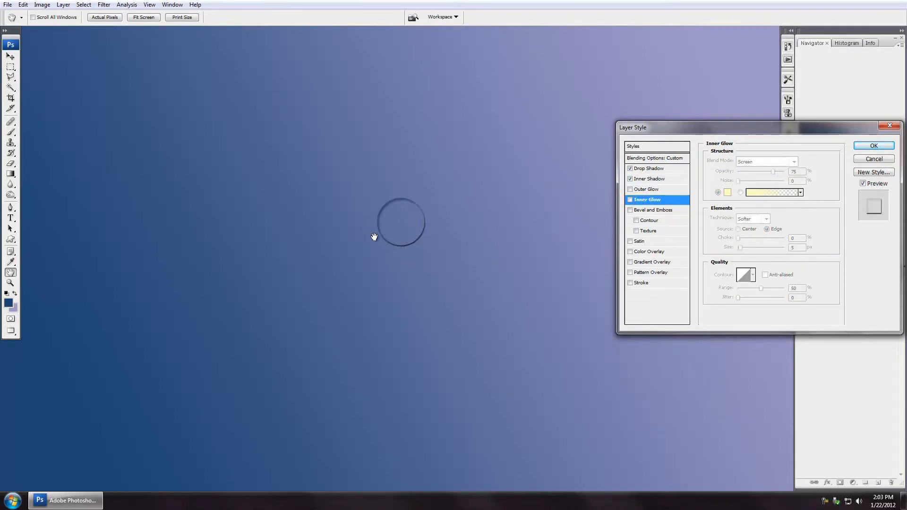
{"action": "mouse_move", "coordinate": [433, 240]}
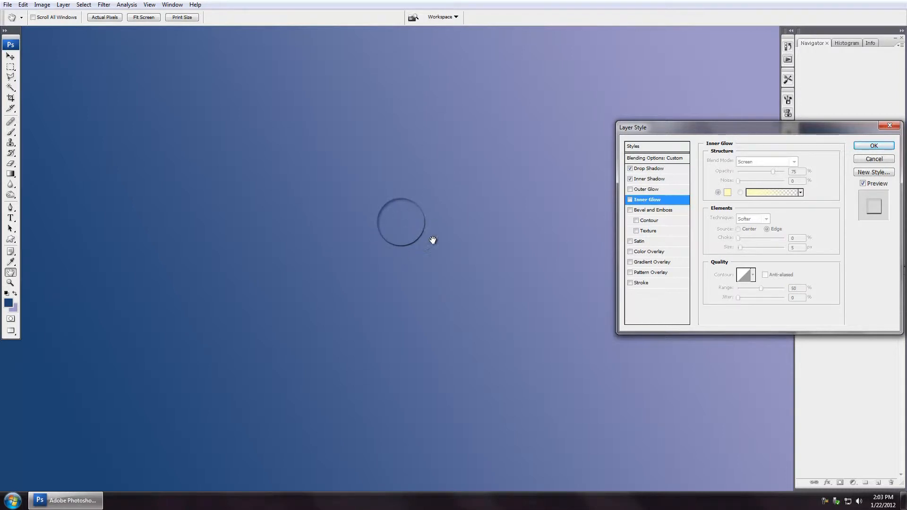
{"action": "left_click", "coordinate": [630, 282]}
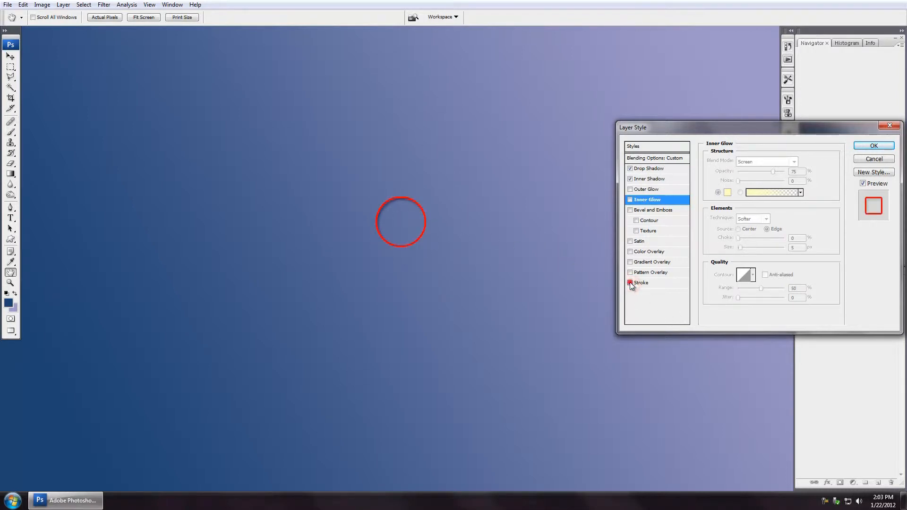
{"action": "left_click", "coordinate": [629, 283]}
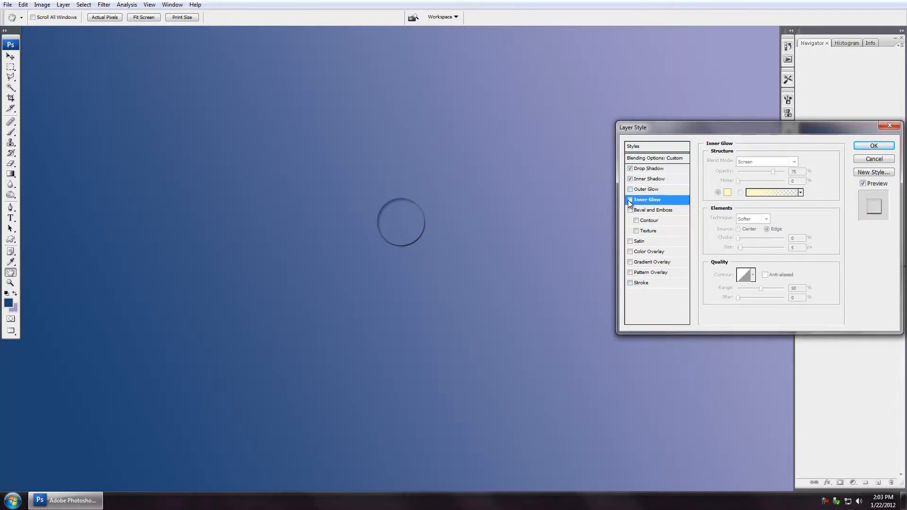
{"action": "left_click", "coordinate": [629, 200]}
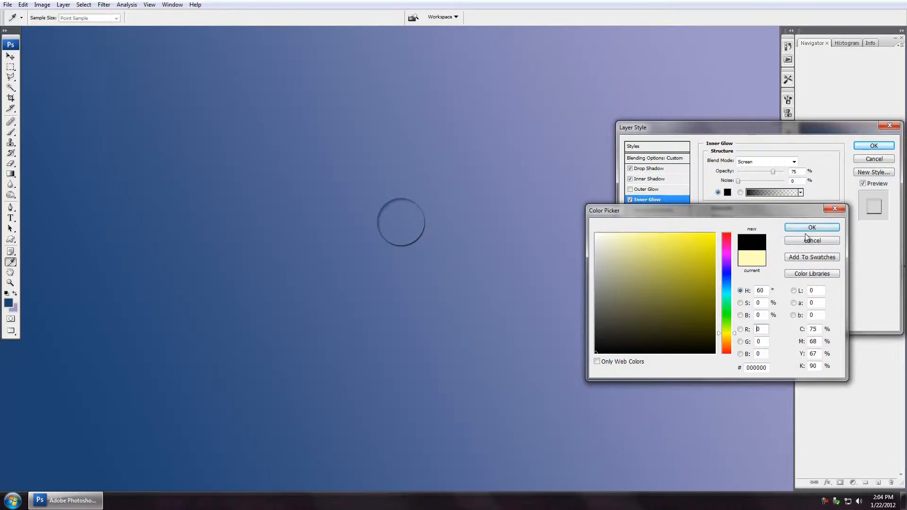
{"action": "left_click", "coordinate": [810, 226]}
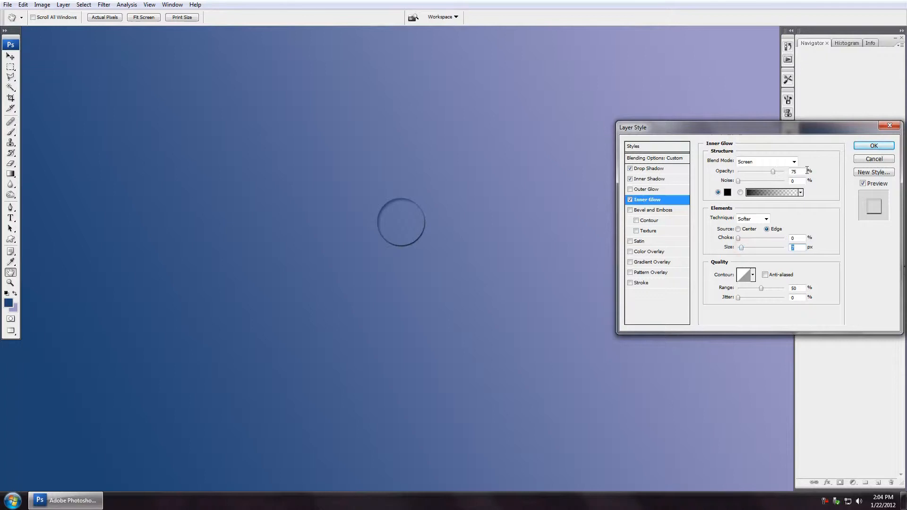
Try several Inner Glow blend modes, settling on Soft Light.
{"action": "left_click", "coordinate": [763, 161]}
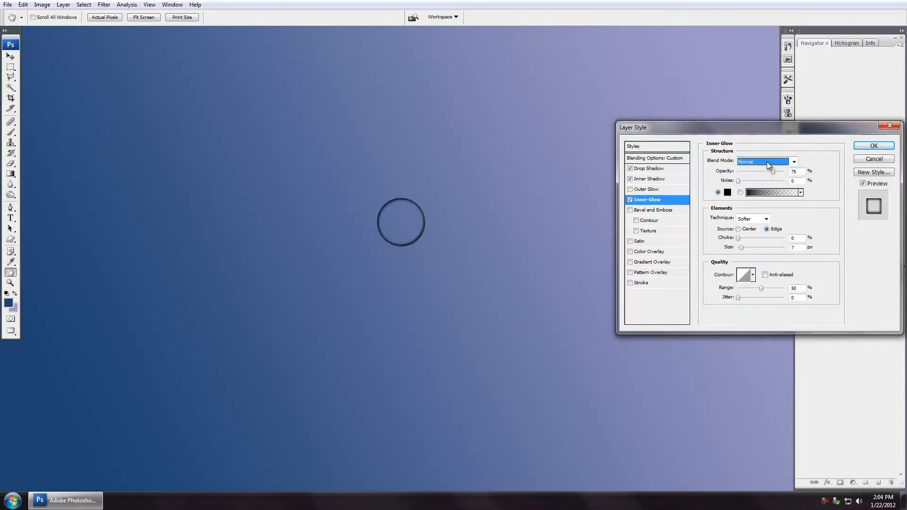
{"action": "left_click", "coordinate": [762, 161]}
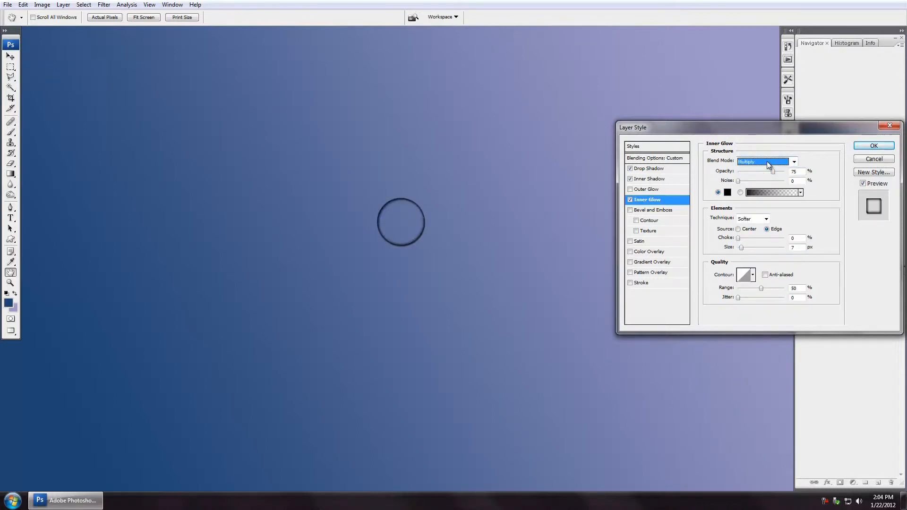
{"action": "left_click", "coordinate": [762, 161]}
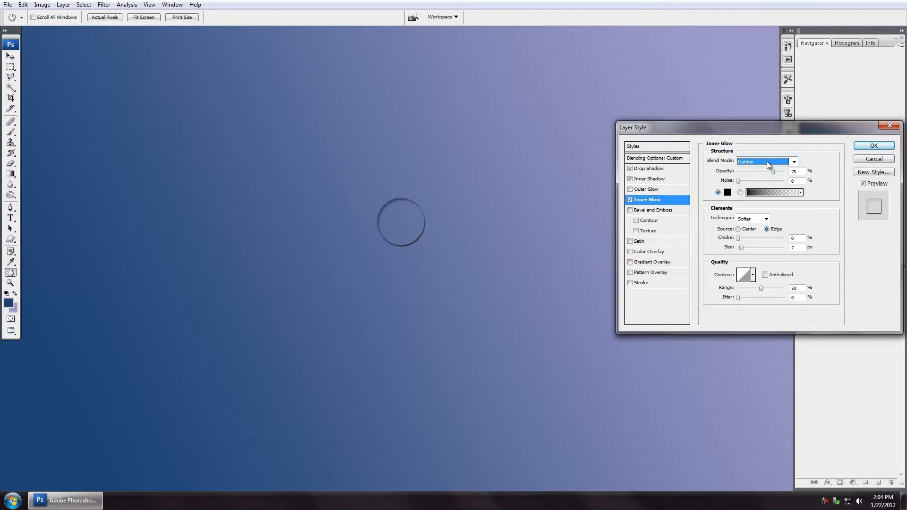
{"action": "left_click", "coordinate": [763, 161]}
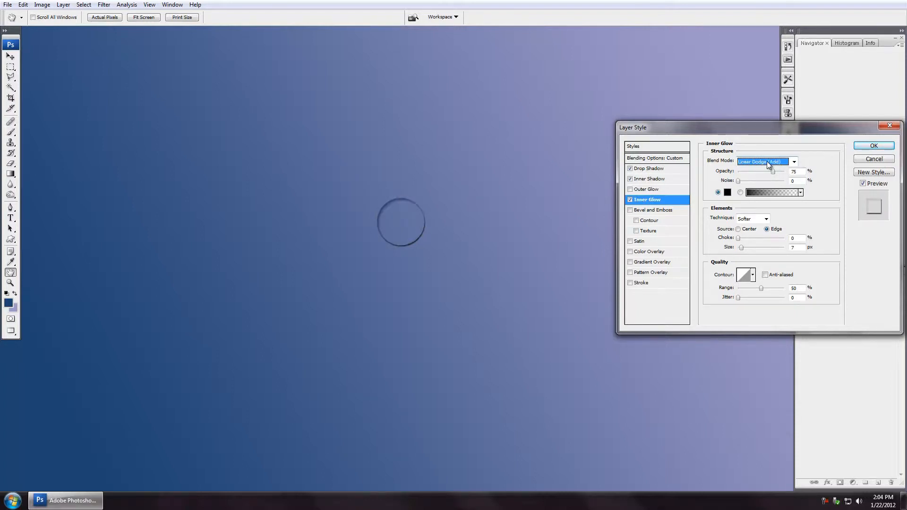
{"action": "left_click", "coordinate": [763, 161]}
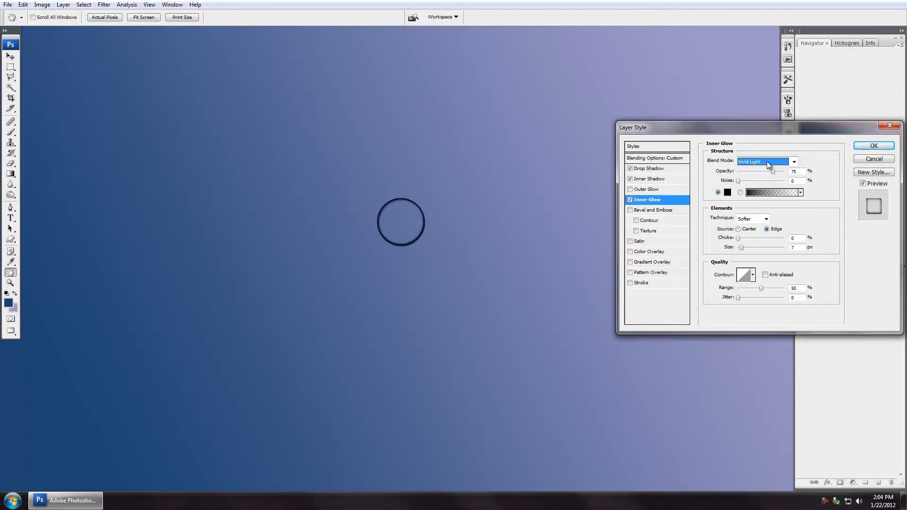
{"action": "left_click", "coordinate": [763, 161]}
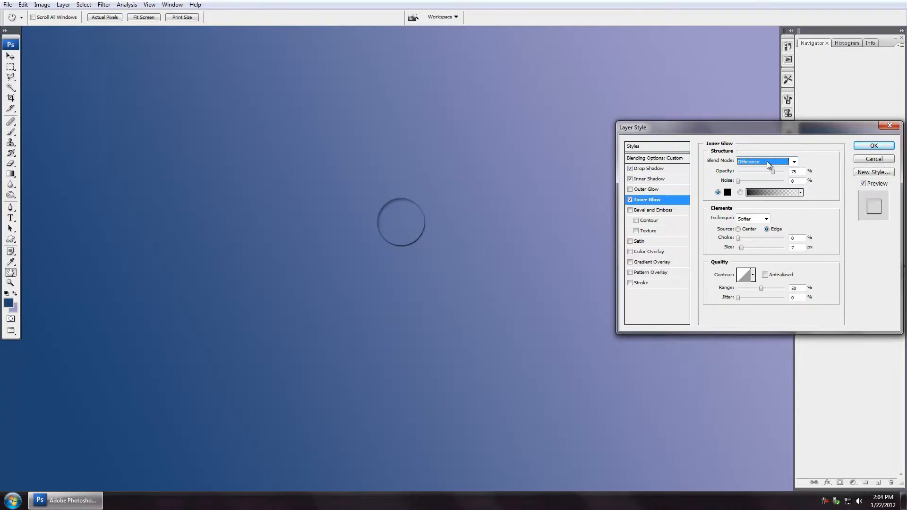
{"action": "left_click", "coordinate": [762, 162]}
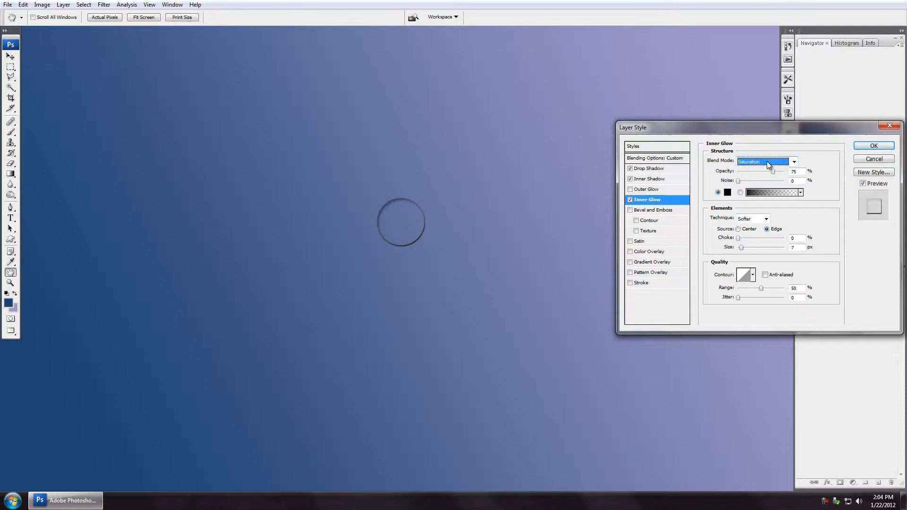
{"action": "left_click", "coordinate": [765, 161]}
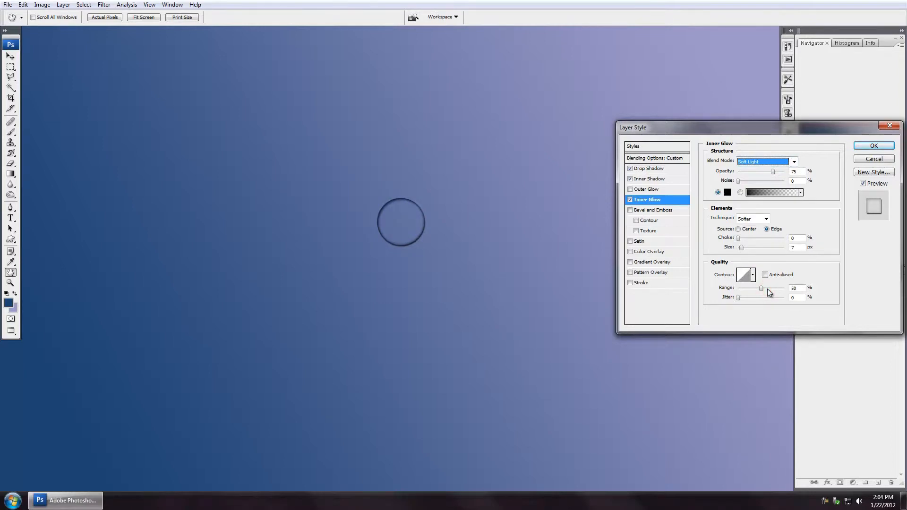
{"action": "mouse_move", "coordinate": [774, 172]}
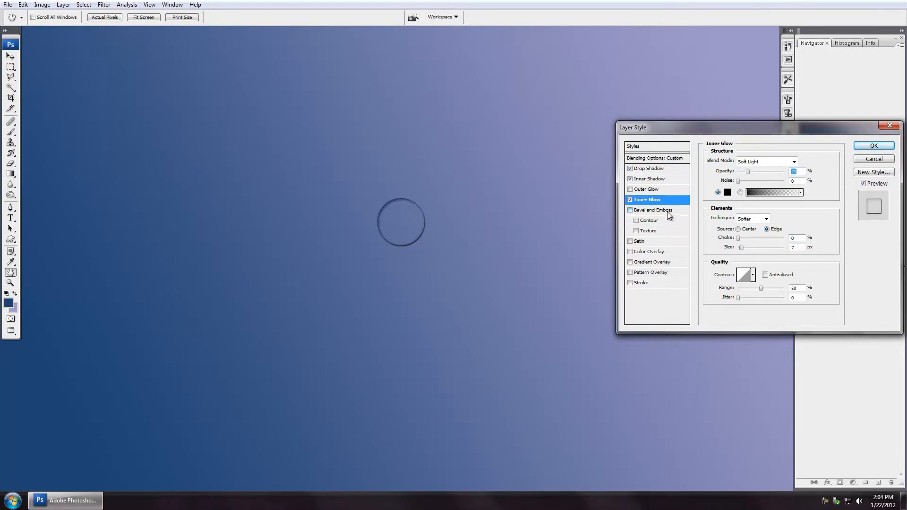
Enable Bevel and Emboss on the circle and display its settings panel.
{"action": "left_click", "coordinate": [630, 209]}
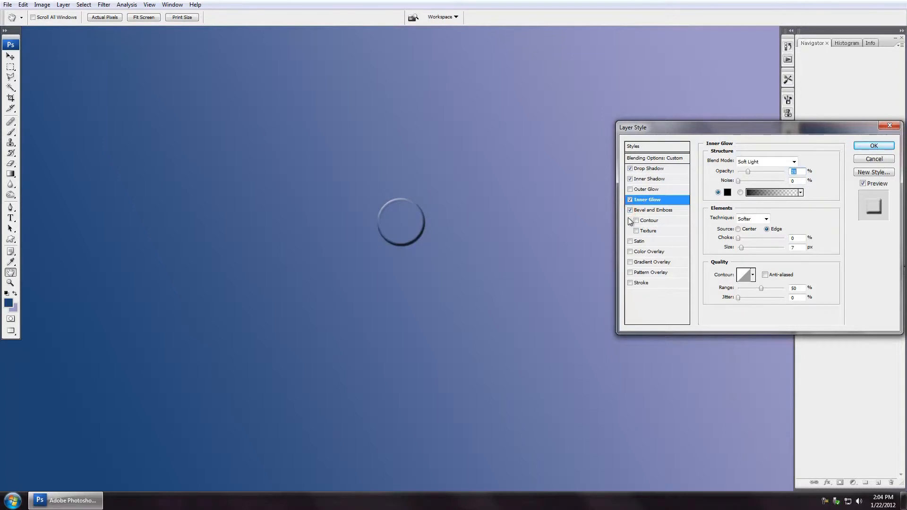
{"action": "mouse_move", "coordinate": [629, 209]}
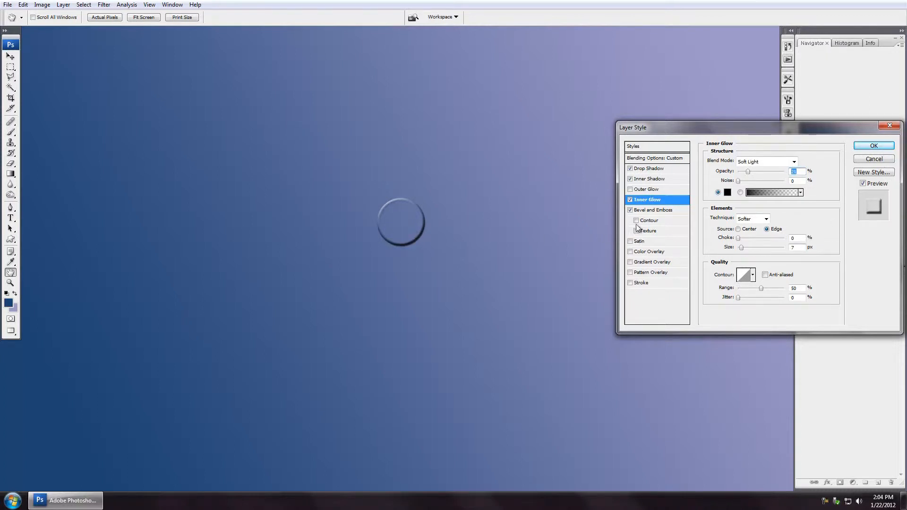
{"action": "mouse_move", "coordinate": [763, 184]}
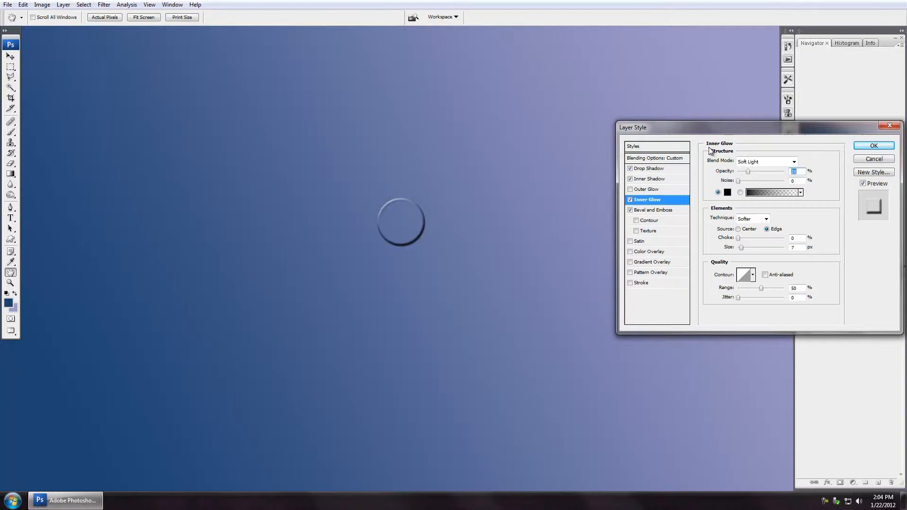
{"action": "mouse_move", "coordinate": [720, 152]}
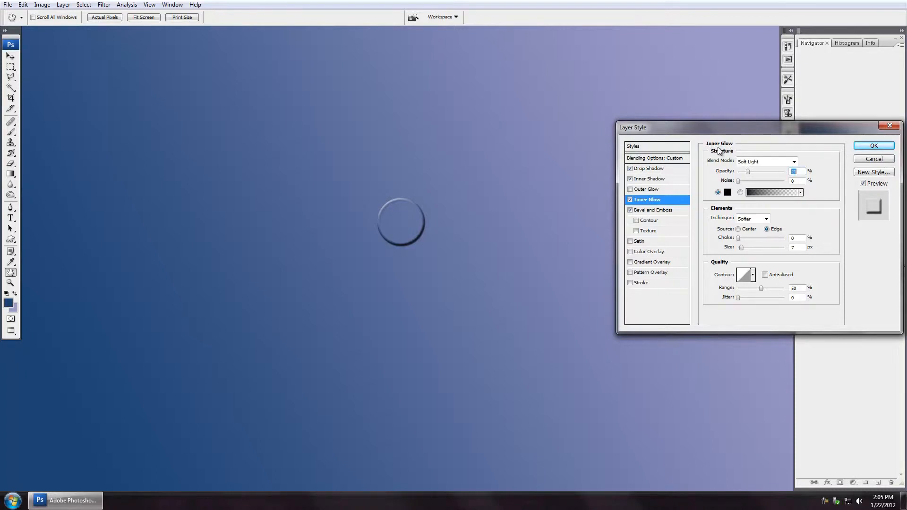
{"action": "mouse_move", "coordinate": [724, 216]}
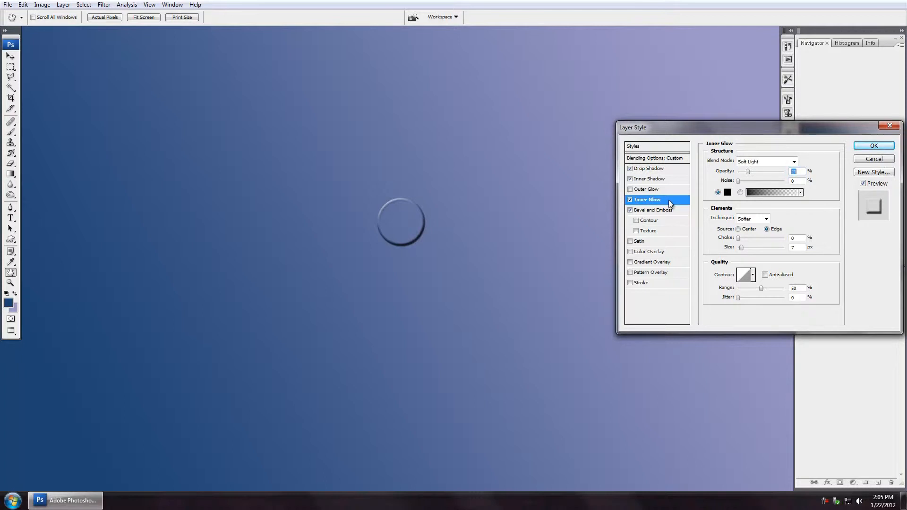
{"action": "mouse_move", "coordinate": [631, 214]}
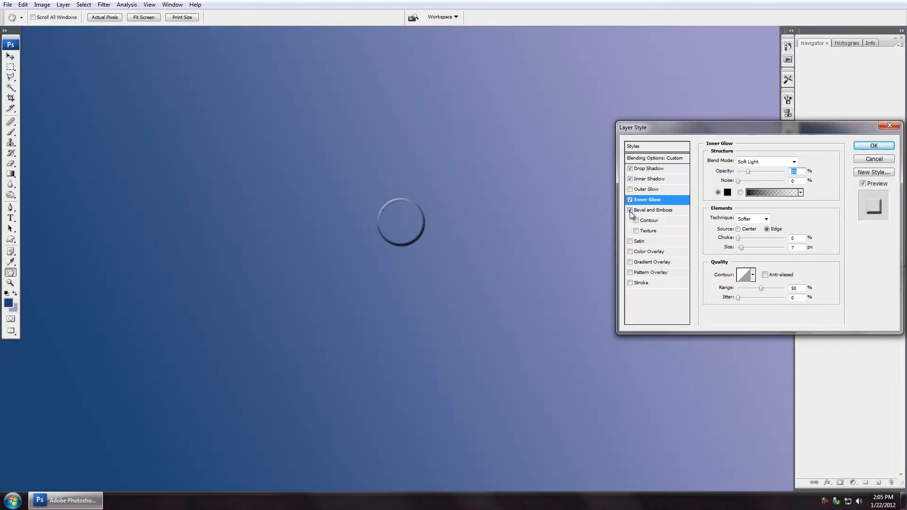
{"action": "mouse_move", "coordinate": [663, 211]}
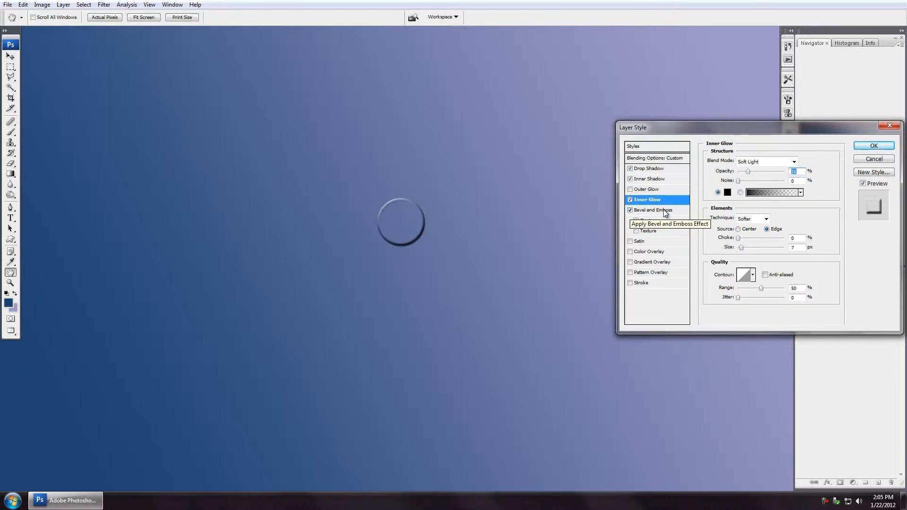
{"action": "left_click", "coordinate": [654, 210]}
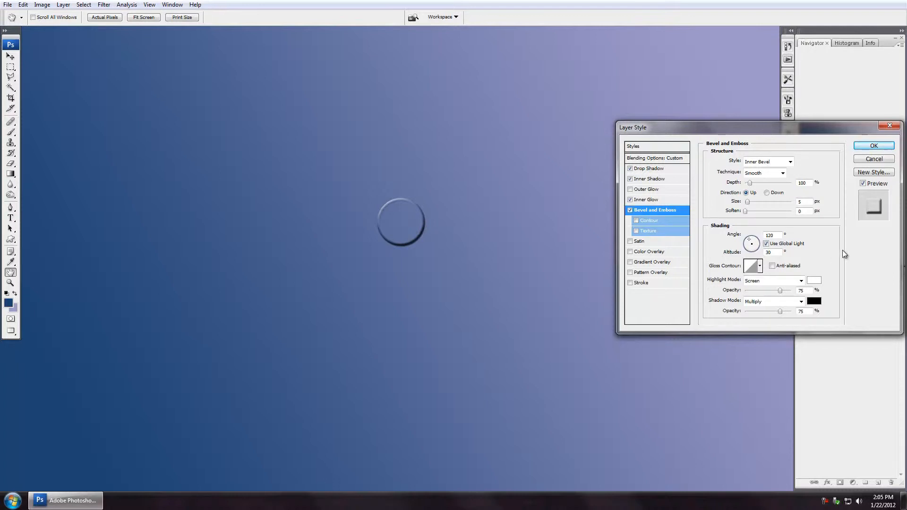
Set the bevel to Chisel Hard with 205% depth, 18 px size and 16 px soften.
{"action": "left_click", "coordinate": [782, 173]}
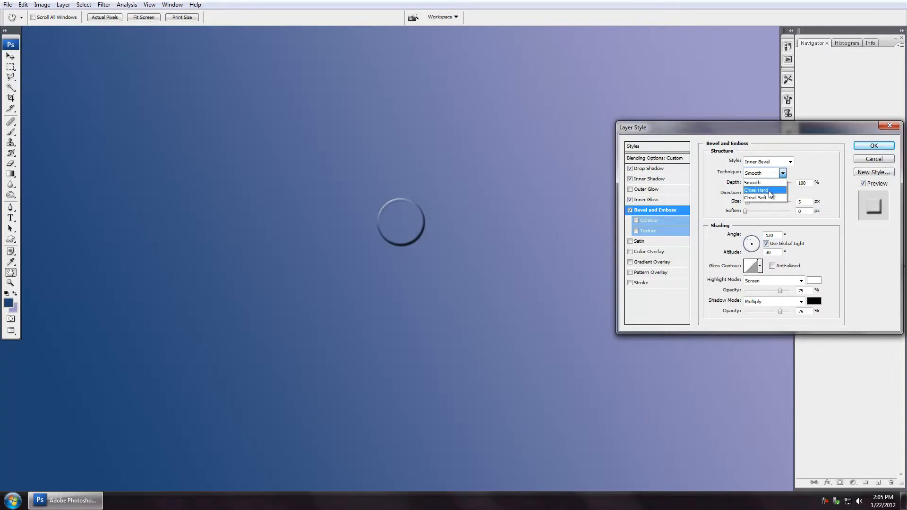
{"action": "left_click", "coordinate": [757, 190]}
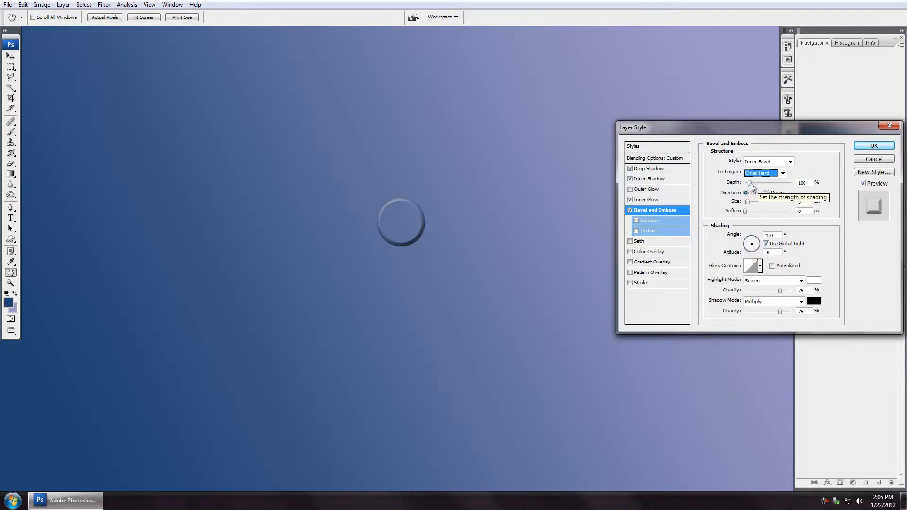
{"action": "left_click_drag", "start_coordinate": [750, 182], "coordinate": [769, 183]}
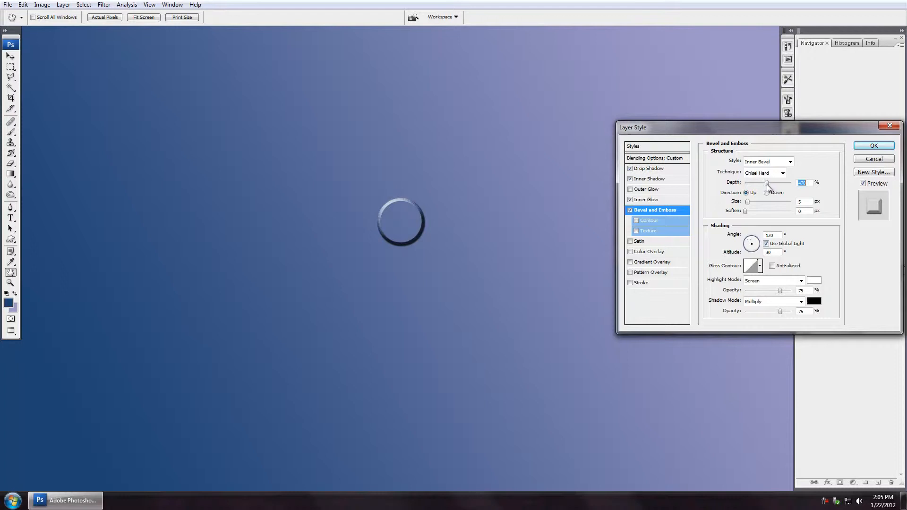
{"action": "left_click_drag", "start_coordinate": [768, 182], "coordinate": [755, 182]}
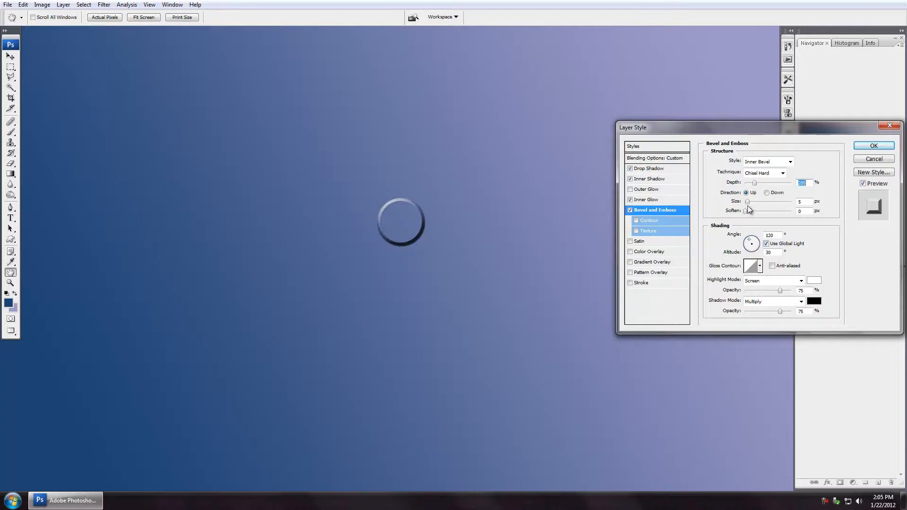
{"action": "left_click_drag", "start_coordinate": [748, 202], "coordinate": [754, 201]}
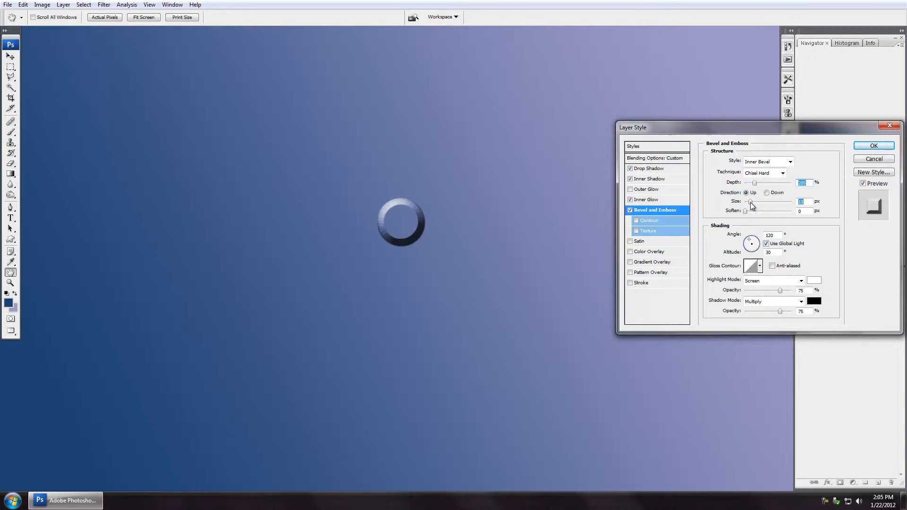
{"action": "left_click_drag", "start_coordinate": [750, 203], "coordinate": [769, 203]}
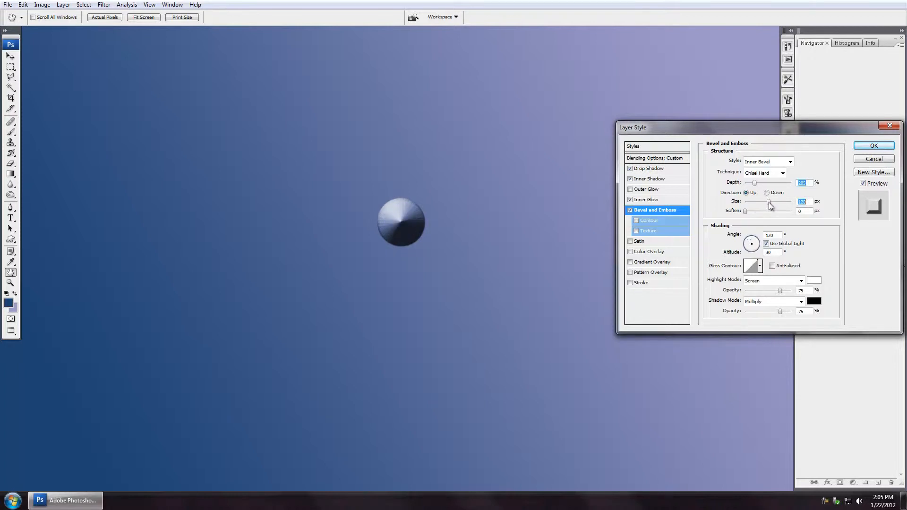
{"action": "left_click_drag", "start_coordinate": [769, 204], "coordinate": [752, 203]}
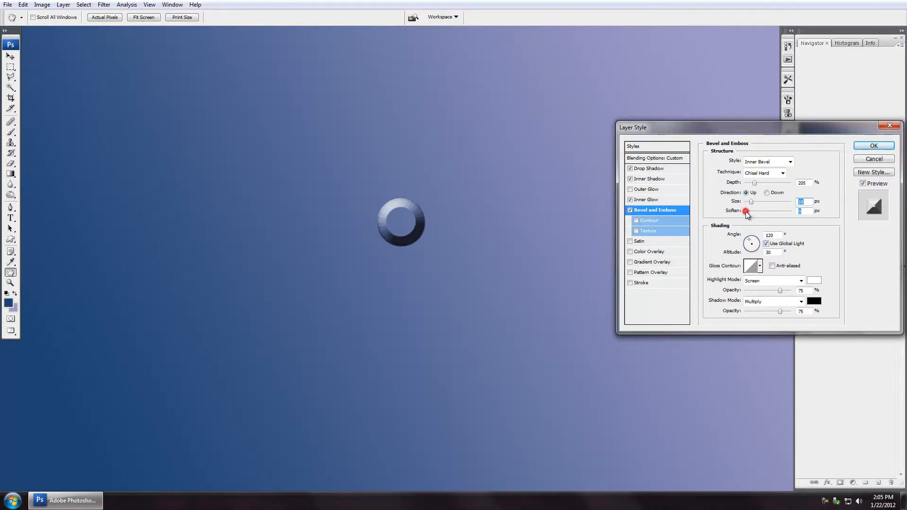
{"action": "left_click_drag", "start_coordinate": [748, 211], "coordinate": [776, 210]}
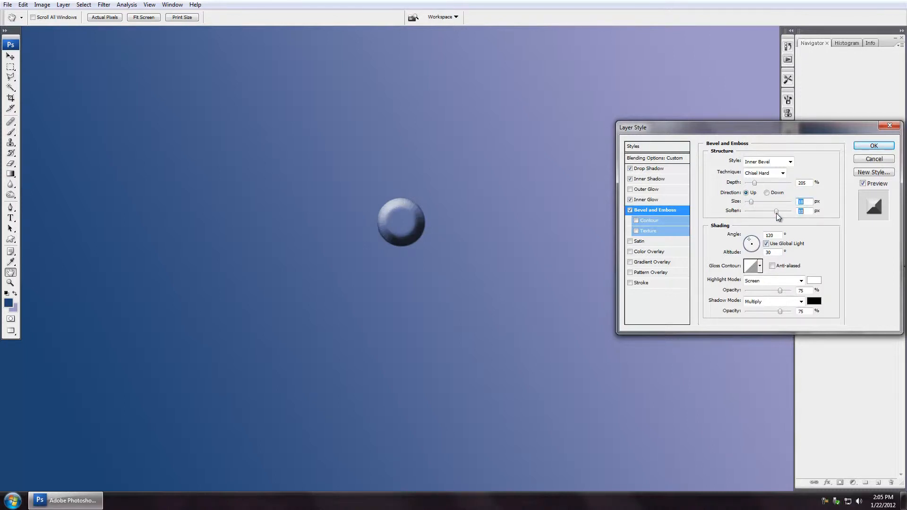
{"action": "left_click_drag", "start_coordinate": [778, 210], "coordinate": [791, 211]}
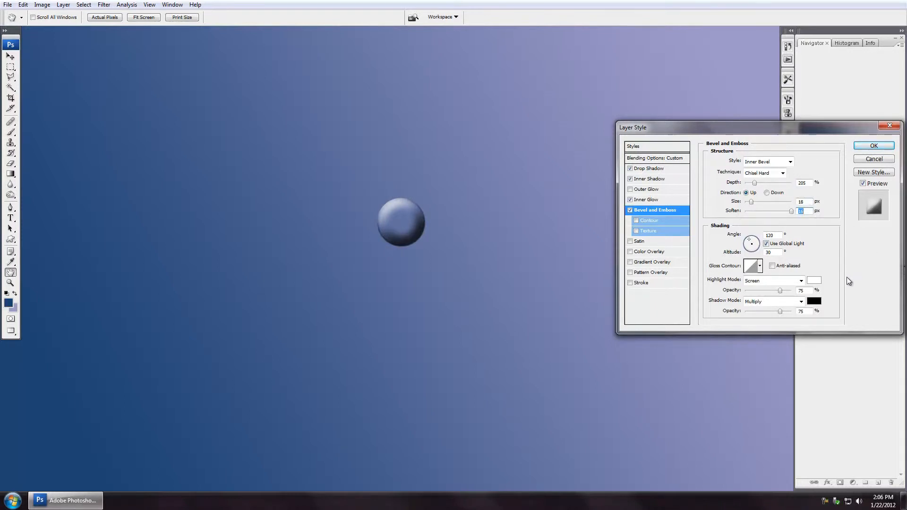
{"action": "mouse_move", "coordinate": [419, 204]}
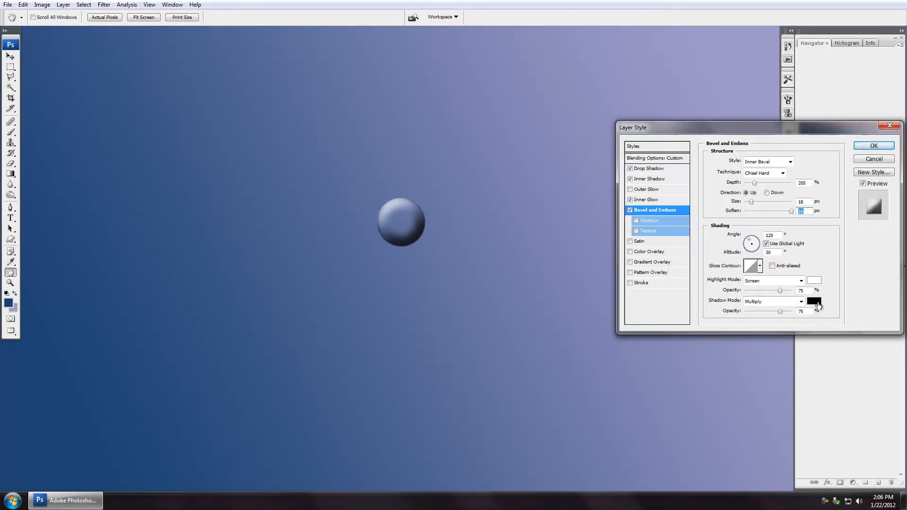
{"action": "mouse_move", "coordinate": [813, 284]}
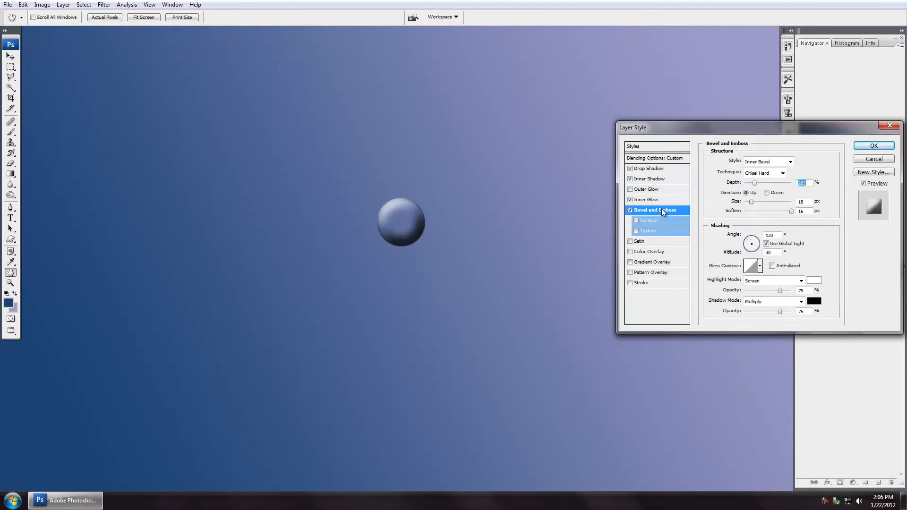
{"action": "mouse_move", "coordinate": [669, 220]}
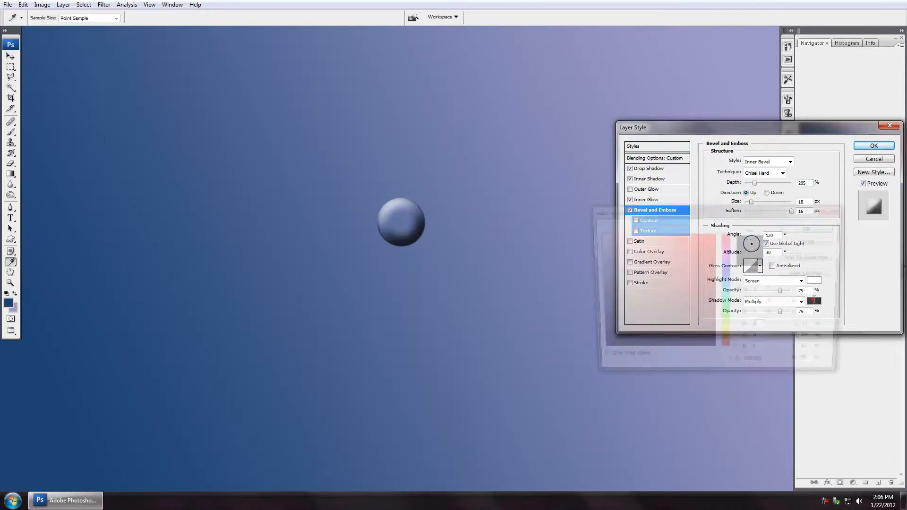
Set the bevel shadow colour to white (ffffff) after briefly trying a light pink.
{"action": "left_click", "coordinate": [813, 301]}
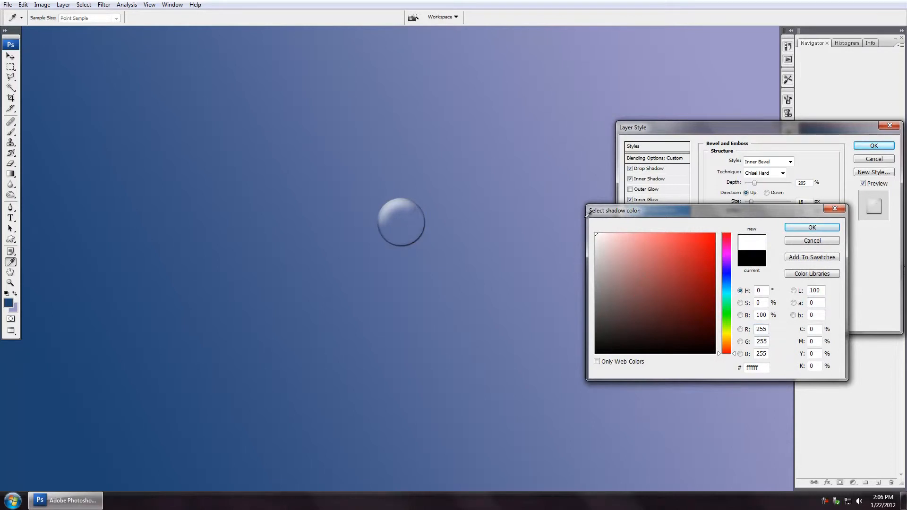
{"action": "mouse_move", "coordinate": [420, 234]}
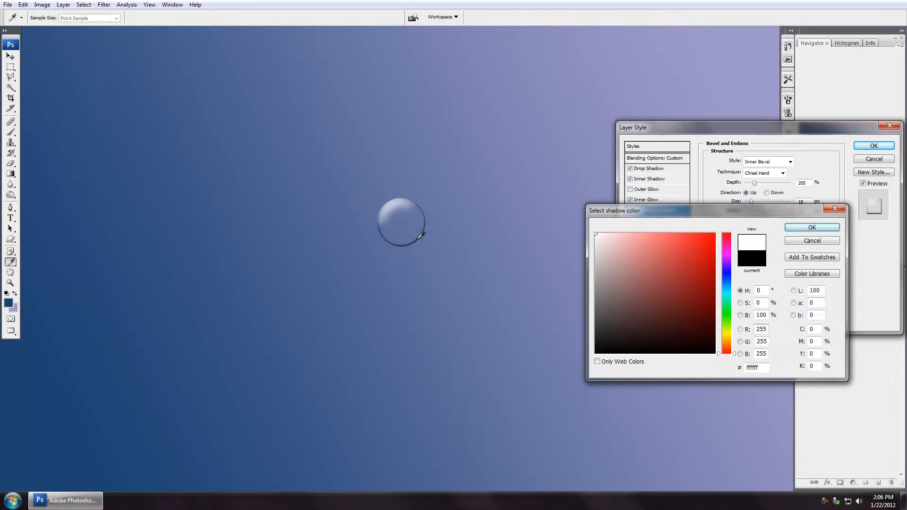
{"action": "left_click", "coordinate": [605, 250]}
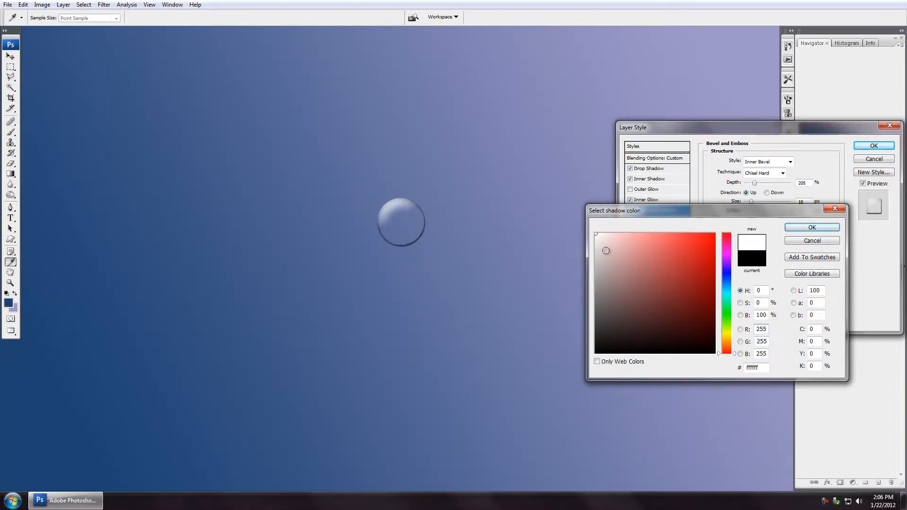
{"action": "left_click", "coordinate": [604, 245]}
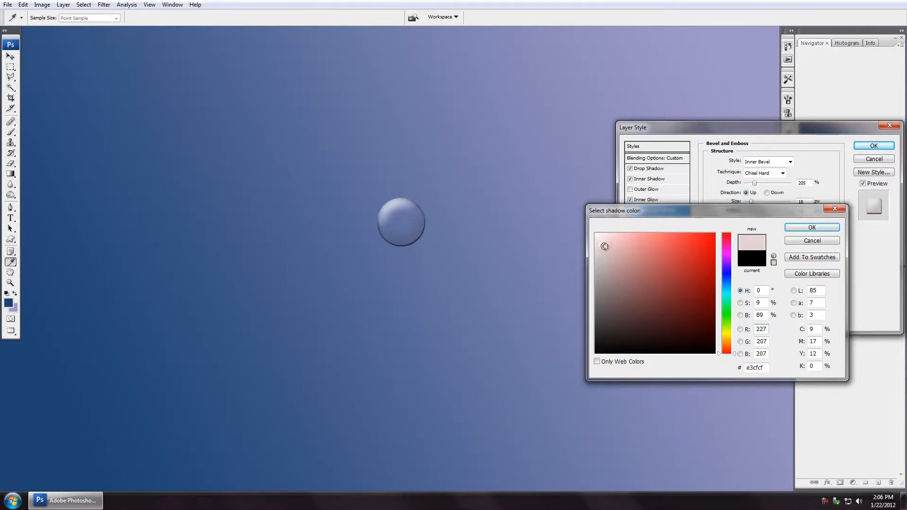
{"action": "left_click", "coordinate": [596, 234]}
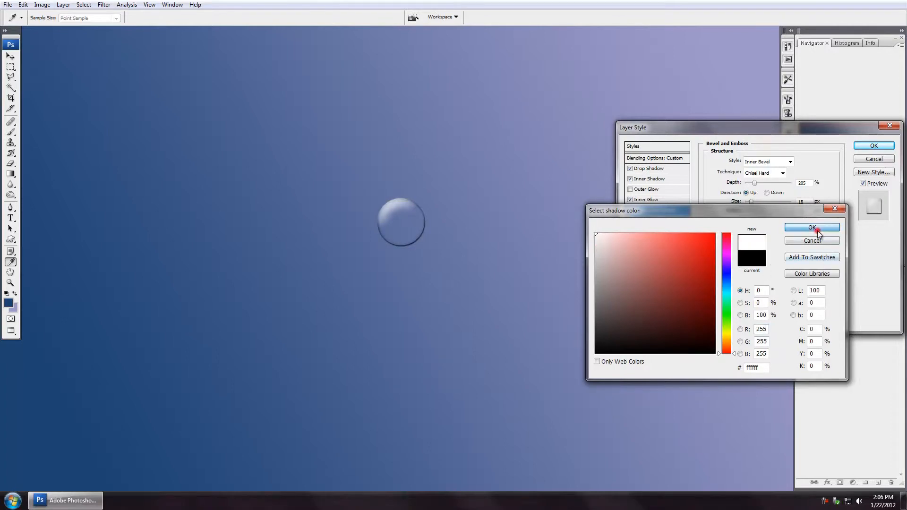
{"action": "left_click", "coordinate": [811, 226]}
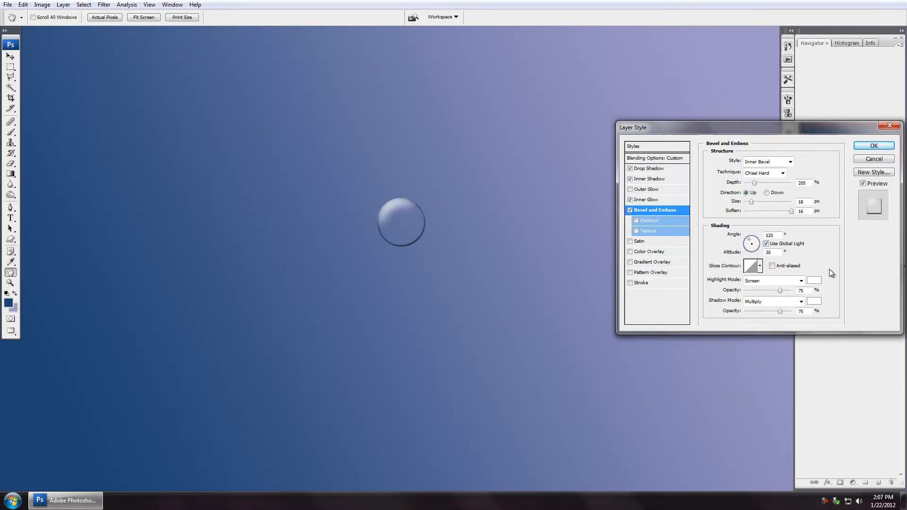
{"action": "mouse_move", "coordinate": [365, 56]}
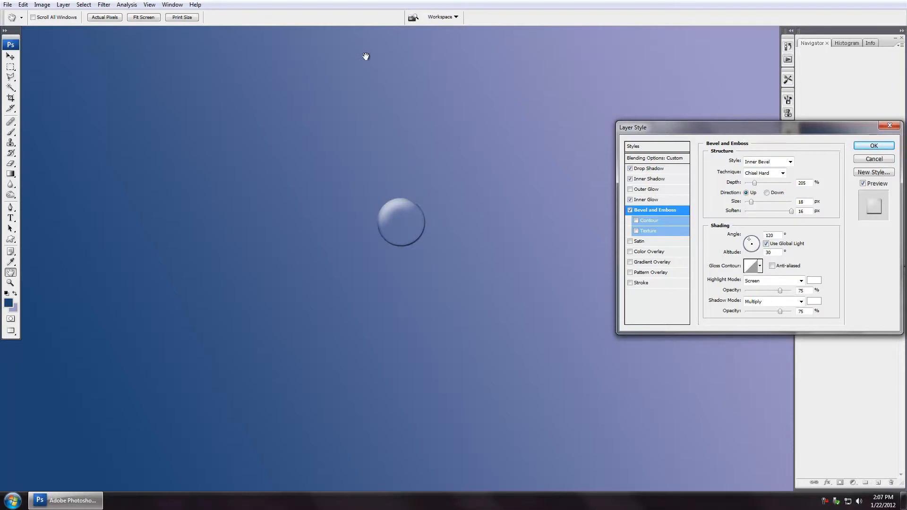
{"action": "mouse_move", "coordinate": [256, 48]}
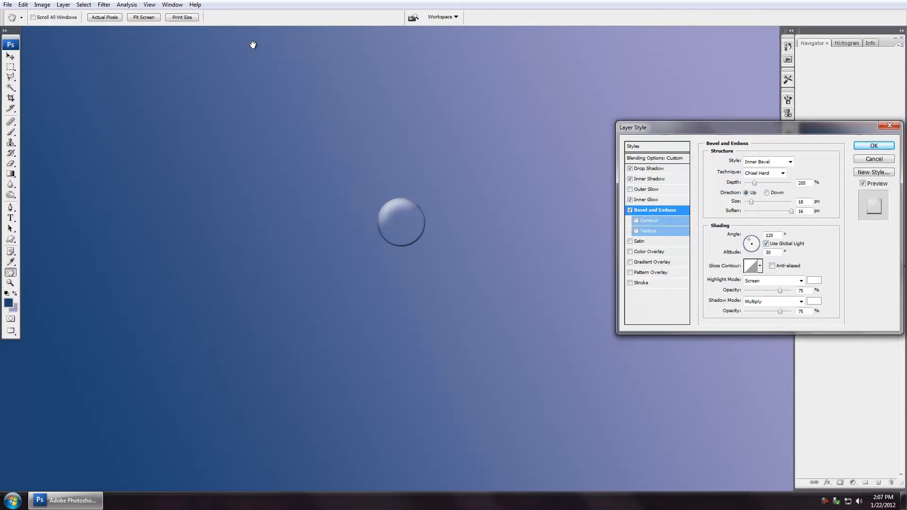
{"action": "mouse_move", "coordinate": [386, 175]}
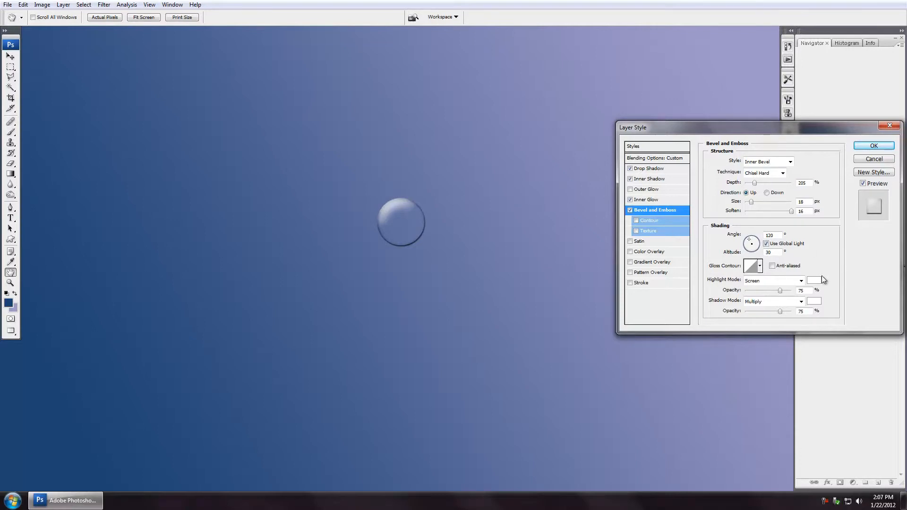
{"action": "left_click", "coordinate": [814, 280]}
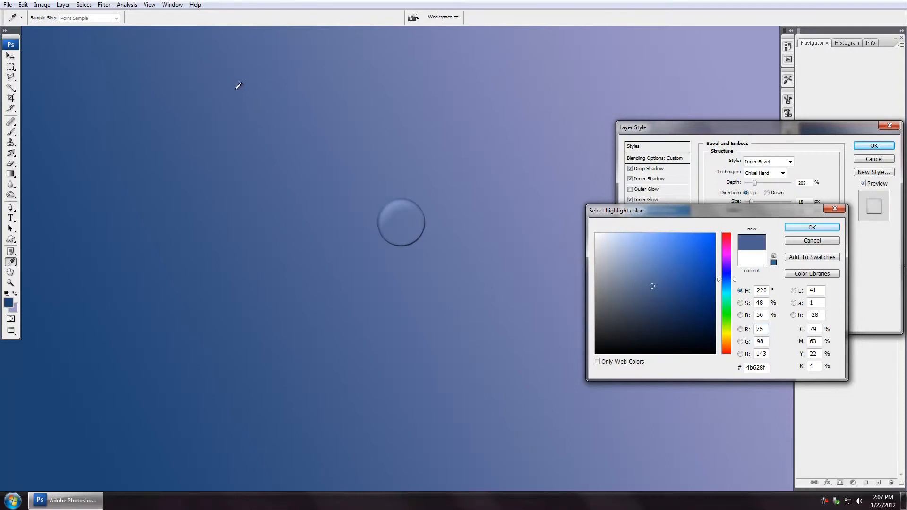
{"action": "mouse_move", "coordinate": [302, 78]}
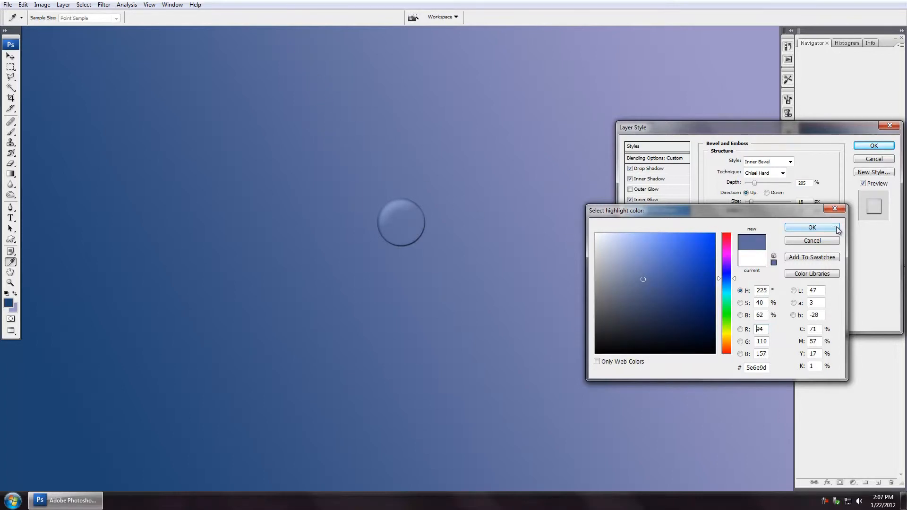
Confirm the muted blue (5e6e9d) highlight colour and close the shadow picker unchanged.
{"action": "left_click", "coordinate": [811, 226]}
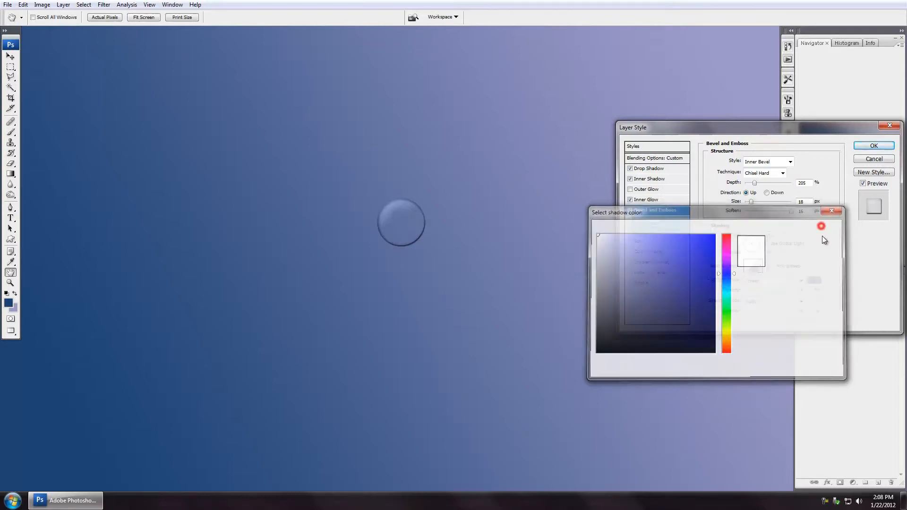
{"action": "left_click", "coordinate": [820, 227]}
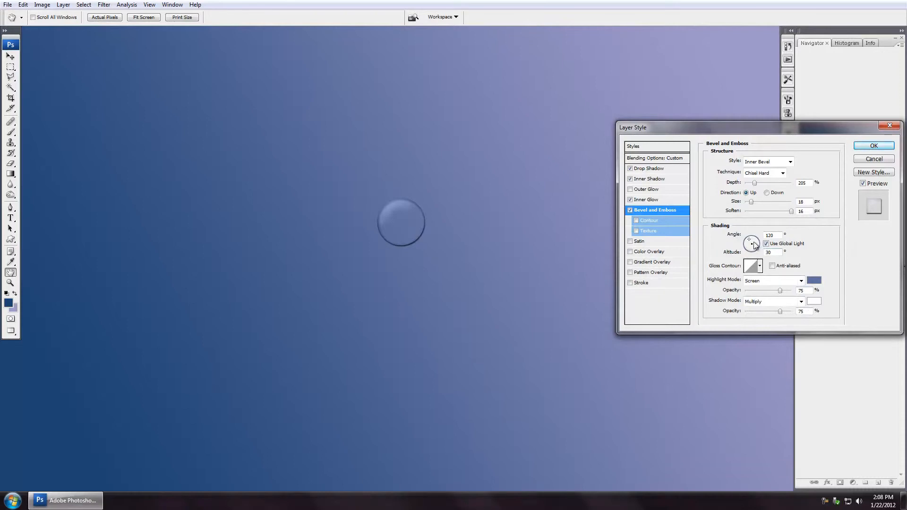
{"action": "mouse_move", "coordinate": [750, 241]}
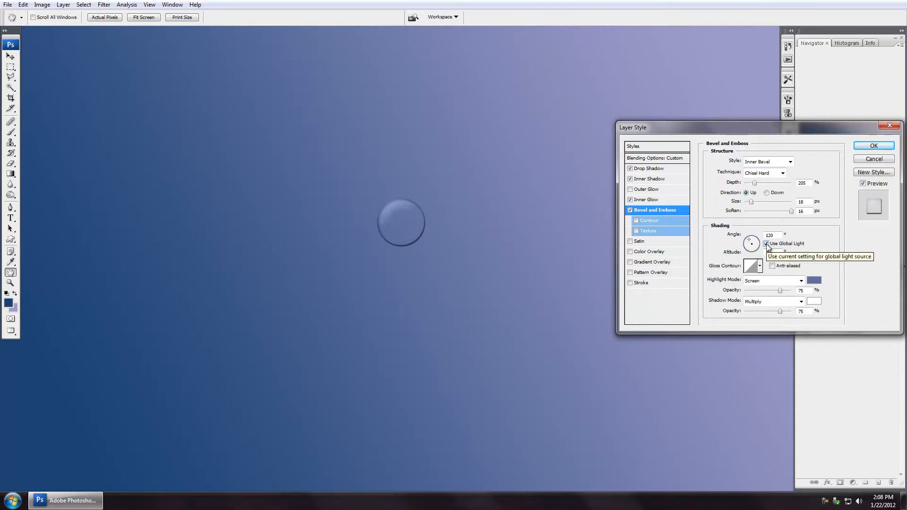
Drag the shading wheel to test different bevel light directions on the circle.
{"action": "left_click", "coordinate": [766, 244]}
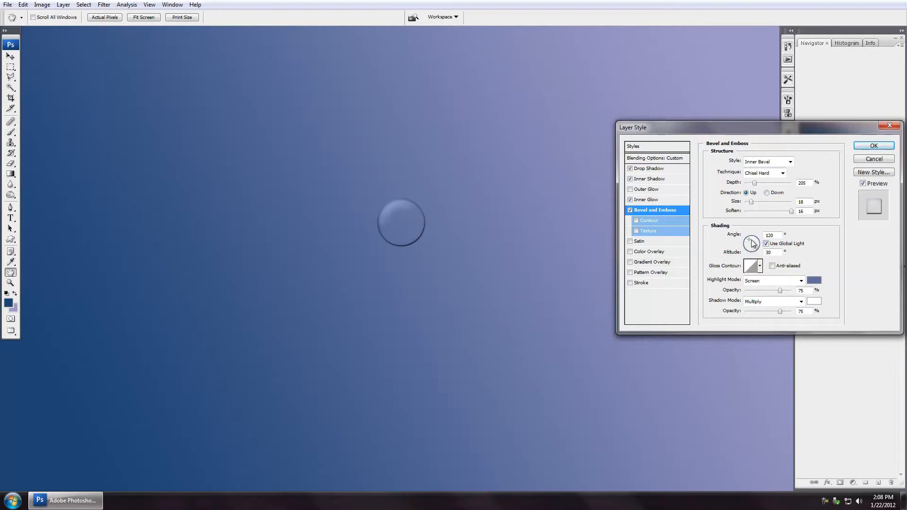
{"action": "left_click_drag", "start_coordinate": [752, 241], "coordinate": [751, 242]}
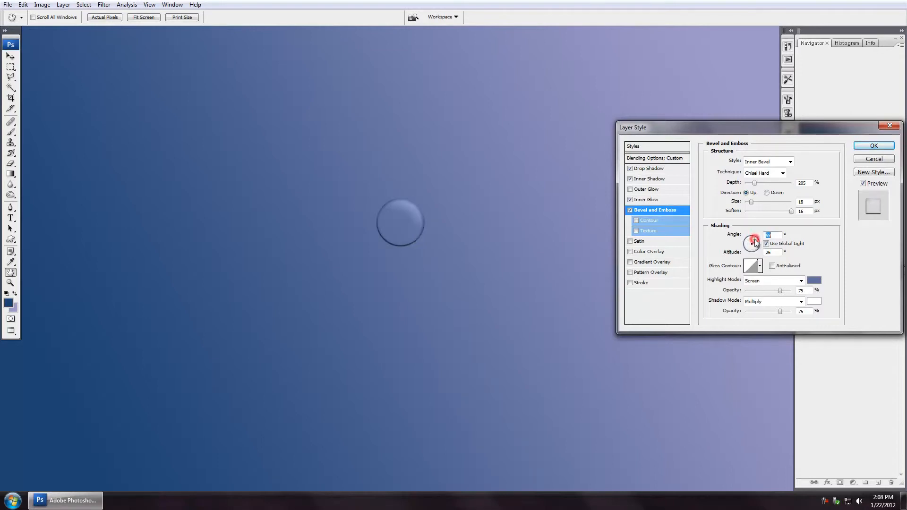
{"action": "left_click_drag", "start_coordinate": [755, 240], "coordinate": [752, 248]}
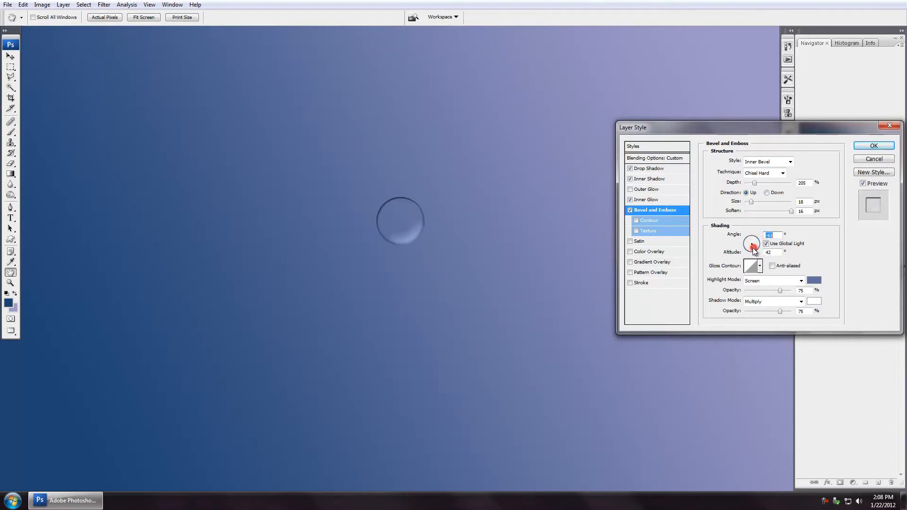
{"action": "left_click_drag", "start_coordinate": [755, 247], "coordinate": [749, 242]}
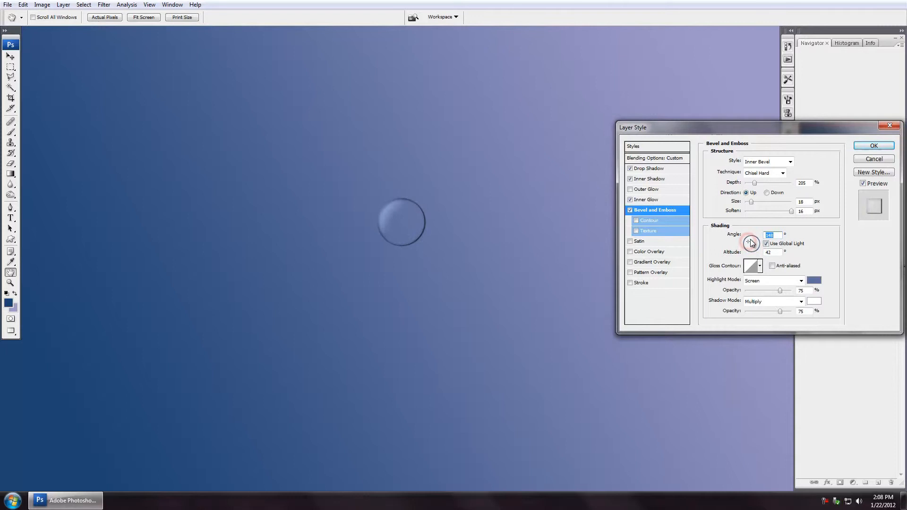
{"action": "left_click_drag", "start_coordinate": [750, 242], "coordinate": [750, 246]}
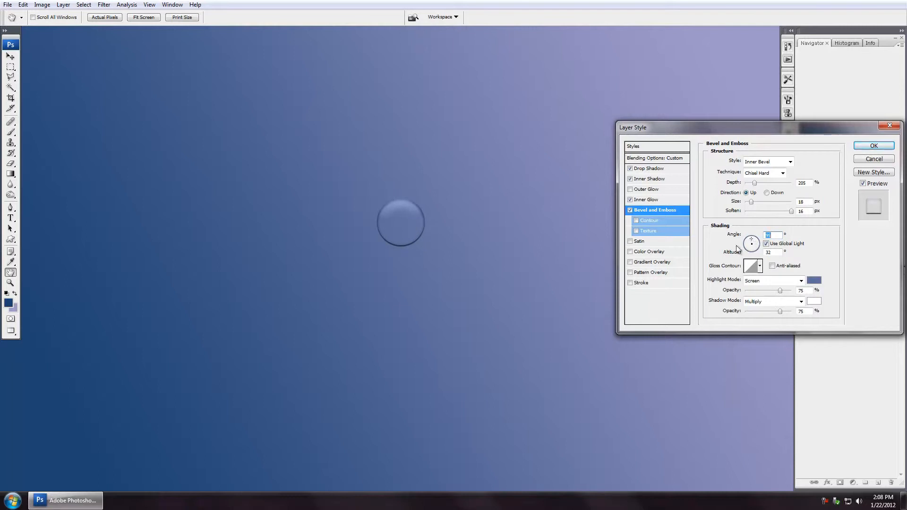
{"action": "mouse_move", "coordinate": [540, 238]}
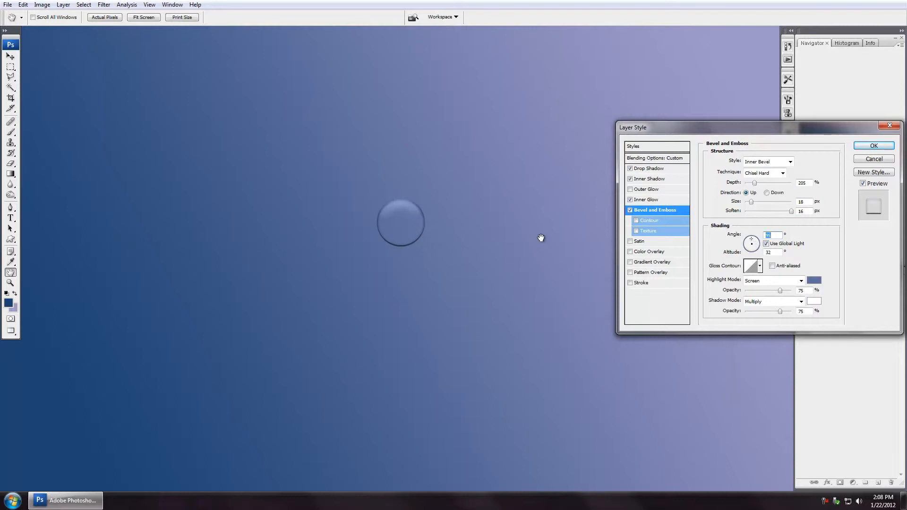
{"action": "mouse_move", "coordinate": [334, 370]}
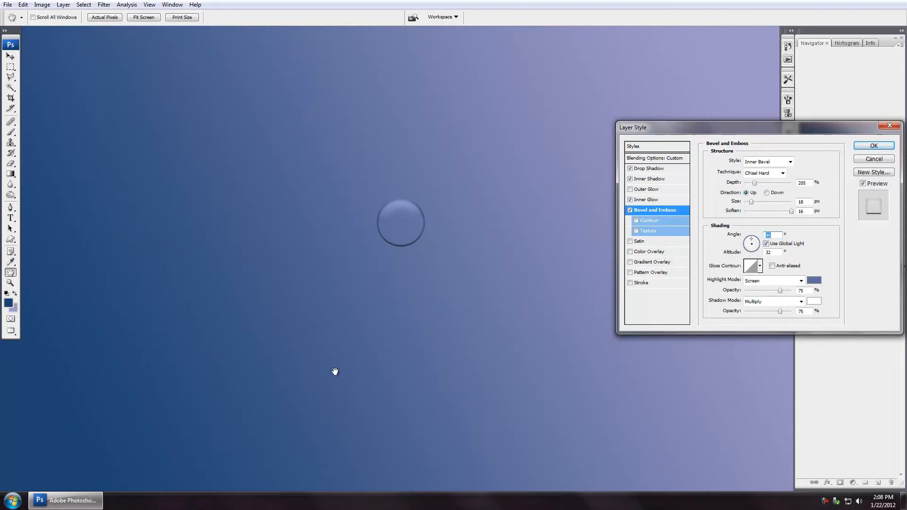
{"action": "mouse_move", "coordinate": [314, 370]}
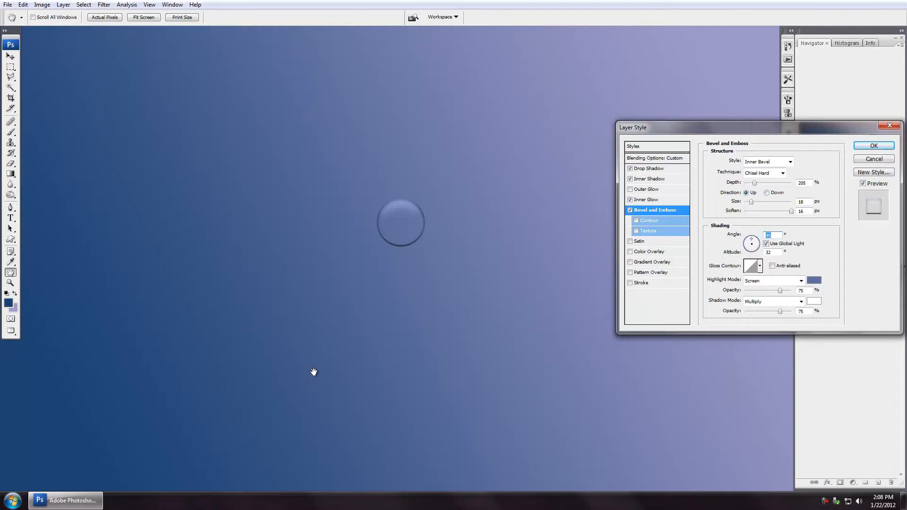
{"action": "mouse_move", "coordinate": [556, 240]}
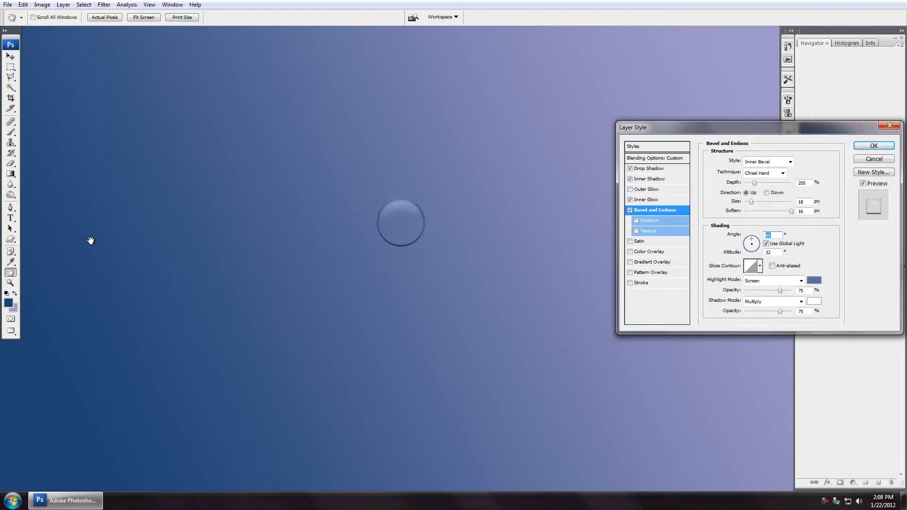
{"action": "mouse_move", "coordinate": [291, 62]}
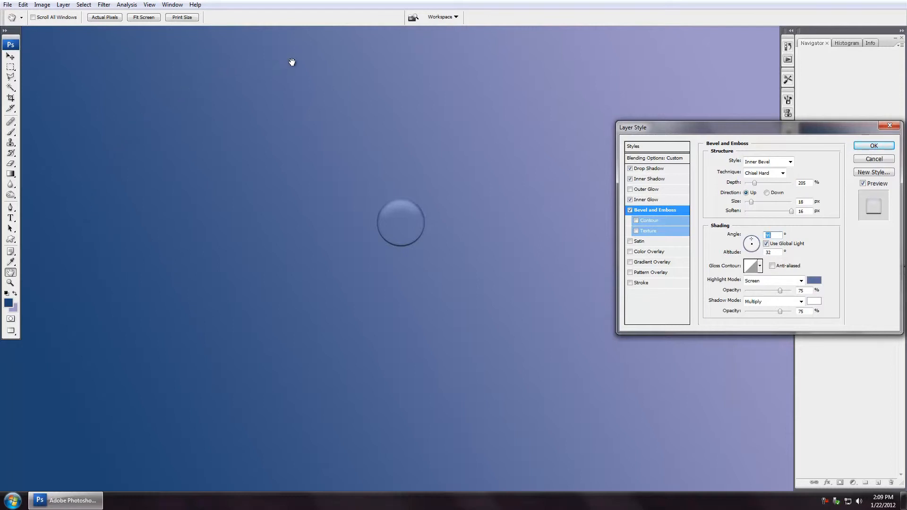
{"action": "mouse_move", "coordinate": [718, 402]}
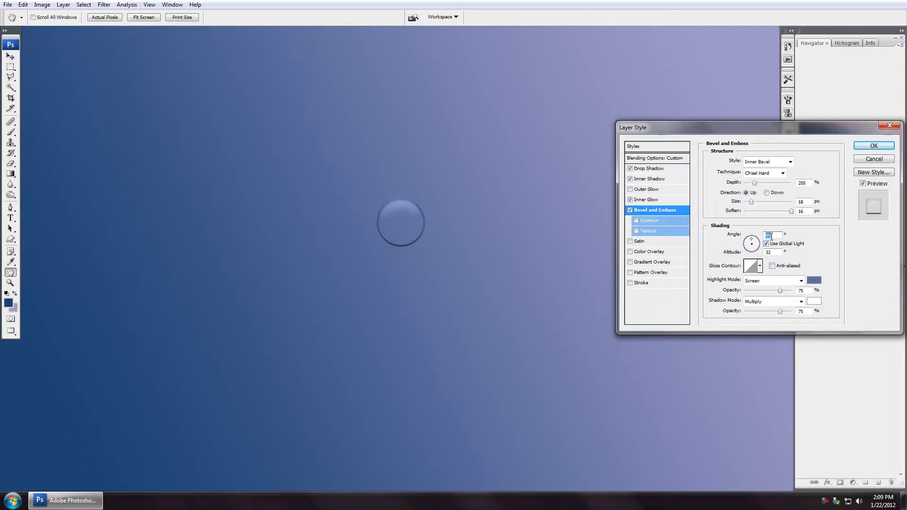
Settle the bevel lighting at a 120° angle and 32° altitude.
{"action": "left_click_drag", "start_coordinate": [750, 243], "coordinate": [751, 243]}
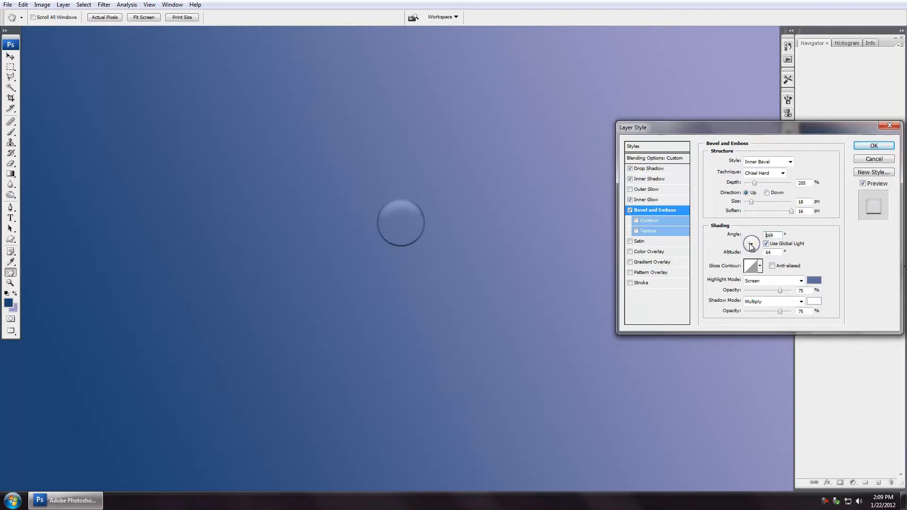
{"action": "left_click_drag", "start_coordinate": [750, 240], "coordinate": [752, 243]}
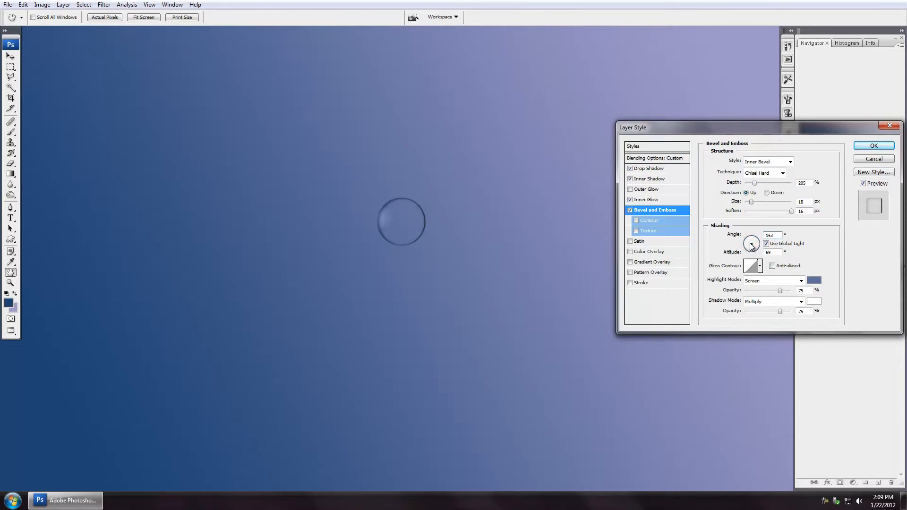
{"action": "left_click_drag", "start_coordinate": [749, 240], "coordinate": [748, 244]}
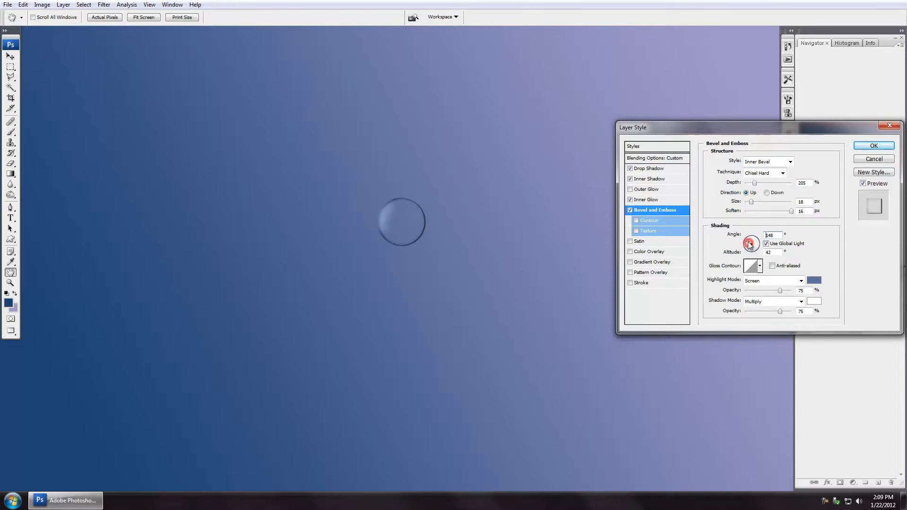
{"action": "left_click_drag", "start_coordinate": [751, 243], "coordinate": [749, 239]}
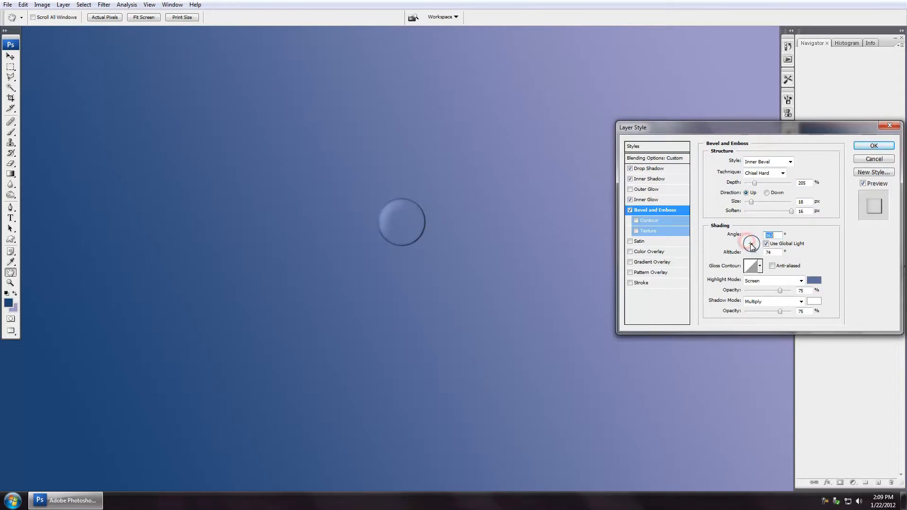
{"action": "left_click_drag", "start_coordinate": [750, 238], "coordinate": [747, 243]}
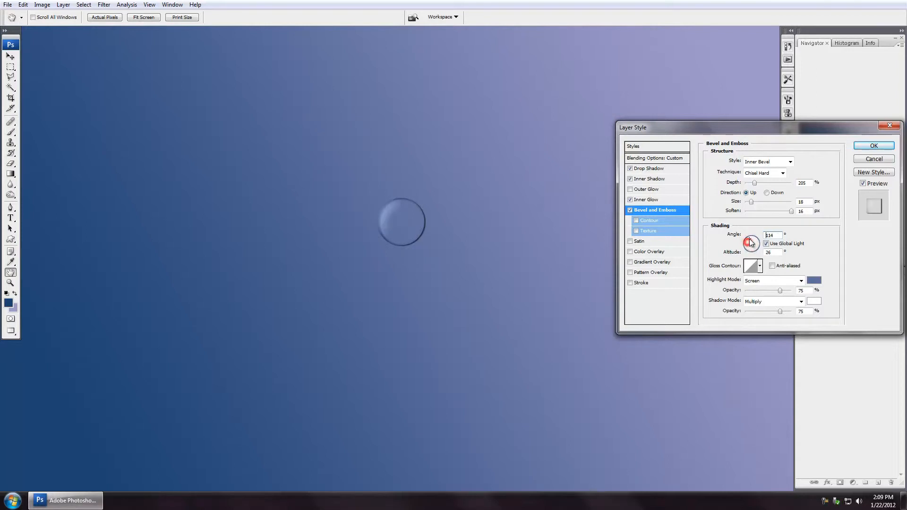
{"action": "left_click_drag", "start_coordinate": [750, 242], "coordinate": [750, 240]}
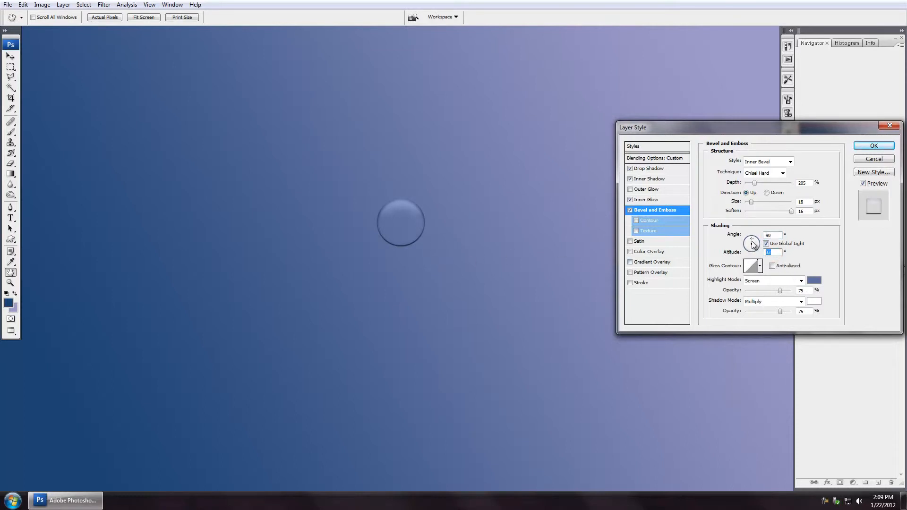
{"action": "left_click_drag", "start_coordinate": [751, 243], "coordinate": [755, 240]}
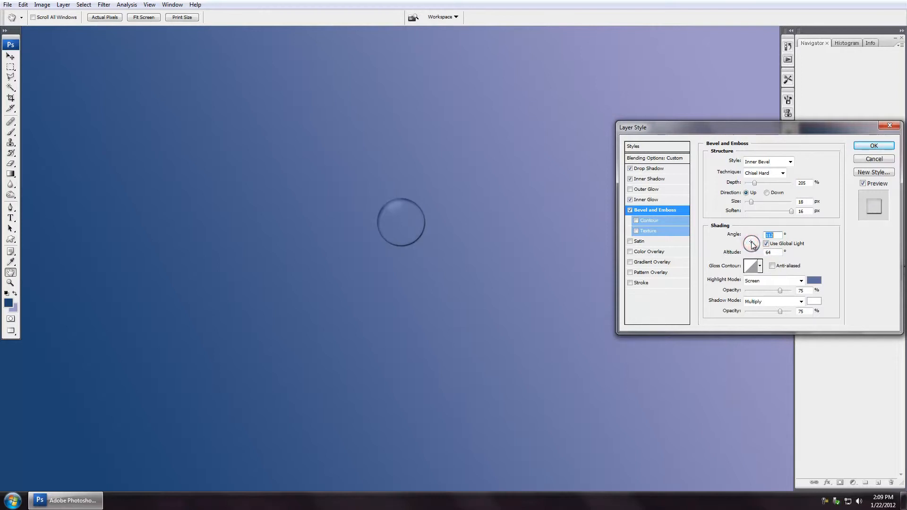
{"action": "left_click_drag", "start_coordinate": [751, 242], "coordinate": [752, 242]}
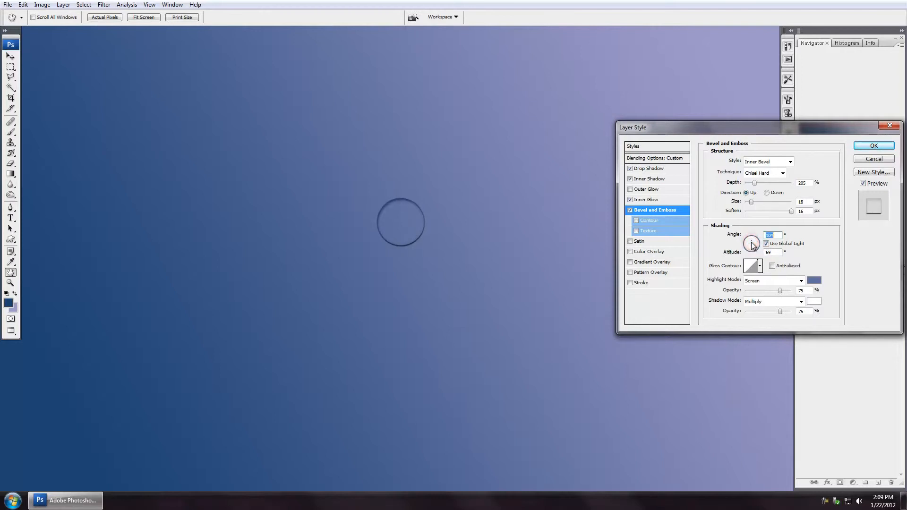
{"action": "left_click_drag", "start_coordinate": [755, 240], "coordinate": [750, 245]}
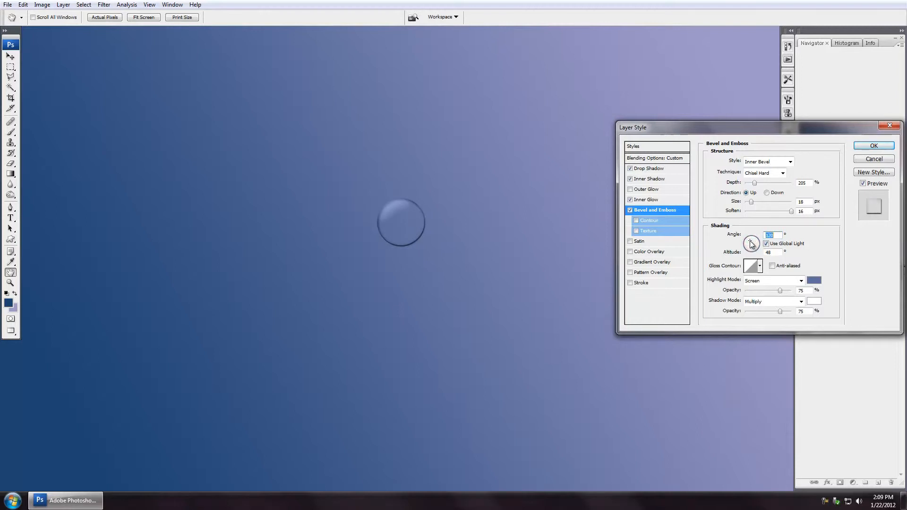
{"action": "left_click_drag", "start_coordinate": [751, 241], "coordinate": [752, 243]}
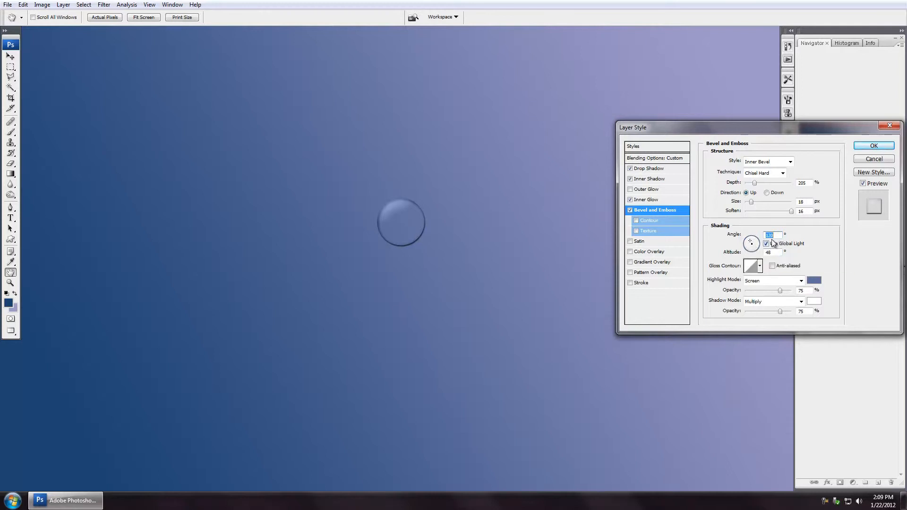
{"action": "left_click", "coordinate": [766, 243]}
{"action": "type", "text": "32"}
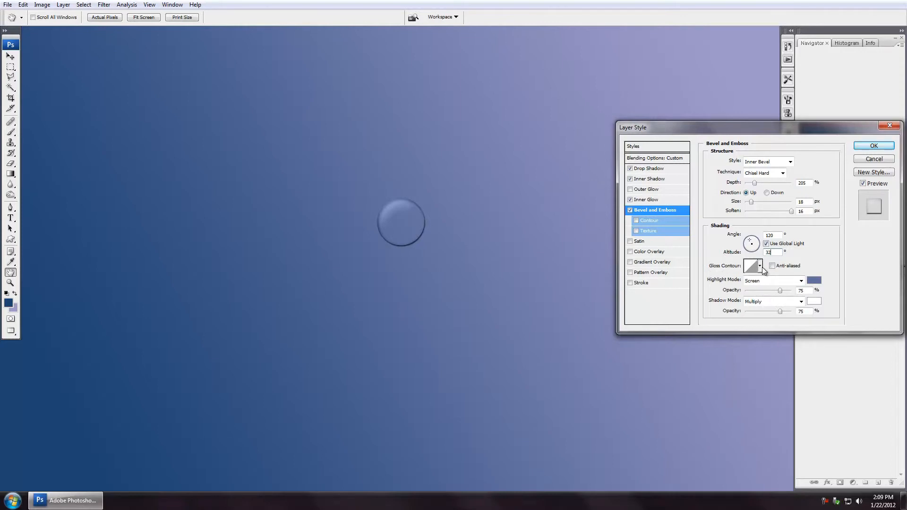
Preview several gloss contours and settle on one for a glossier bevel.
{"action": "left_click", "coordinate": [760, 266]}
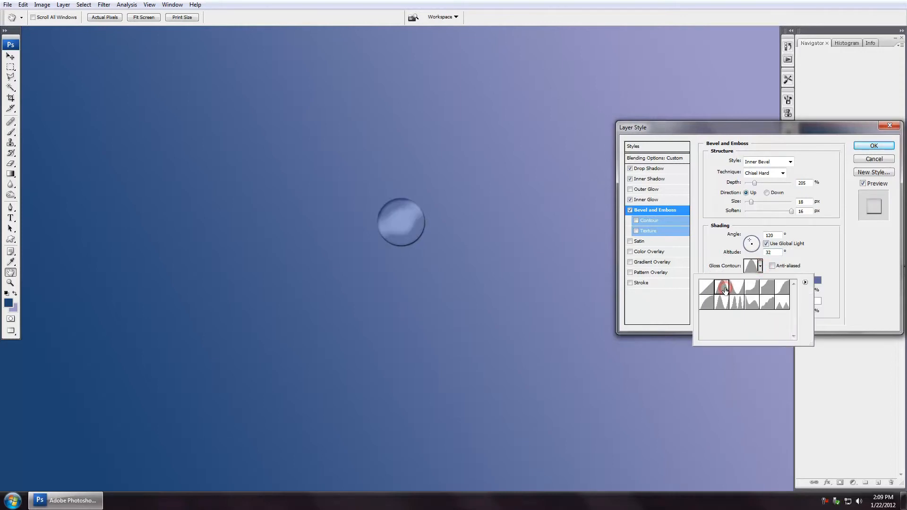
{"action": "left_click", "coordinate": [750, 288]}
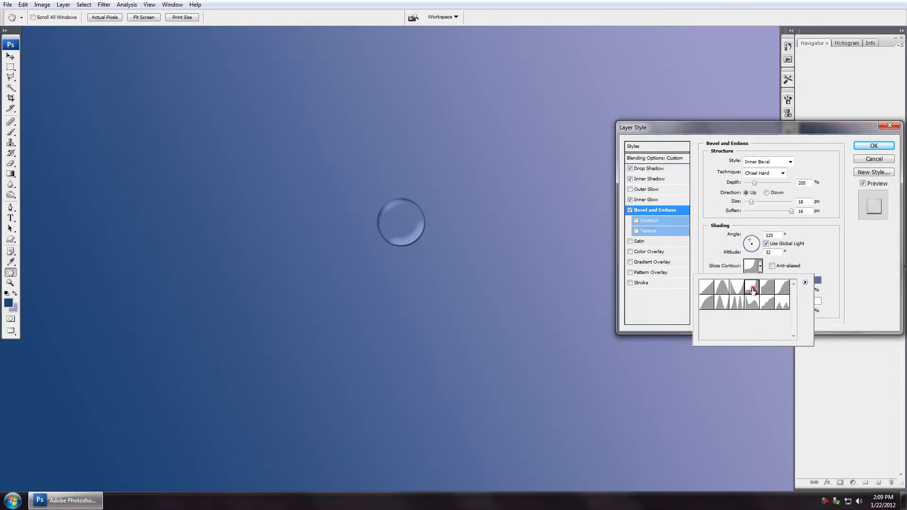
{"action": "left_click", "coordinate": [765, 288]}
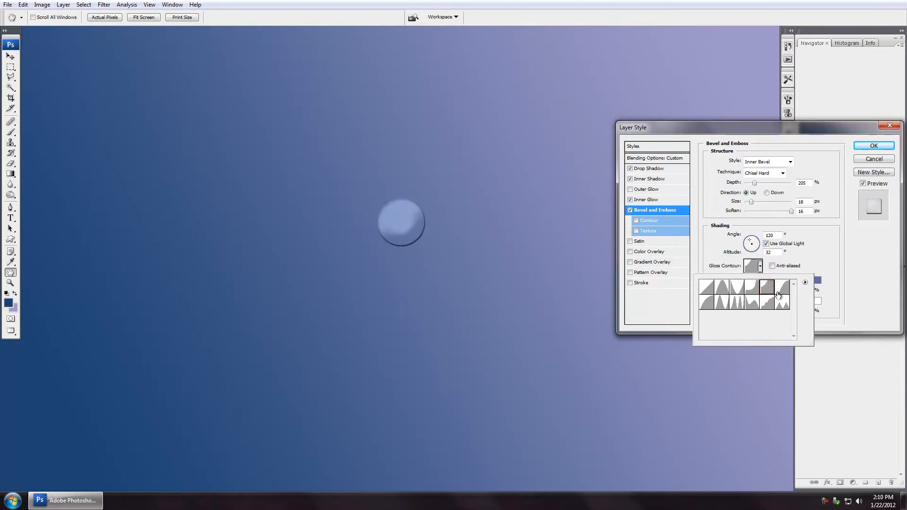
{"action": "left_click", "coordinate": [780, 304]}
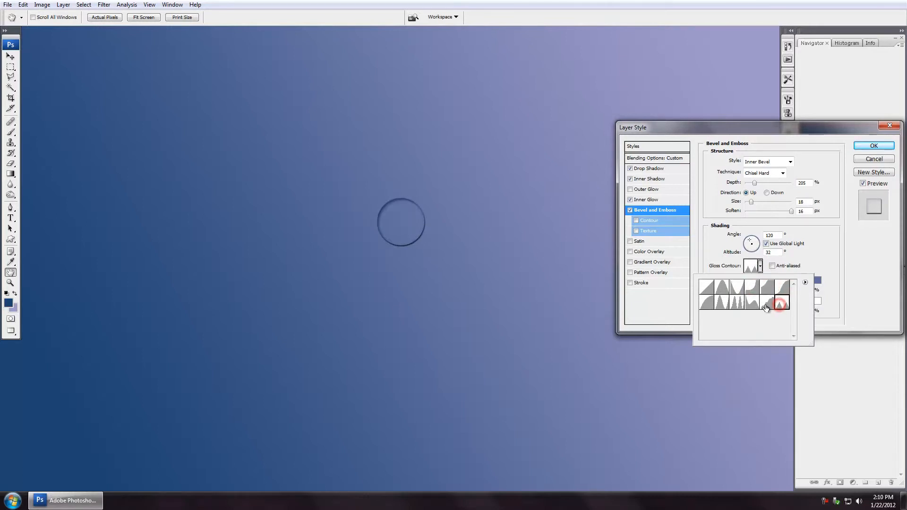
{"action": "left_click", "coordinate": [734, 306]}
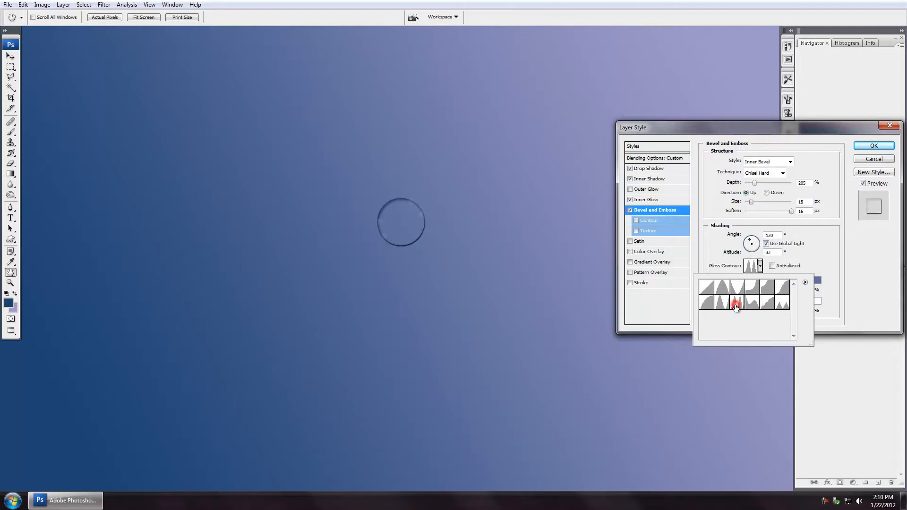
{"action": "left_click", "coordinate": [707, 303]}
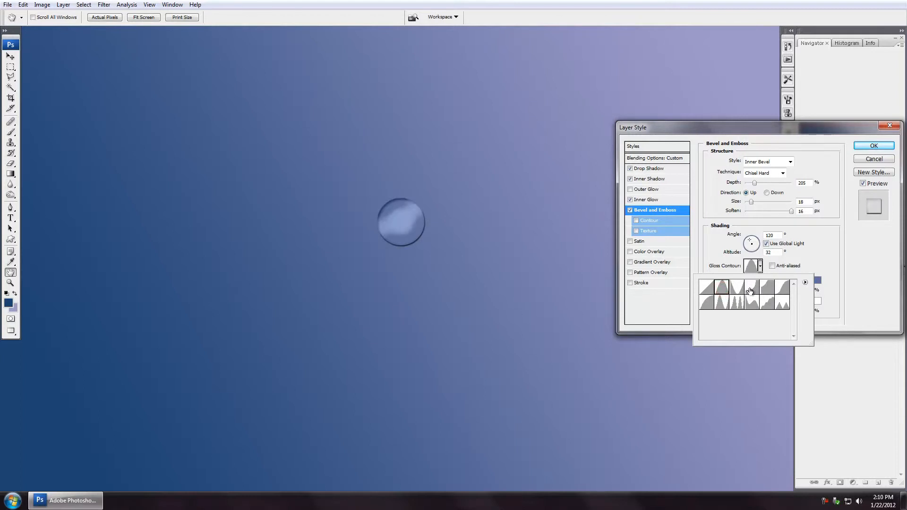
{"action": "left_click", "coordinate": [737, 290]}
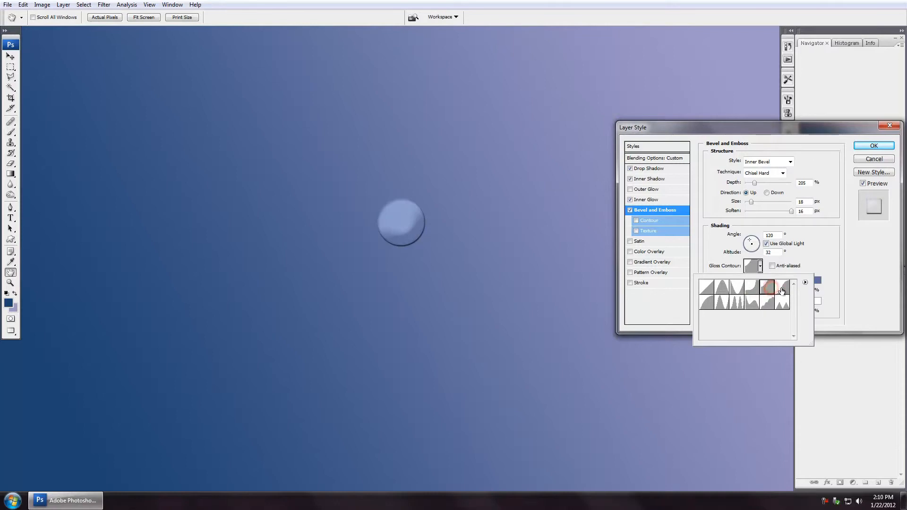
{"action": "left_click", "coordinate": [721, 288]}
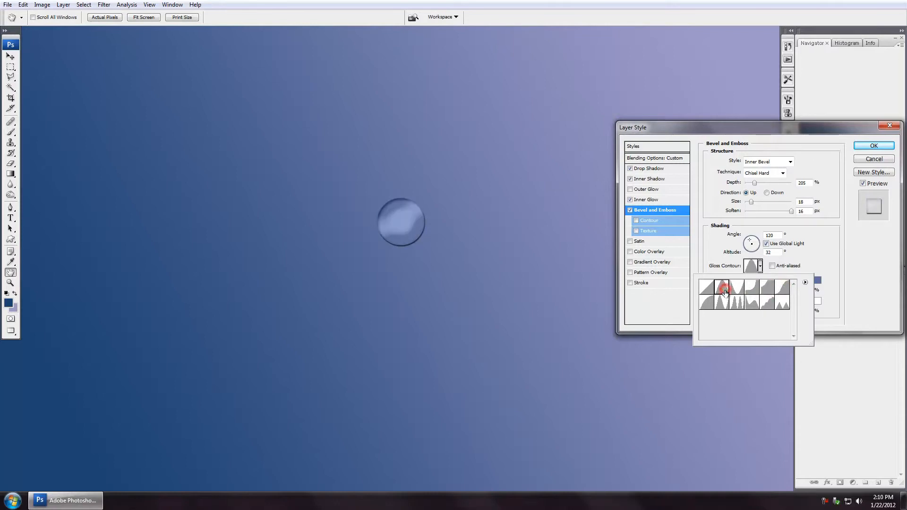
{"action": "left_click", "coordinate": [769, 305]}
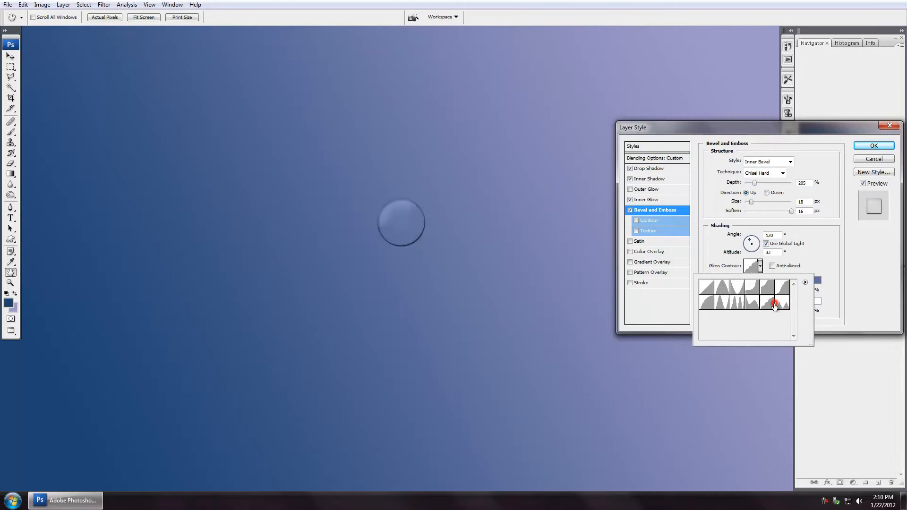
{"action": "left_click", "coordinate": [721, 287]}
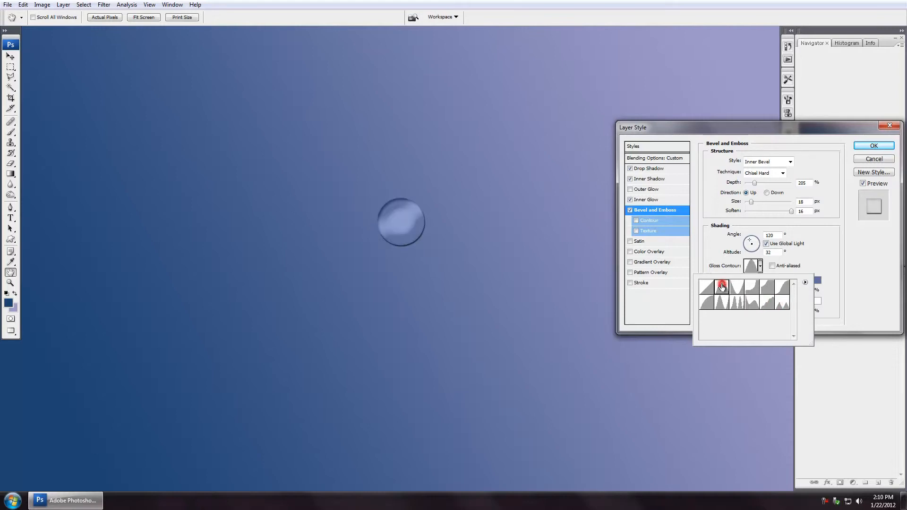
{"action": "left_click", "coordinate": [722, 286]}
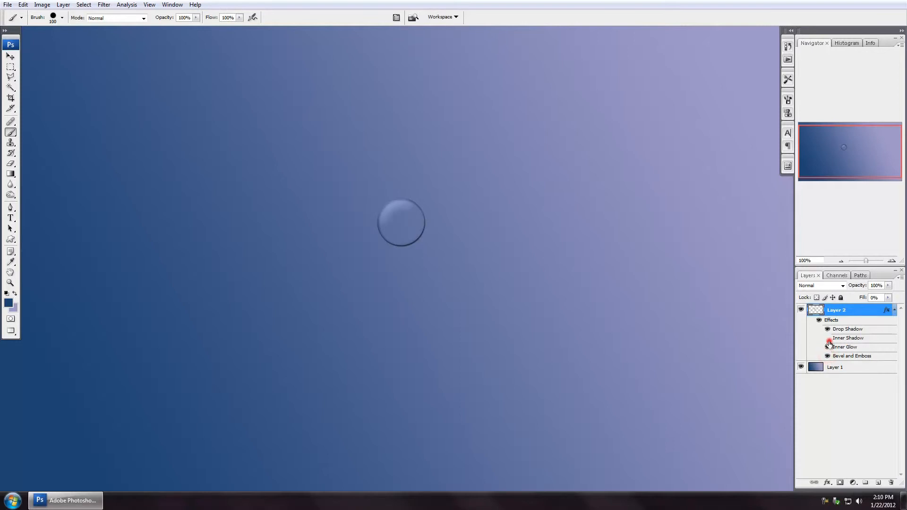
Toggle Inner Glow, Drop Shadow and Inner Shadow visibility, then collapse the droplet's effects list.
{"action": "left_click", "coordinate": [827, 328]}
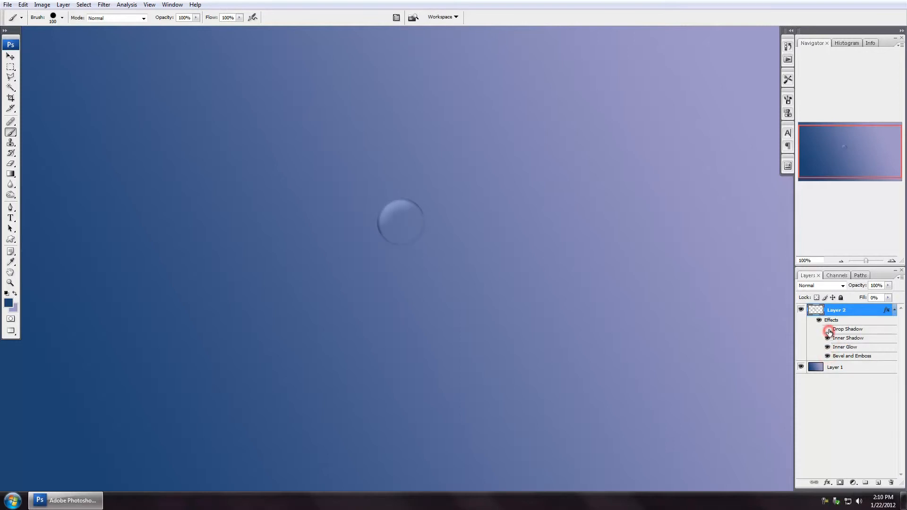
{"action": "left_click", "coordinate": [820, 329]}
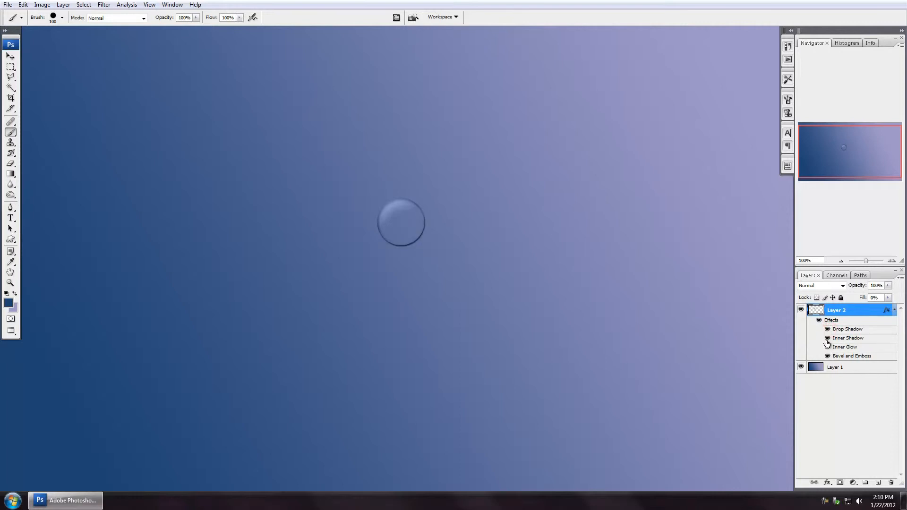
{"action": "left_click", "coordinate": [827, 319]}
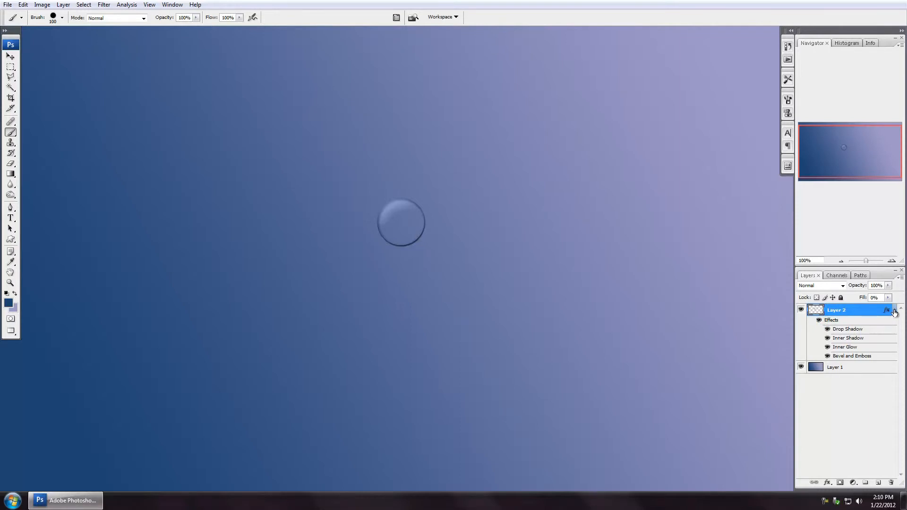
{"action": "left_click", "coordinate": [893, 311]}
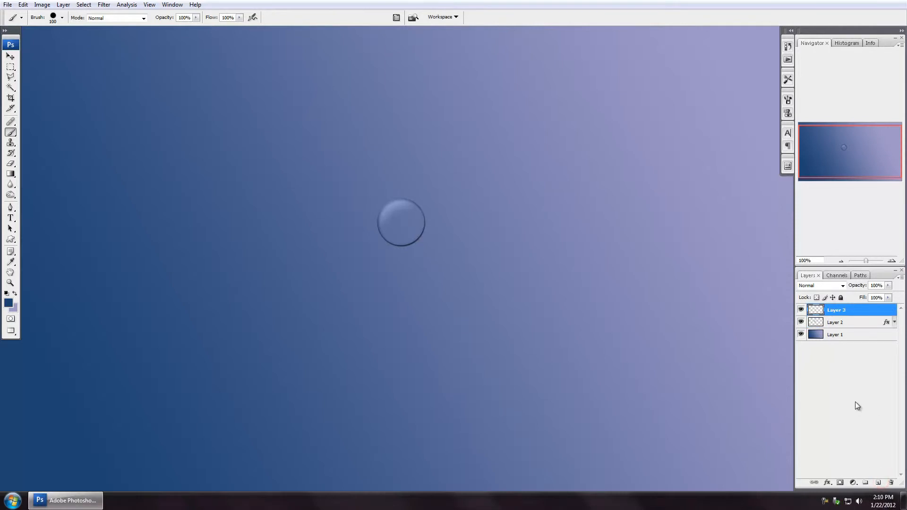
{"action": "mouse_move", "coordinate": [97, 300]}
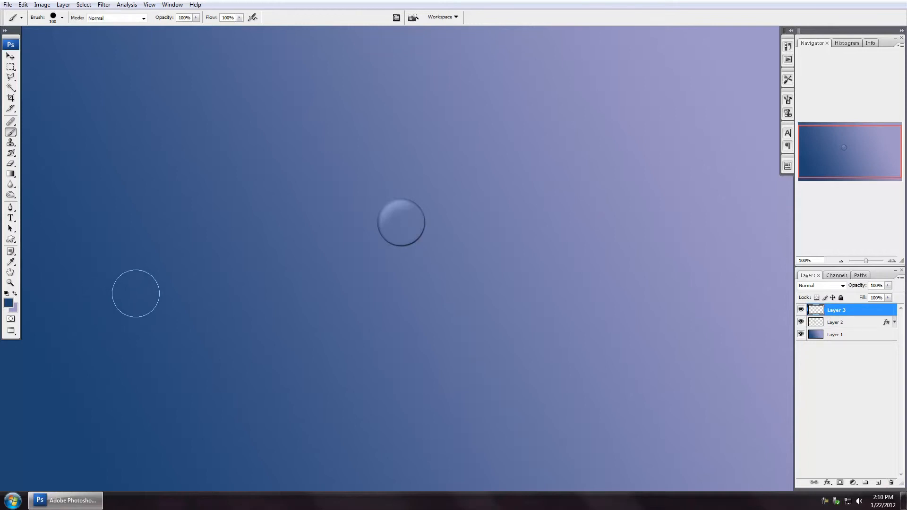
Paint a thick dark-blue looping stroke around the droplet on Layer 3.
{"action": "left_click_drag", "start_coordinate": [133, 292], "coordinate": [240, 136]}
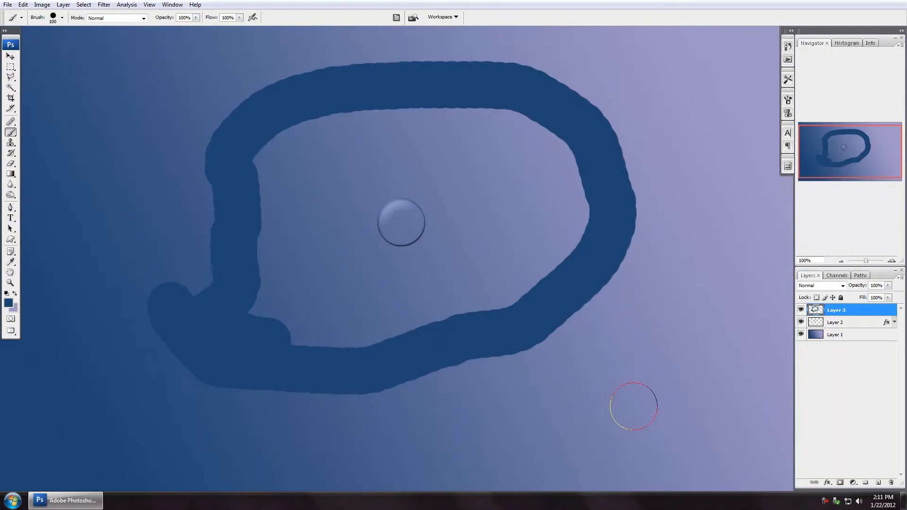
{"action": "mouse_move", "coordinate": [681, 368]}
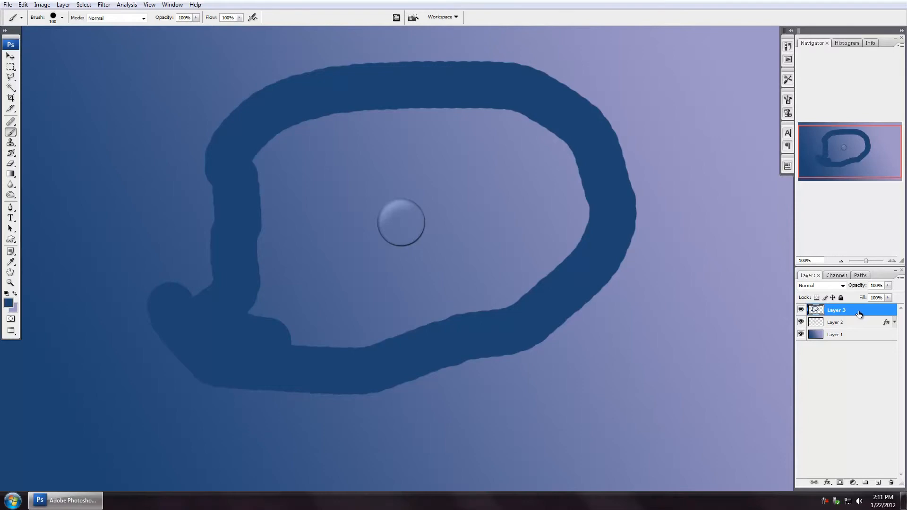
{"action": "mouse_move", "coordinate": [888, 324]}
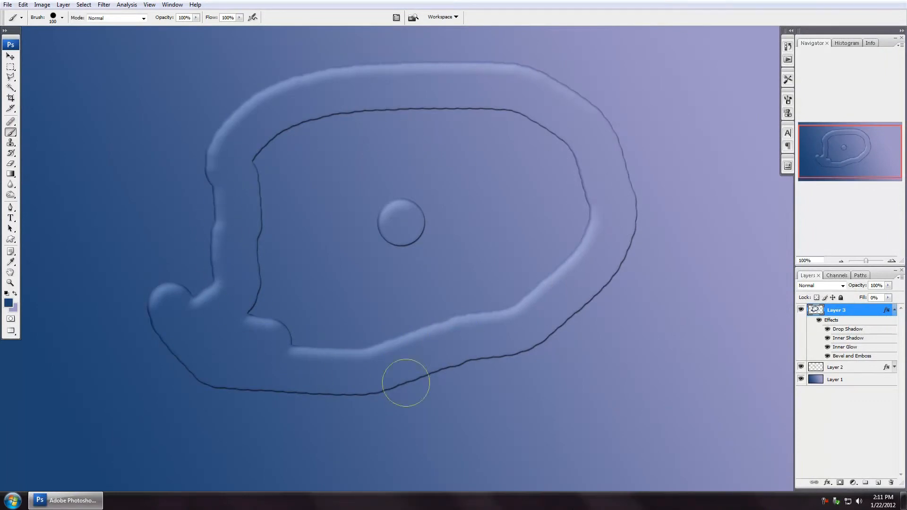
{"action": "mouse_move", "coordinate": [639, 405]}
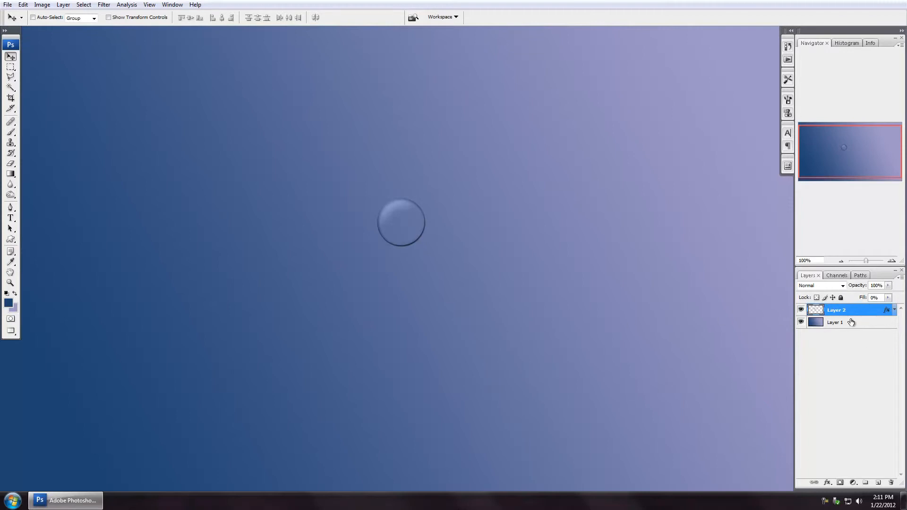
{"action": "left_click", "coordinate": [10, 132]}
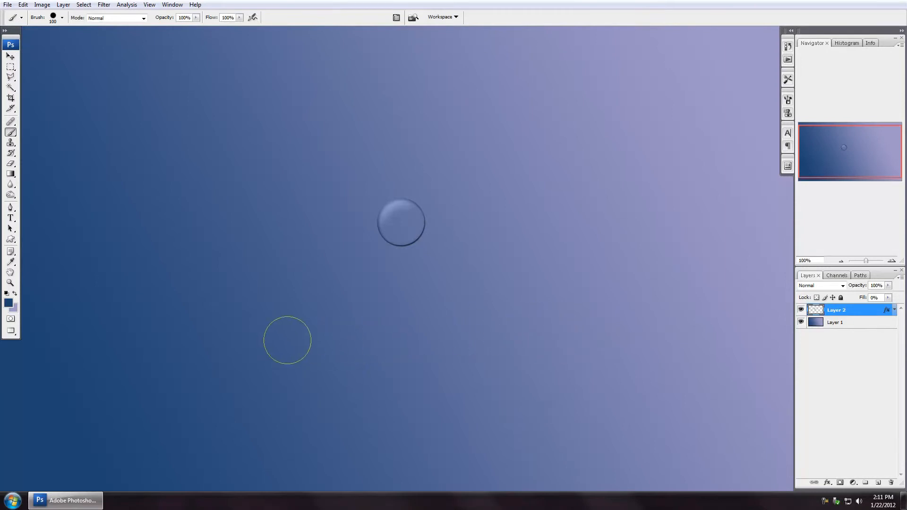
{"action": "mouse_move", "coordinate": [109, 145]}
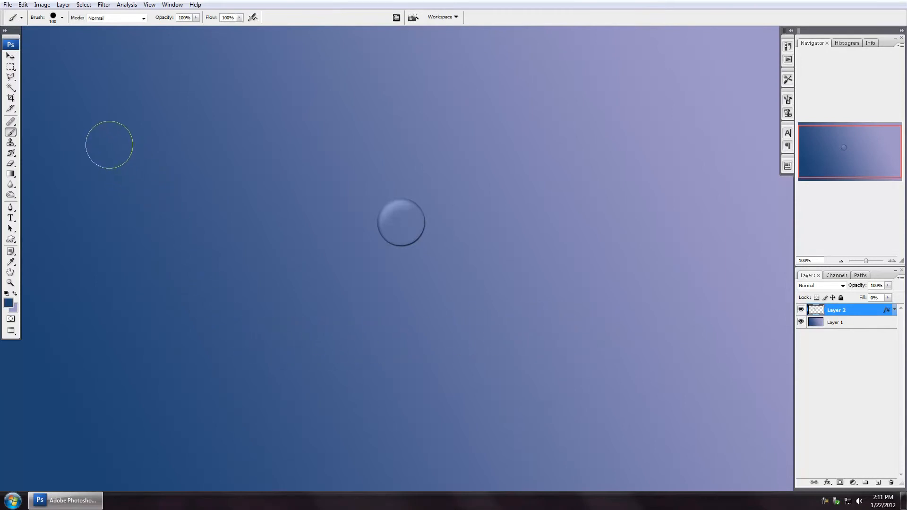
{"action": "left_click_drag", "start_coordinate": [109, 133], "coordinate": [567, 237]}
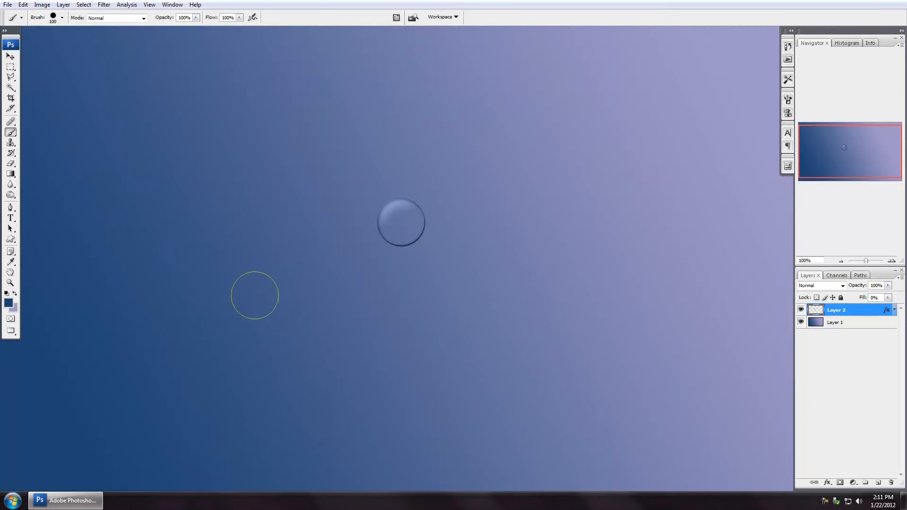
{"action": "left_click", "coordinate": [10, 218]}
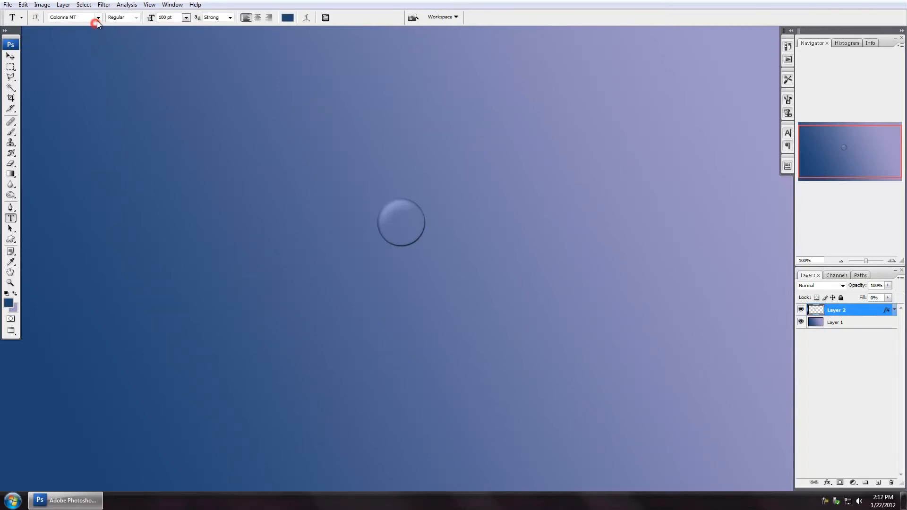
Type 'DanTrix' in bold Arial.
{"action": "left_click", "coordinate": [97, 17]}
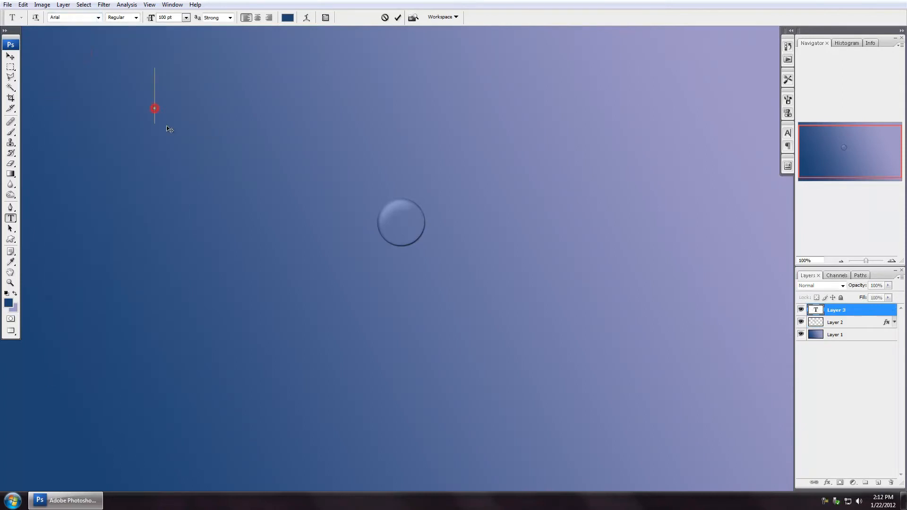
{"action": "type", "text": "Da"}
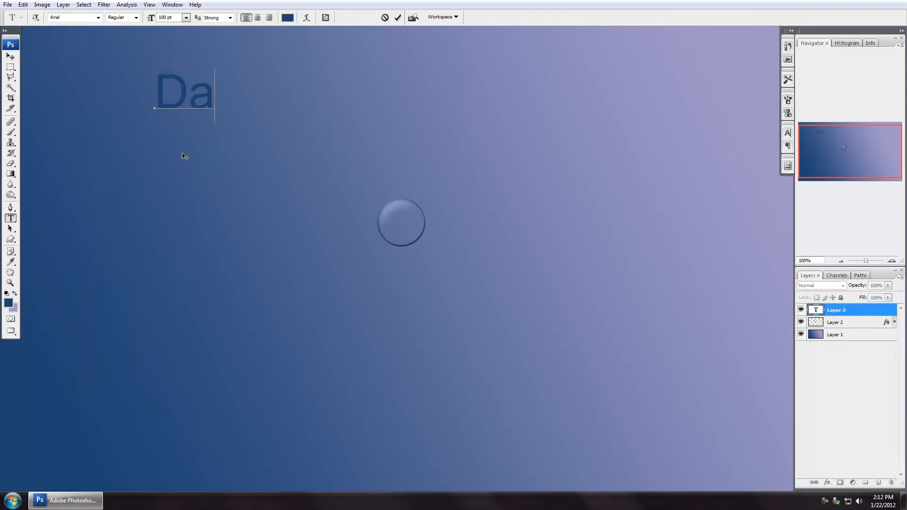
{"action": "type", "text": "nTrix"}
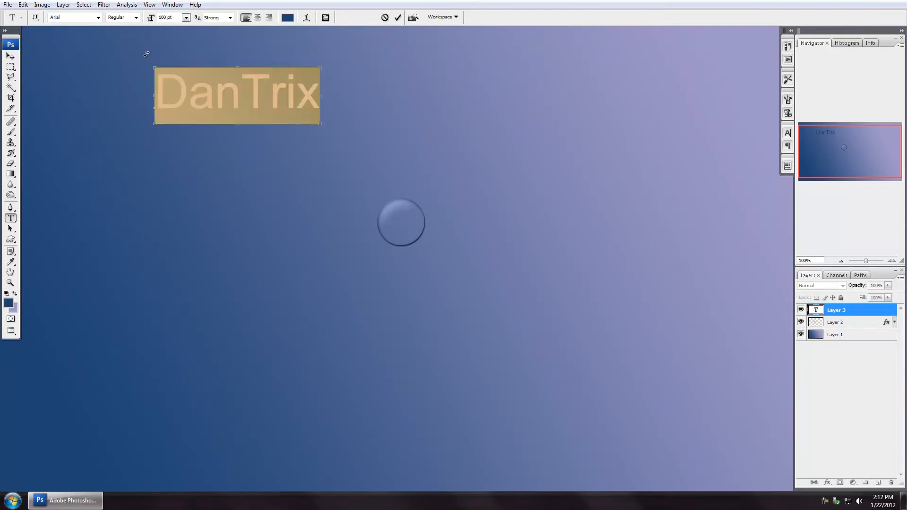
{"action": "left_click", "coordinate": [121, 17]}
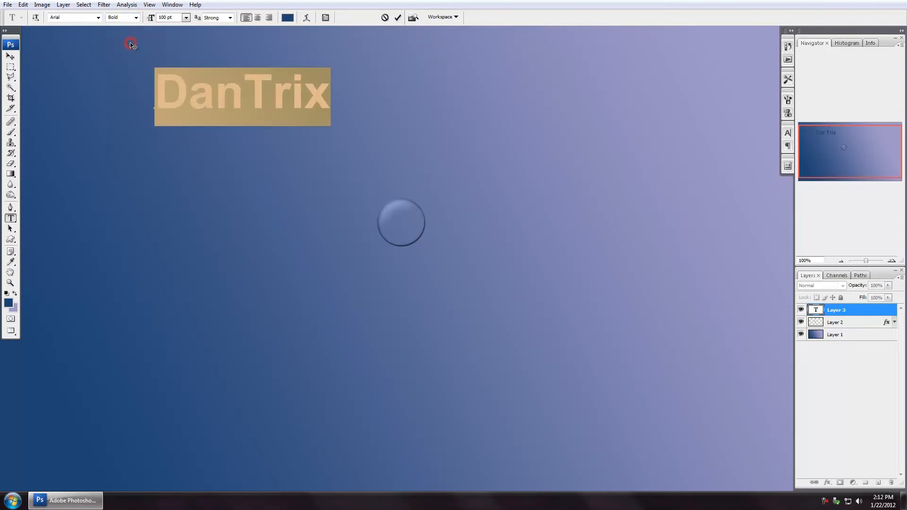
Move the DanTrix text above the droplet and begin enlarging it with Free Transform.
{"action": "left_click", "coordinate": [10, 56]}
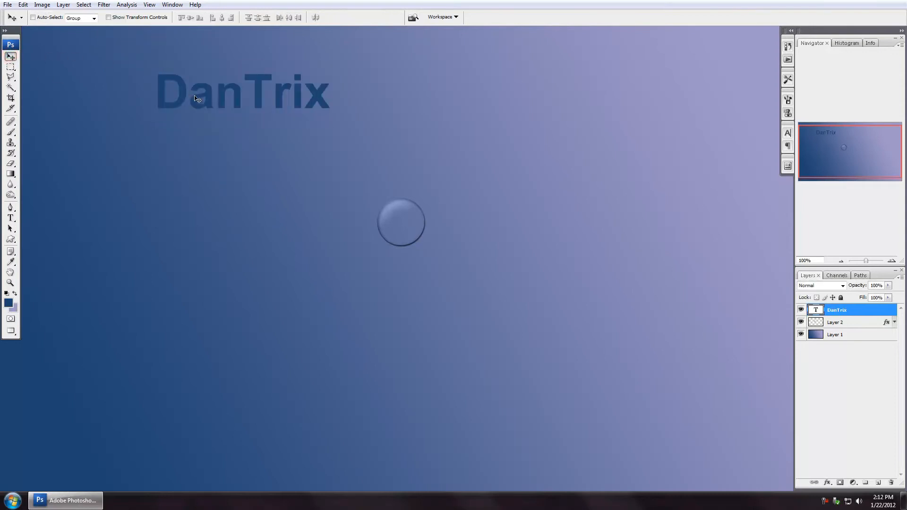
{"action": "left_click_drag", "start_coordinate": [242, 92], "coordinate": [399, 158]}
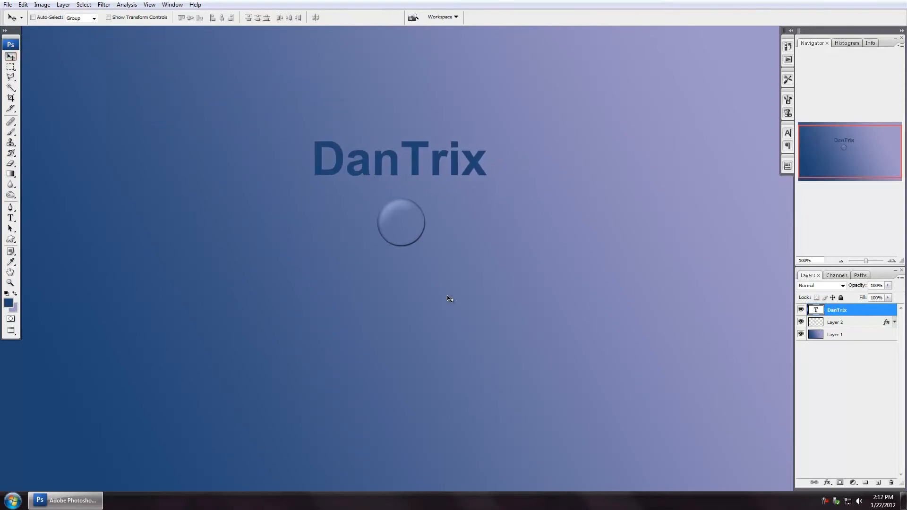
{"action": "key", "text": "ctrl+t"}
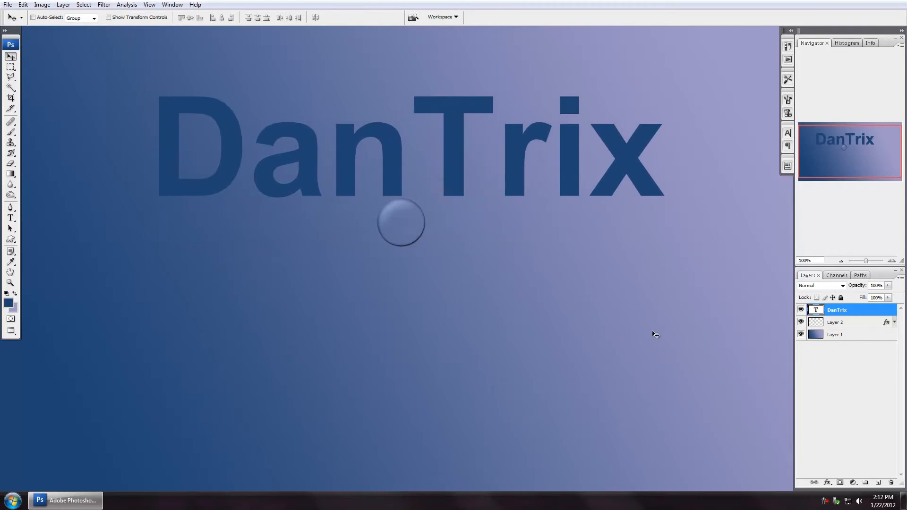
Rasterize DanTrix, paste the droplet's watery layer style onto it, and drag it around.
{"action": "right_click", "coordinate": [836, 310]}
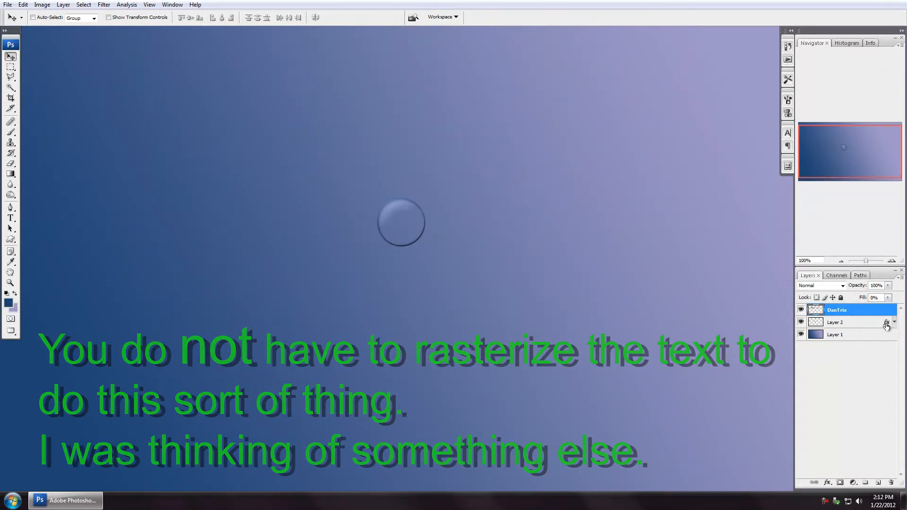
{"action": "left_click", "coordinate": [894, 310]}
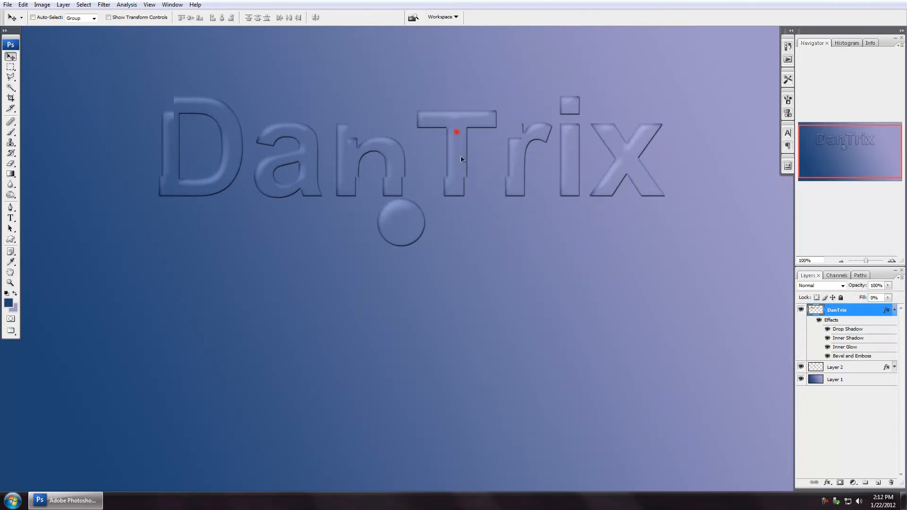
{"action": "left_click_drag", "start_coordinate": [455, 132], "coordinate": [483, 257]}
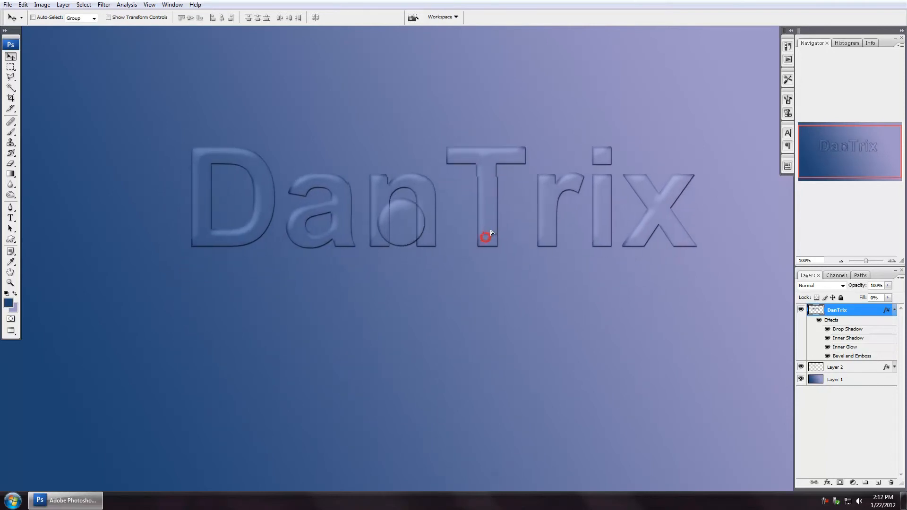
{"action": "left_click_drag", "start_coordinate": [485, 234], "coordinate": [505, 219]}
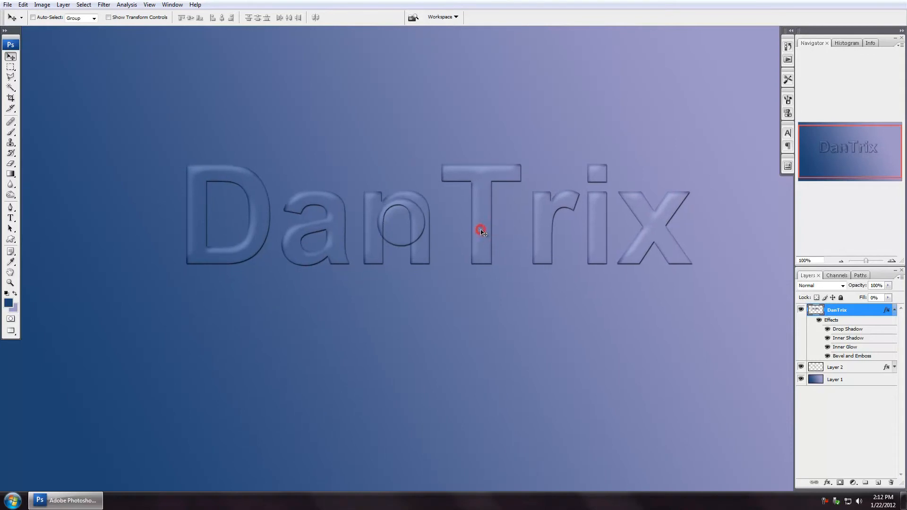
{"action": "left_click_drag", "start_coordinate": [480, 231], "coordinate": [466, 307]}
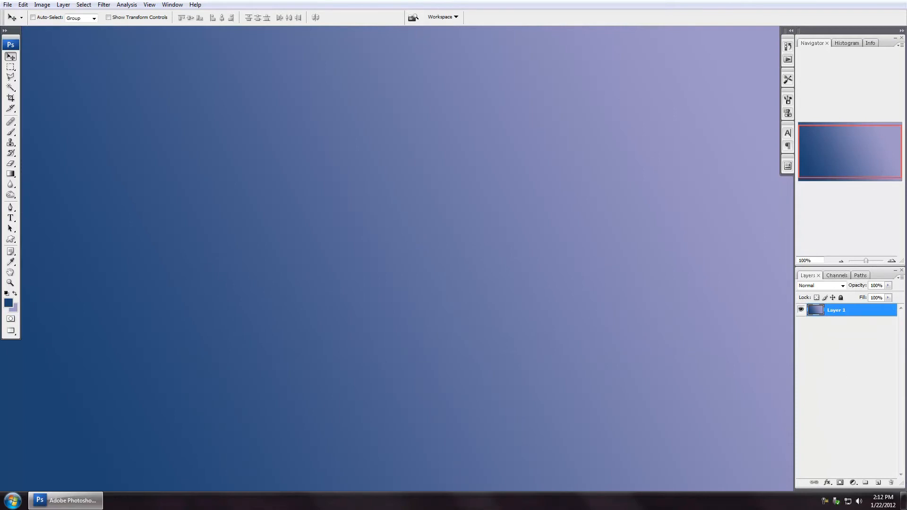
Select a large square at the canvas centre and fill it with dark blue.
{"action": "left_click", "coordinate": [881, 482]}
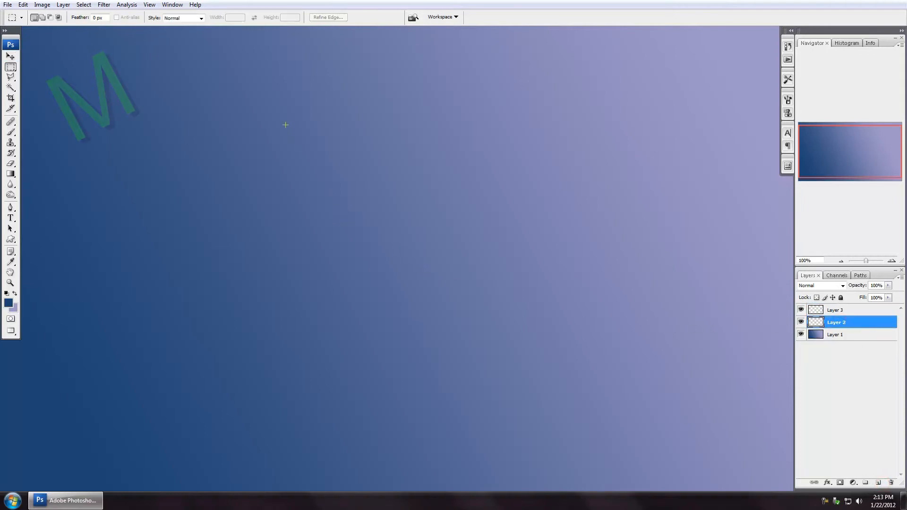
{"action": "left_click_drag", "start_coordinate": [285, 124], "coordinate": [544, 384]}
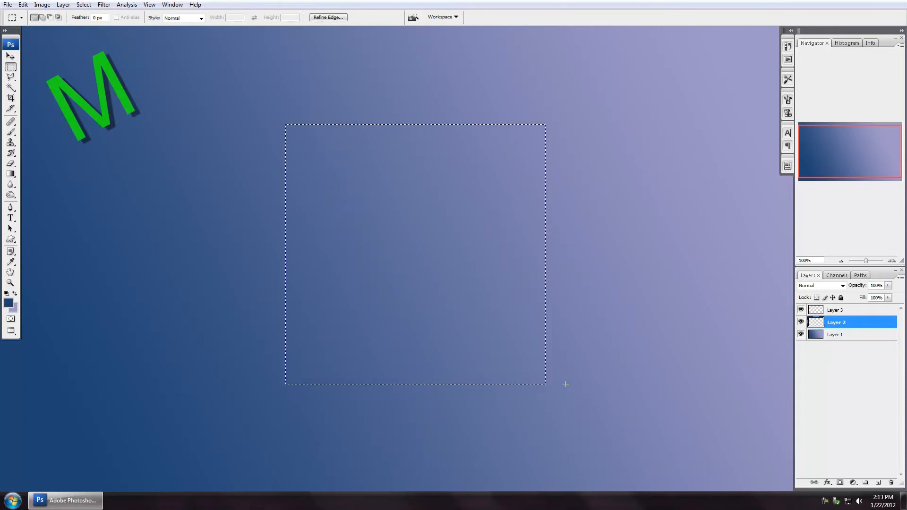
{"action": "key", "text": "alt+BackSpace"}
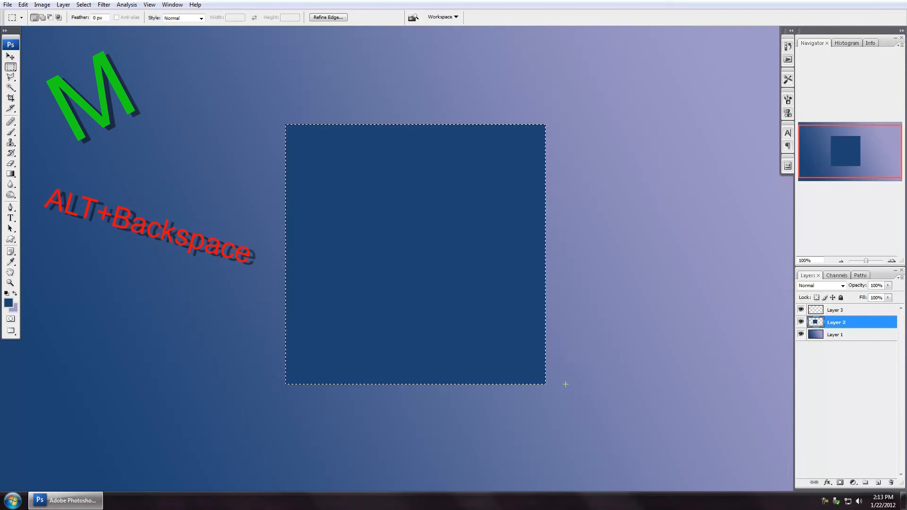
Shrink the selection toward the centre with Transform Selection, then deselect.
{"action": "left_click", "coordinate": [83, 5]}
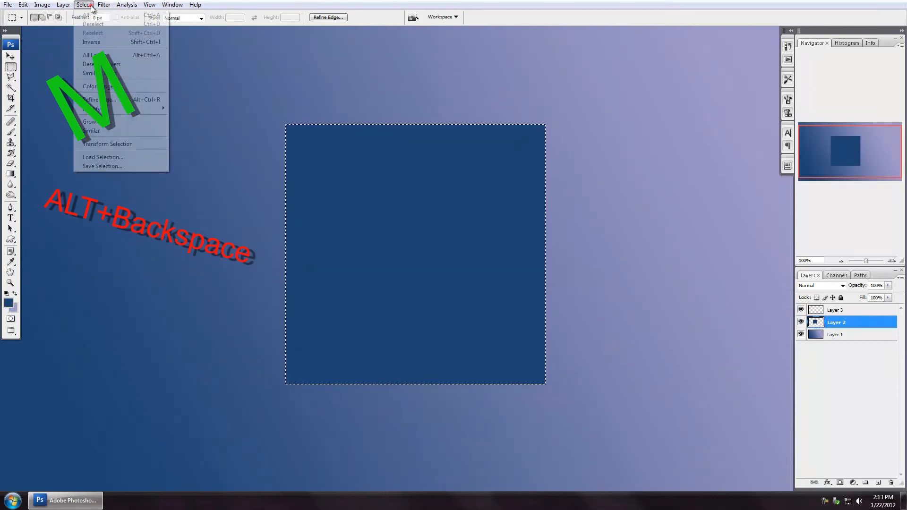
{"action": "mouse_move", "coordinate": [106, 144]}
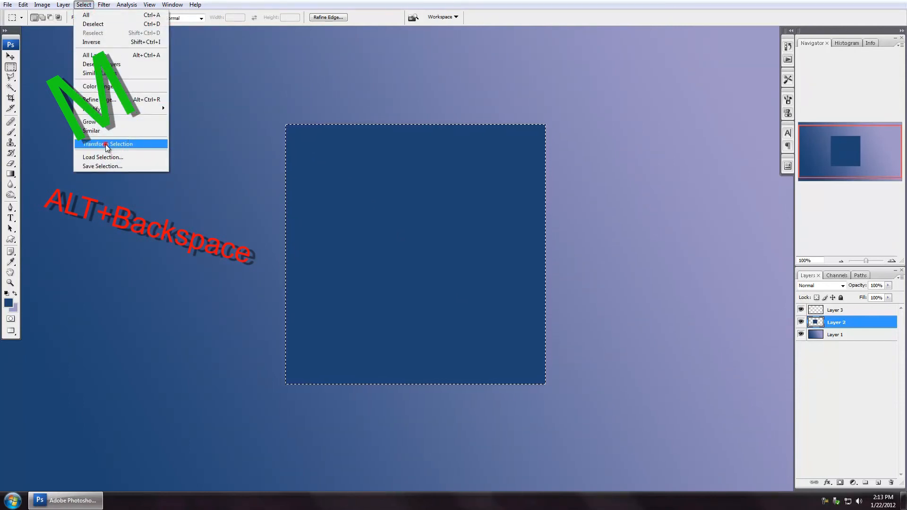
{"action": "left_click", "coordinate": [106, 144]}
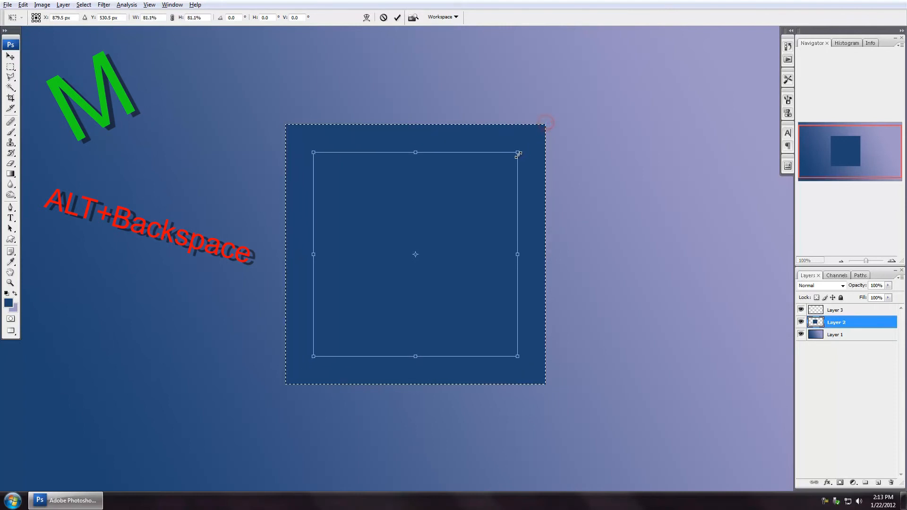
{"action": "left_click_drag", "start_coordinate": [518, 153], "coordinate": [509, 161]}
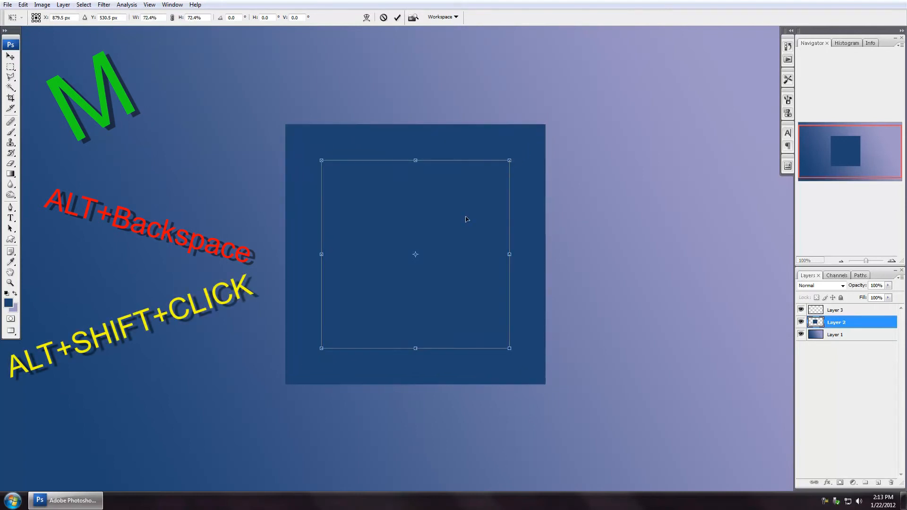
{"action": "mouse_move", "coordinate": [422, 255]}
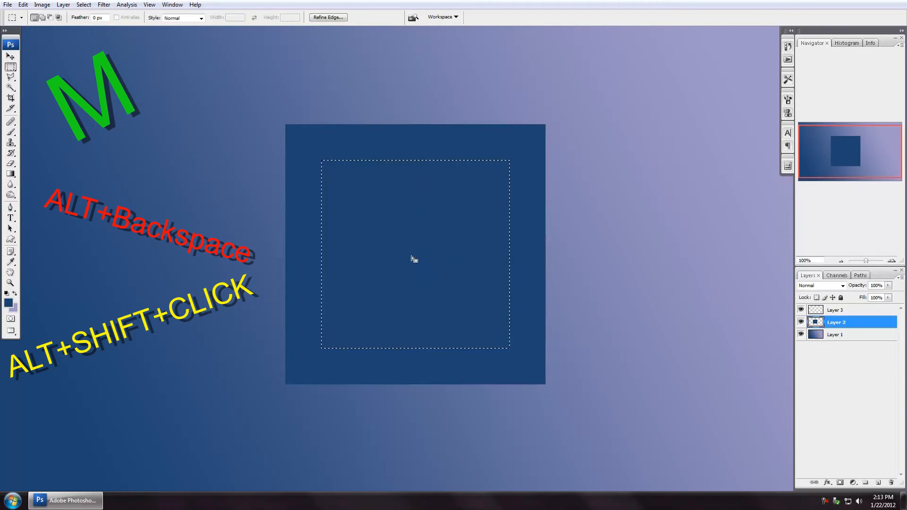
{"action": "left_click", "coordinate": [836, 309]}
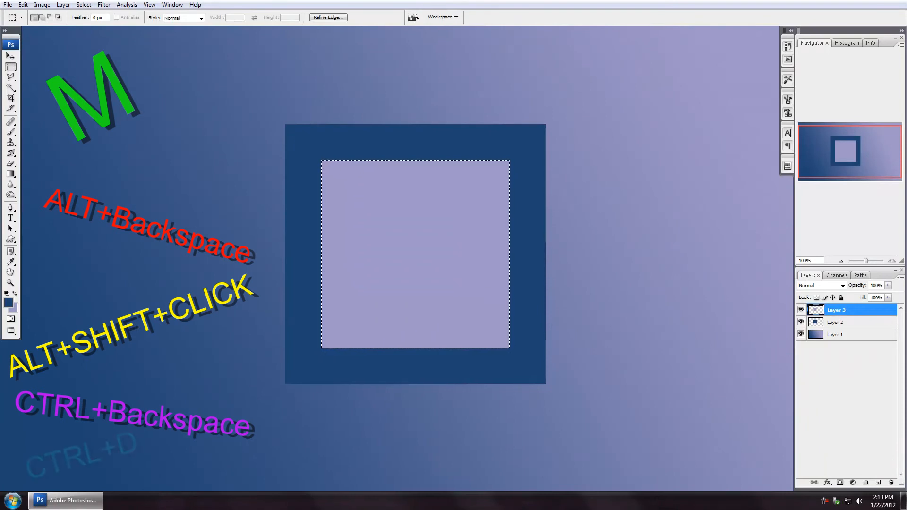
{"action": "key", "text": "ctrl+d"}
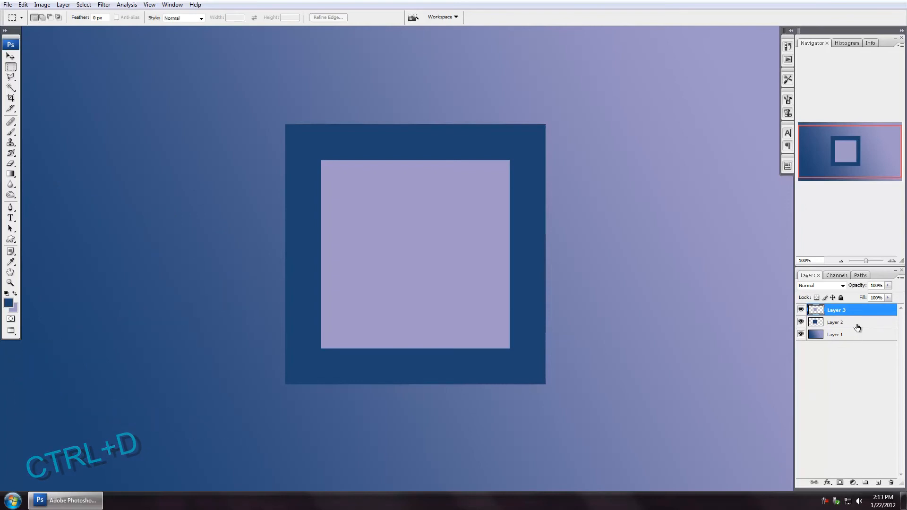
Give Layer 2 a larger Bevel and Emboss and a farther Drop Shadow, and apply them.
{"action": "double_click", "coordinate": [844, 322]}
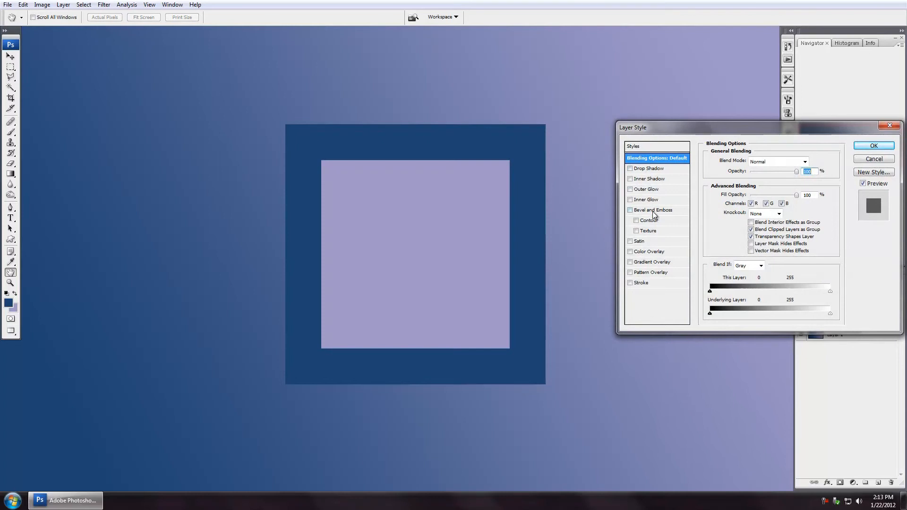
{"action": "left_click", "coordinate": [630, 209]}
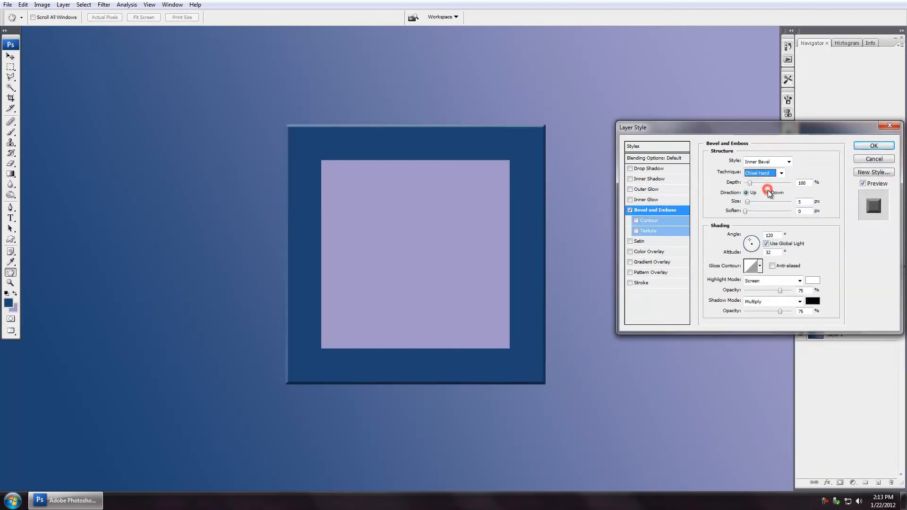
{"action": "left_click_drag", "start_coordinate": [750, 183], "coordinate": [758, 183]}
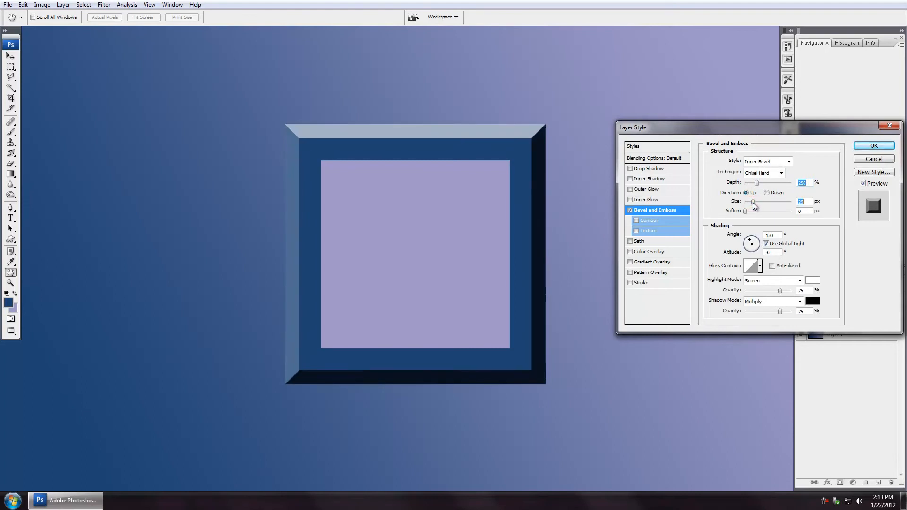
{"action": "left_click", "coordinate": [648, 168]}
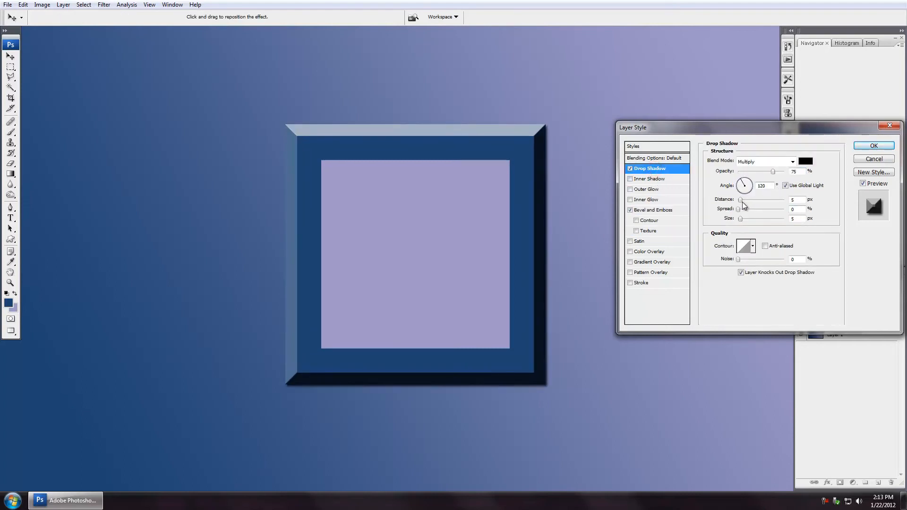
{"action": "left_click_drag", "start_coordinate": [743, 199], "coordinate": [773, 200]}
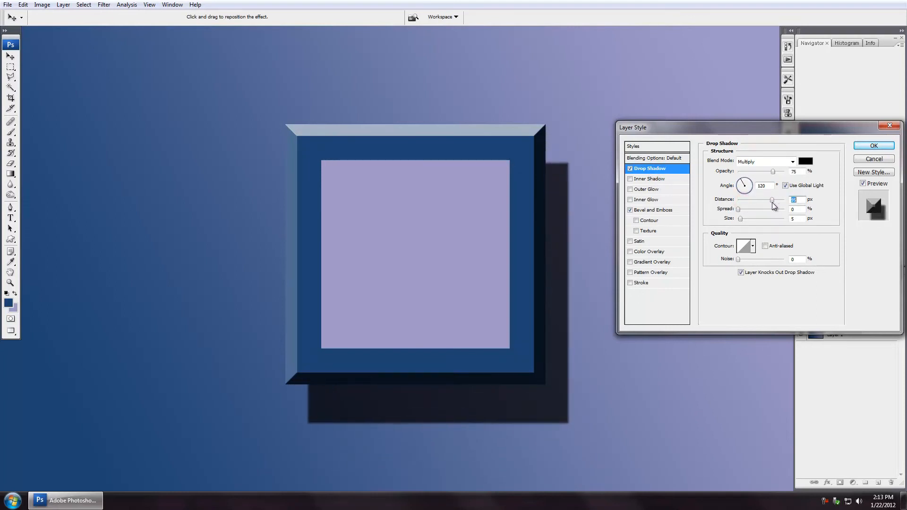
{"action": "left_click", "coordinate": [872, 145]}
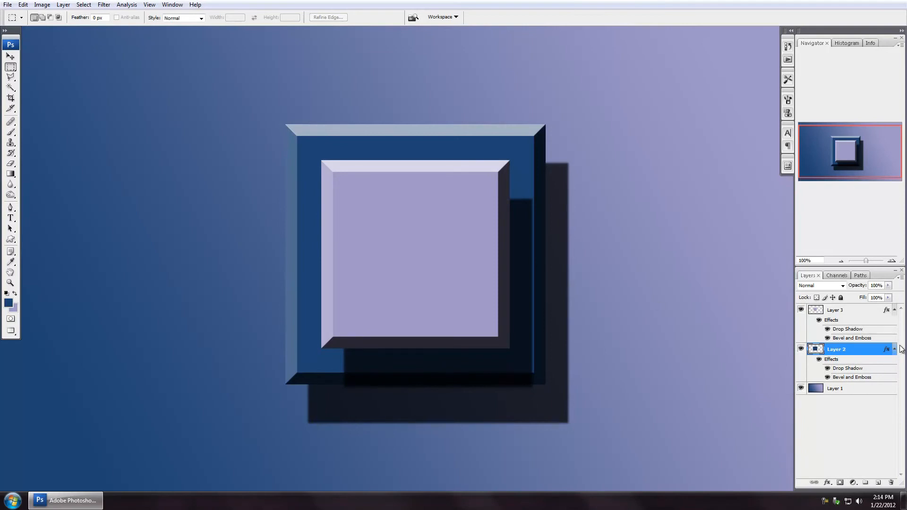
Collapse Layer 2's effects, toggle its visibility, and open its Drop Shadow settings.
{"action": "left_click", "coordinate": [892, 308]}
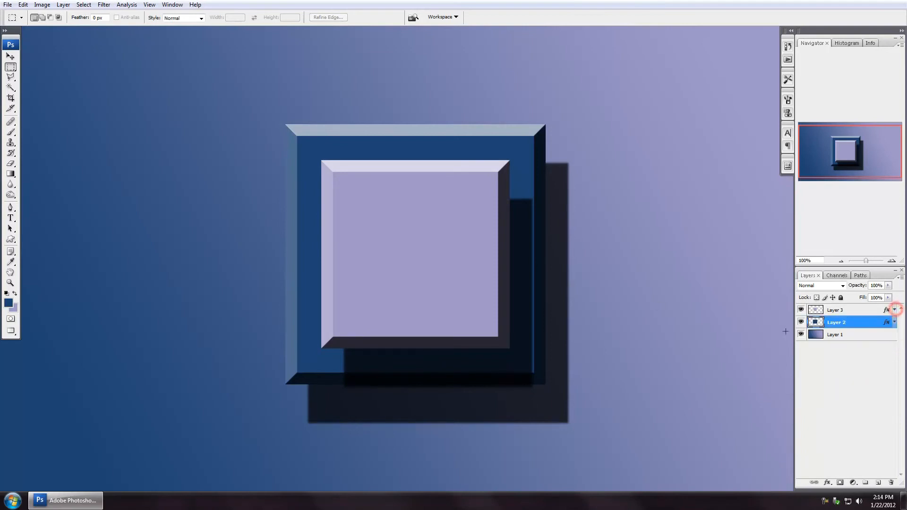
{"action": "left_click", "coordinate": [801, 322]}
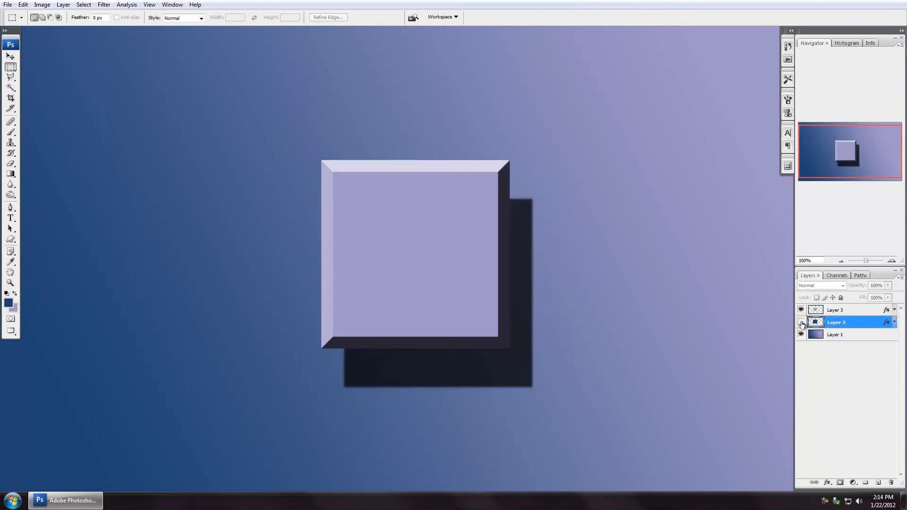
{"action": "mouse_move", "coordinate": [801, 324]}
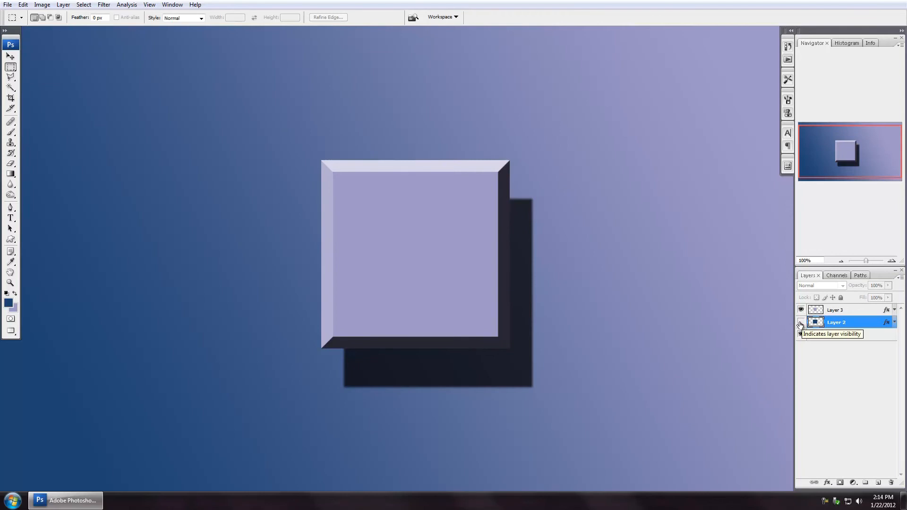
{"action": "left_click", "coordinate": [801, 322]}
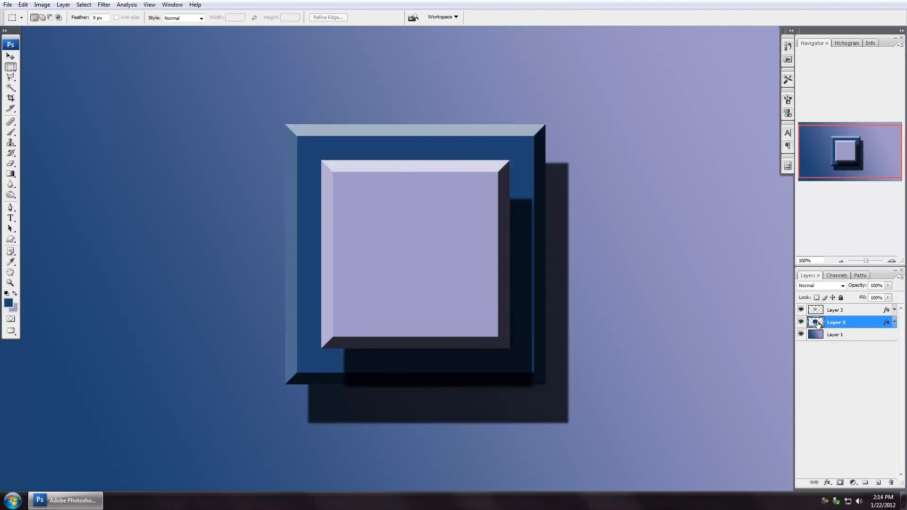
{"action": "double_click", "coordinate": [835, 322]}
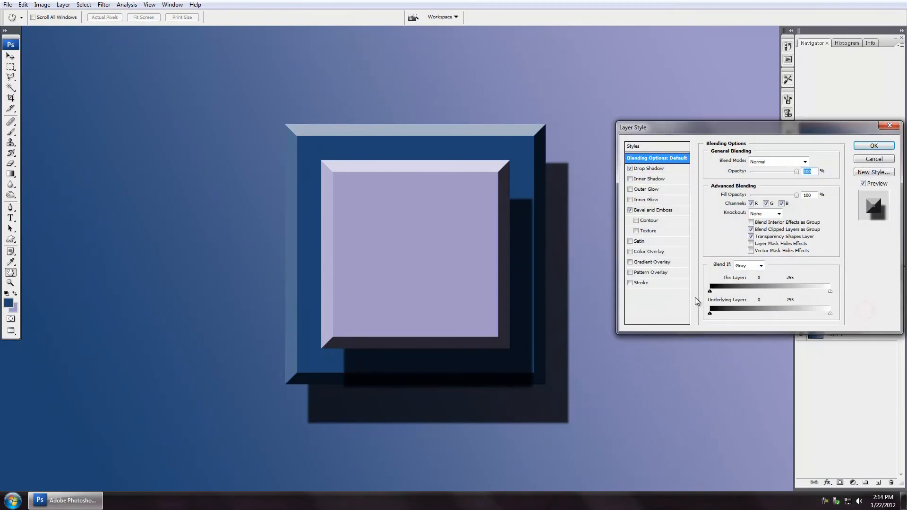
{"action": "mouse_move", "coordinate": [663, 178]}
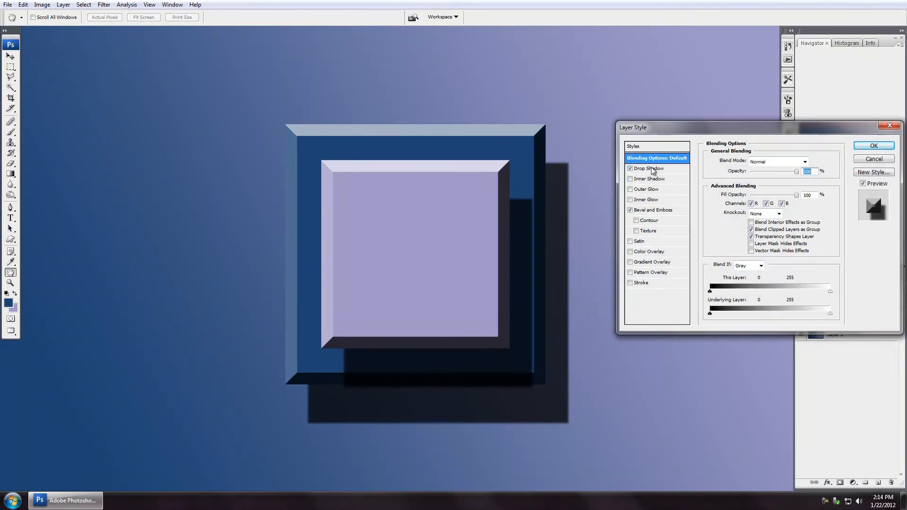
{"action": "left_click", "coordinate": [649, 168]}
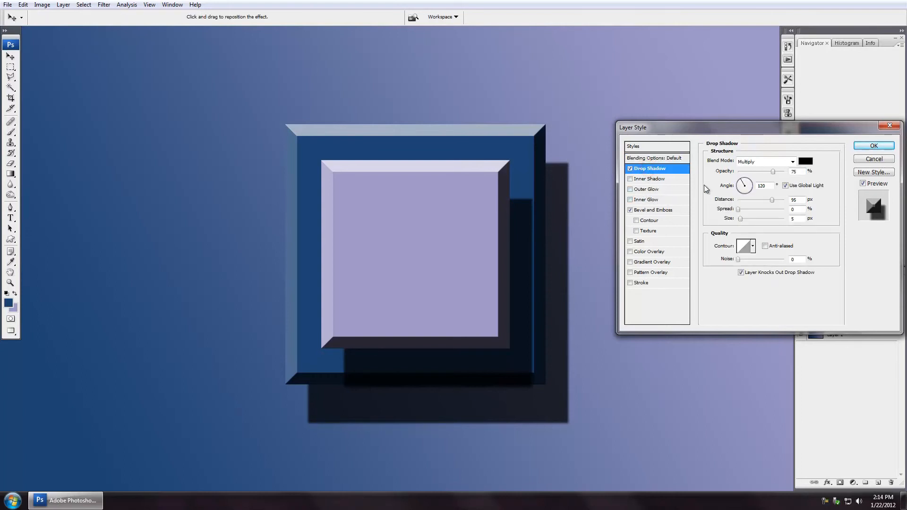
Rotate the global light angle until both squares' shadows fall toward the upper left.
{"action": "left_click_drag", "start_coordinate": [744, 185], "coordinate": [742, 191]}
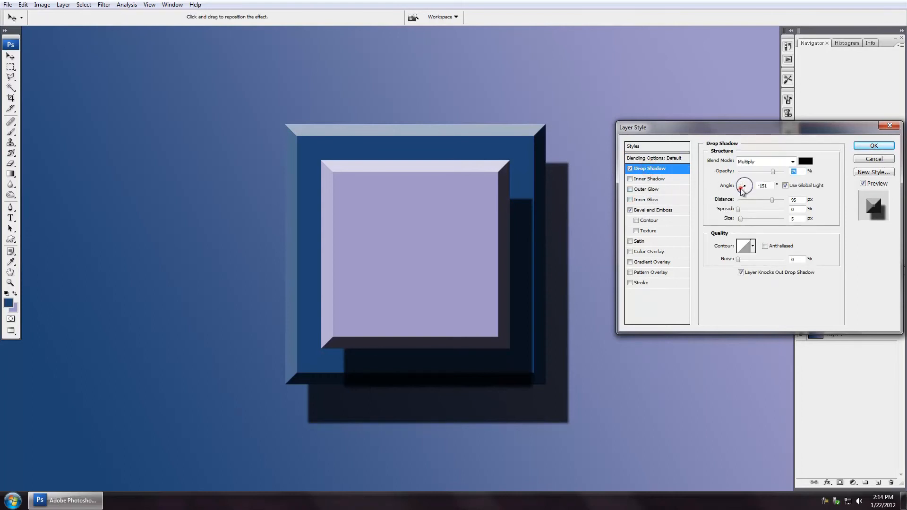
{"action": "left_click_drag", "start_coordinate": [742, 188], "coordinate": [750, 184]}
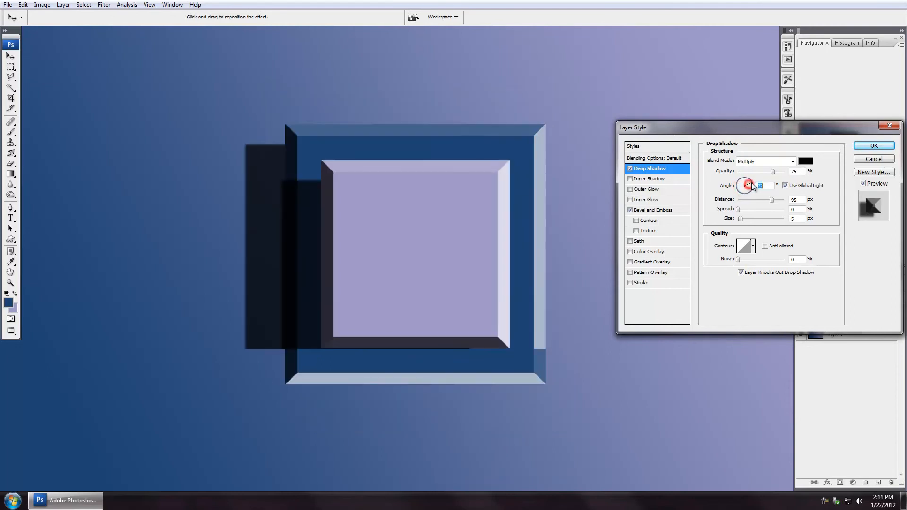
{"action": "left_click_drag", "start_coordinate": [749, 182], "coordinate": [743, 185]}
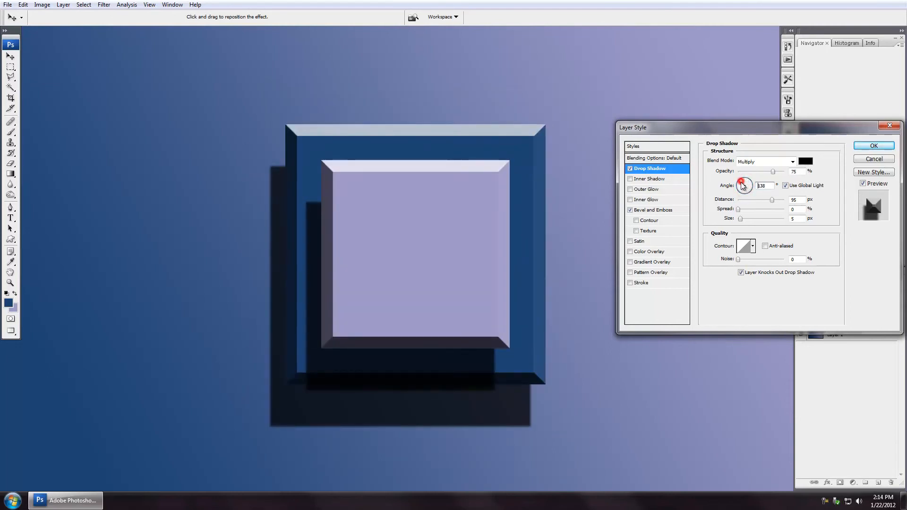
{"action": "left_click_drag", "start_coordinate": [742, 185], "coordinate": [746, 182]}
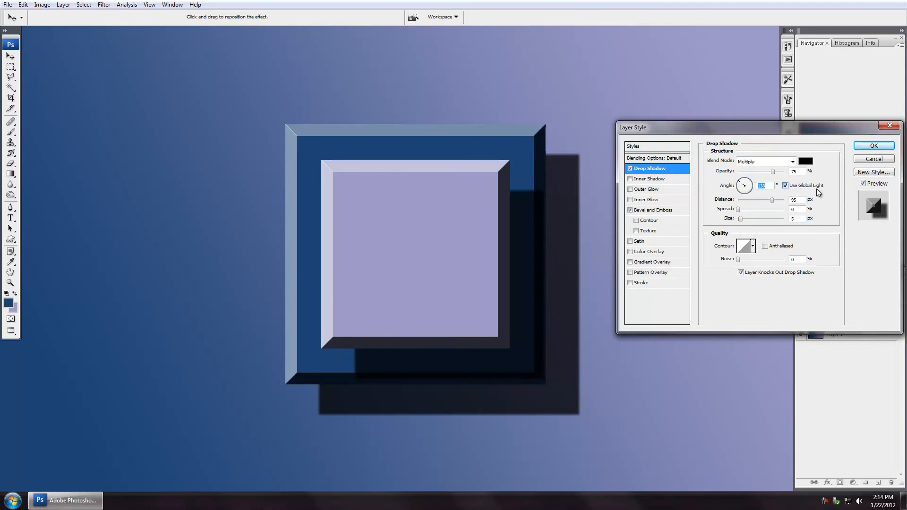
{"action": "left_click_drag", "start_coordinate": [763, 185], "coordinate": [746, 182]}
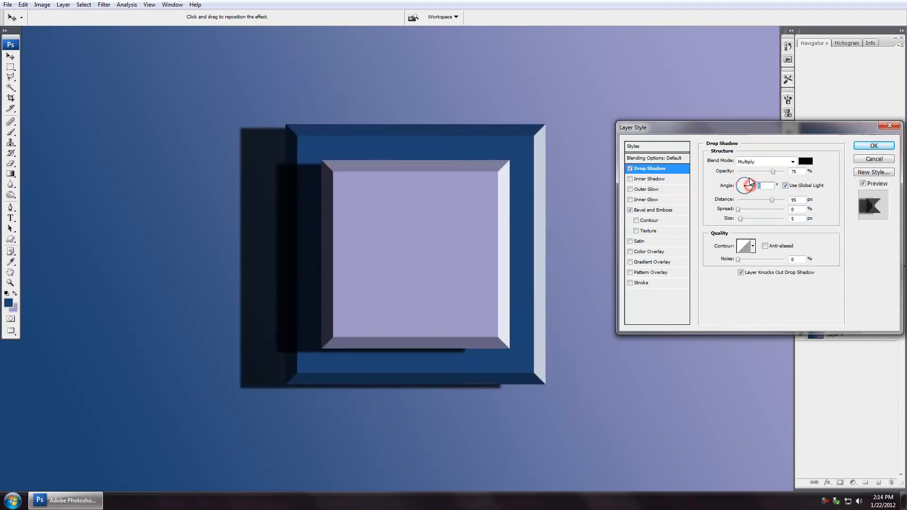
{"action": "left_click_drag", "start_coordinate": [749, 184], "coordinate": [743, 182]}
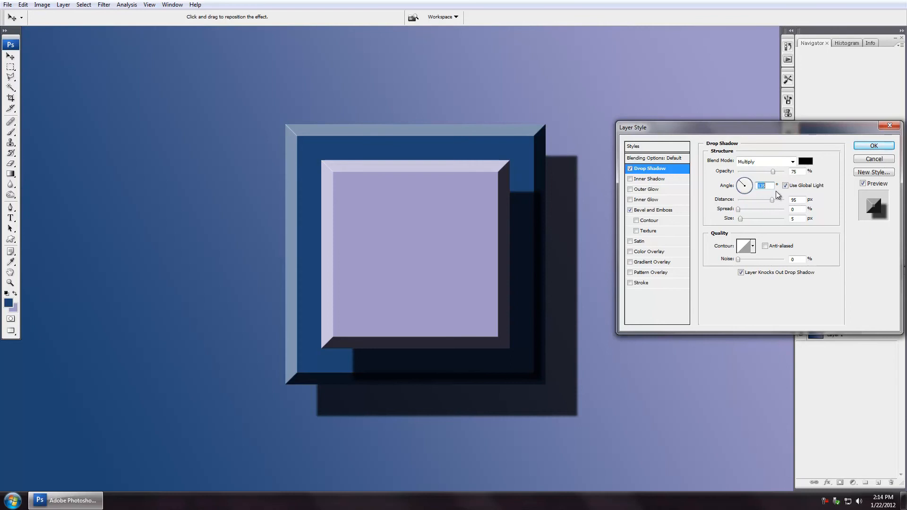
{"action": "mouse_move", "coordinate": [821, 193]}
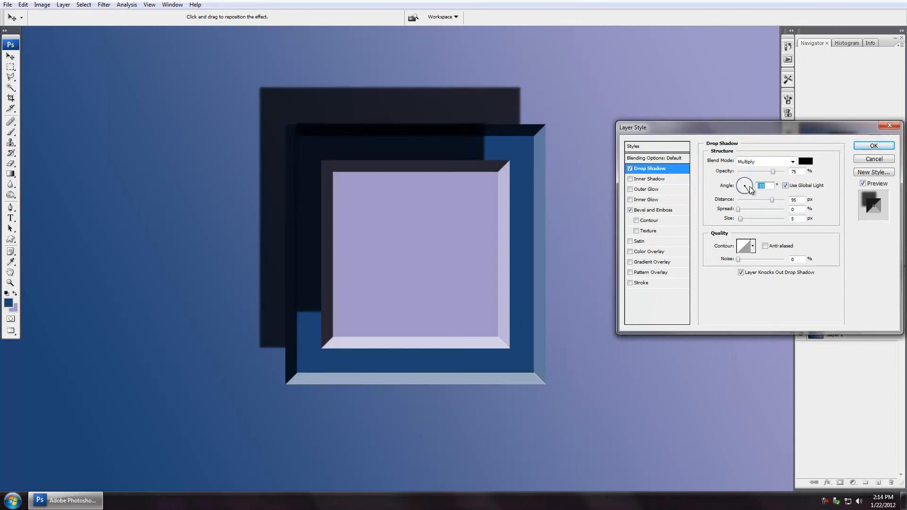
{"action": "left_click_drag", "start_coordinate": [751, 184], "coordinate": [743, 186]}
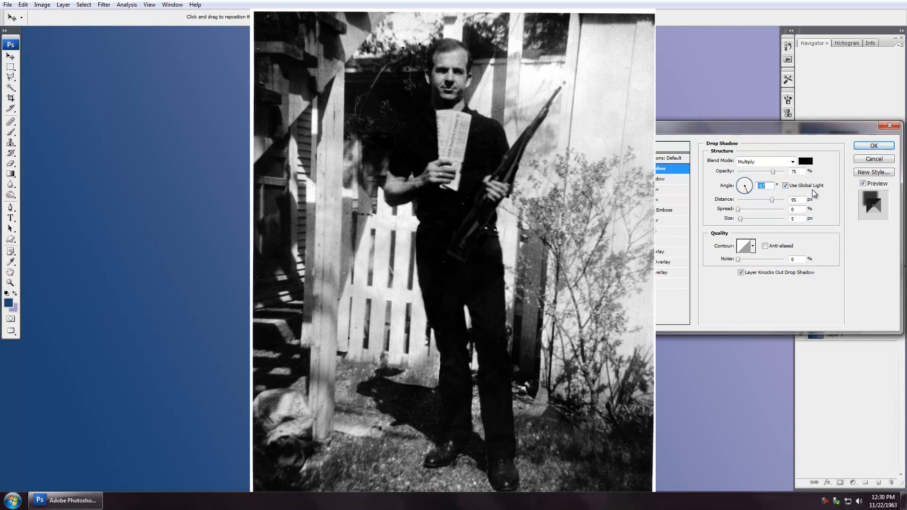
Confirm the Layer Style dialog with OK, keeping the new global light angle.
{"action": "left_click", "coordinate": [873, 145]}
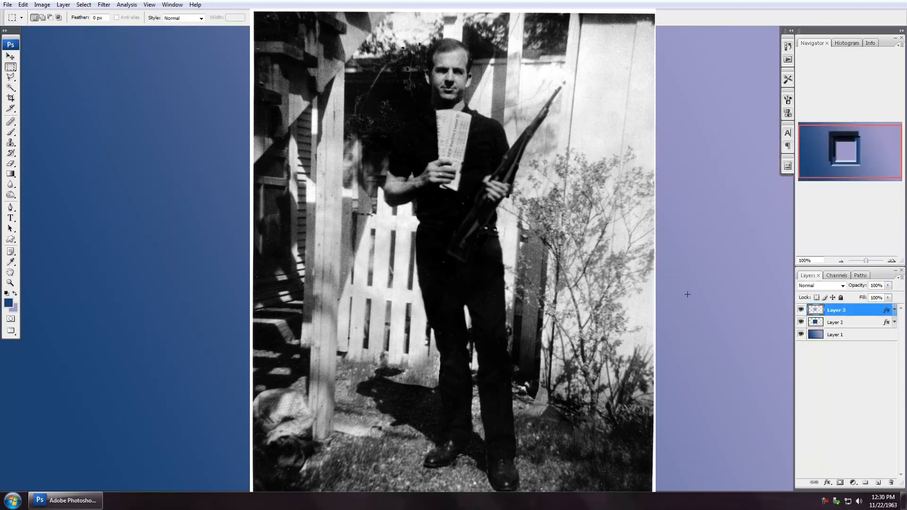